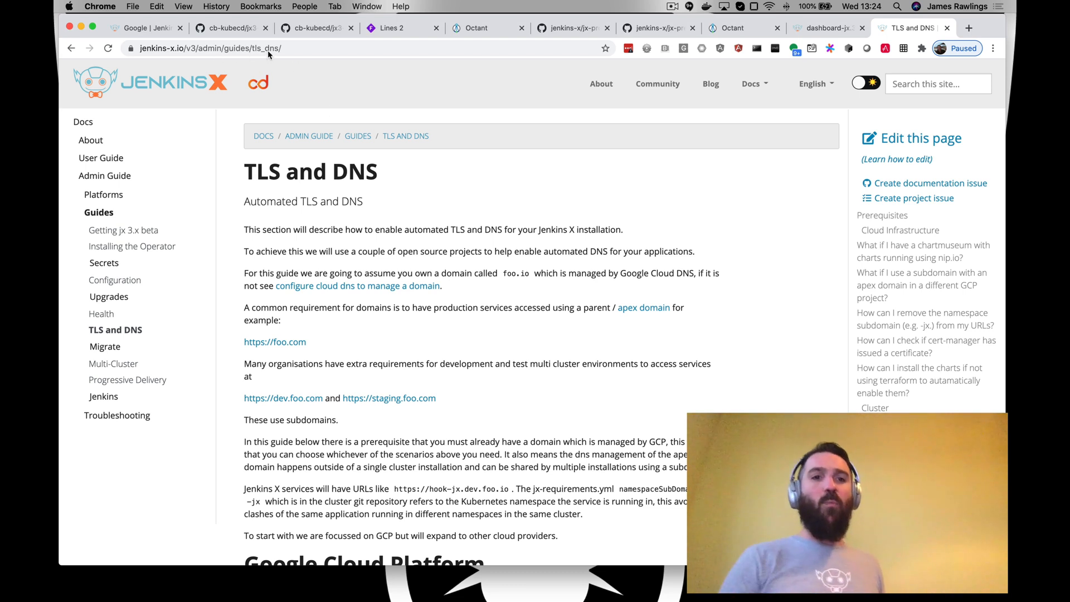
mouse_move(540, 322)
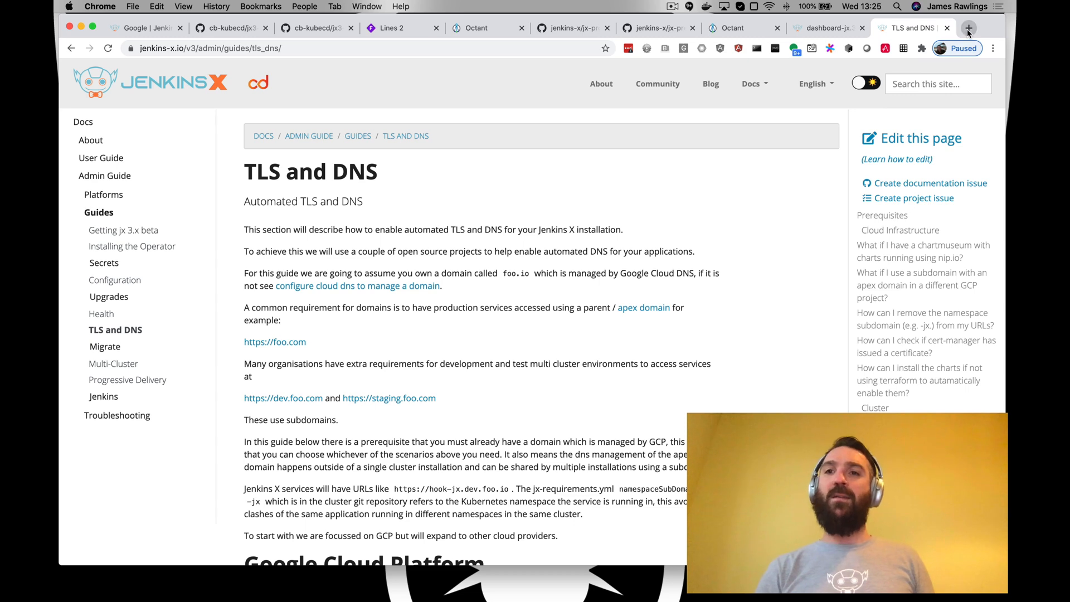
Step: Bring up Google Domains' registered domains list in a new browser tab
click(969, 27)
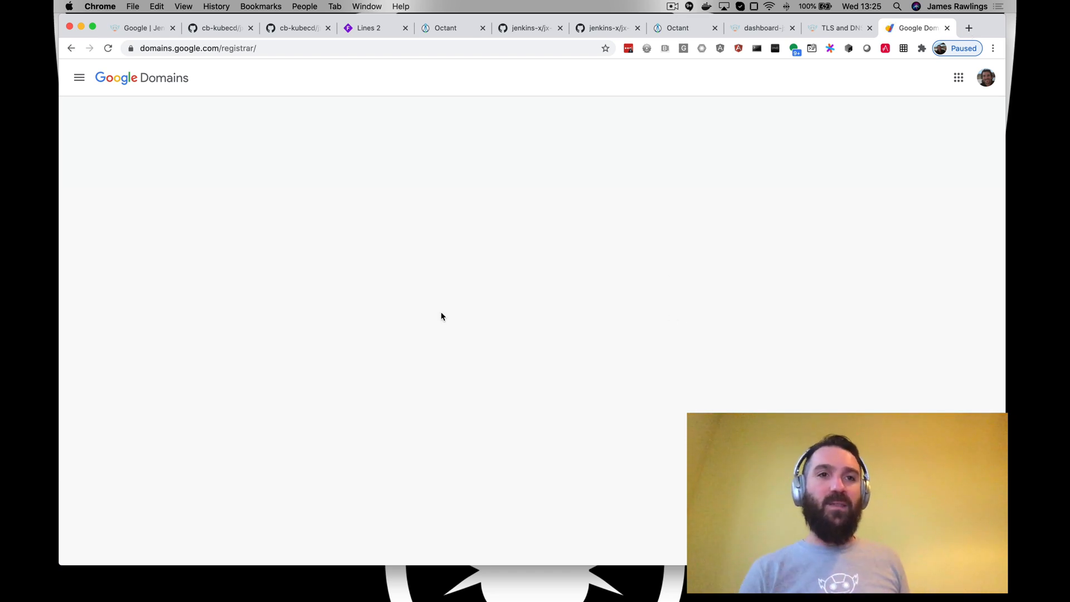
click(78, 78)
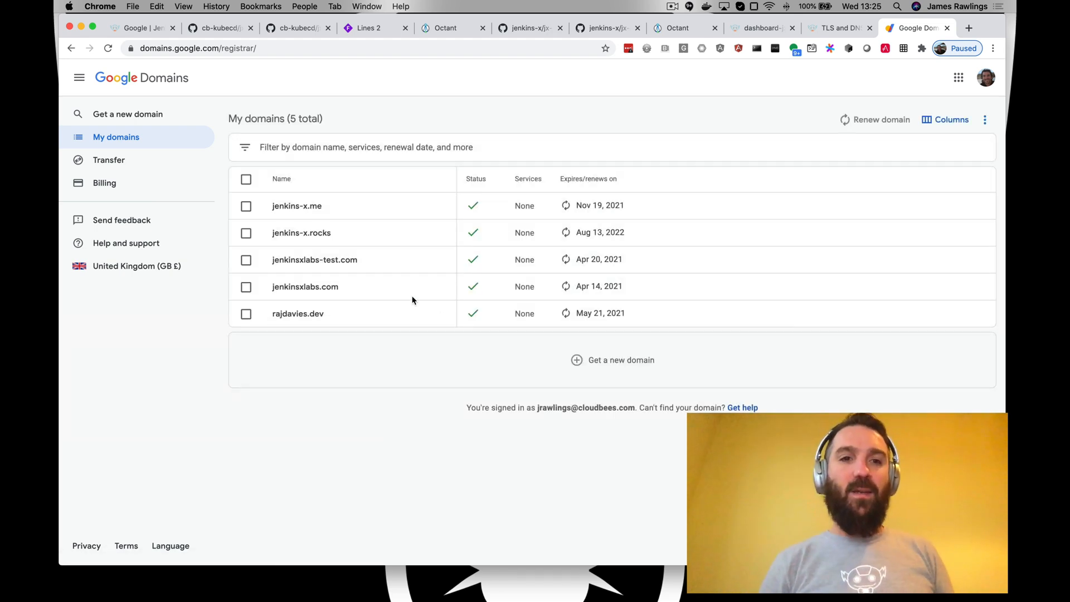
mouse_move(278, 292)
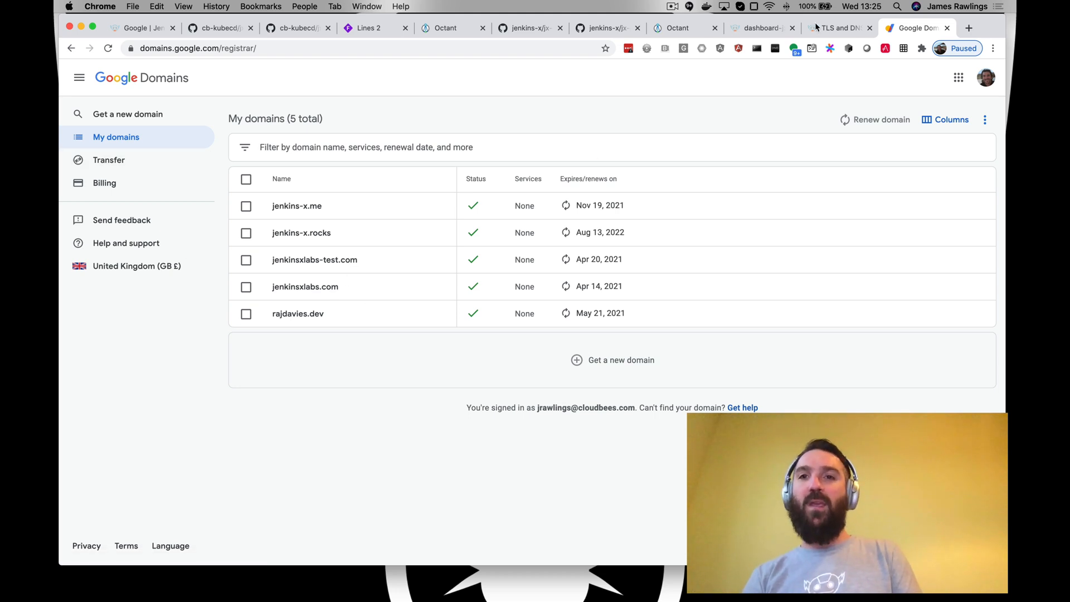
Step: Launch the 'Configure Google Cloud DNS to manage my domain' guide in its own tab and read through it
click(838, 28)
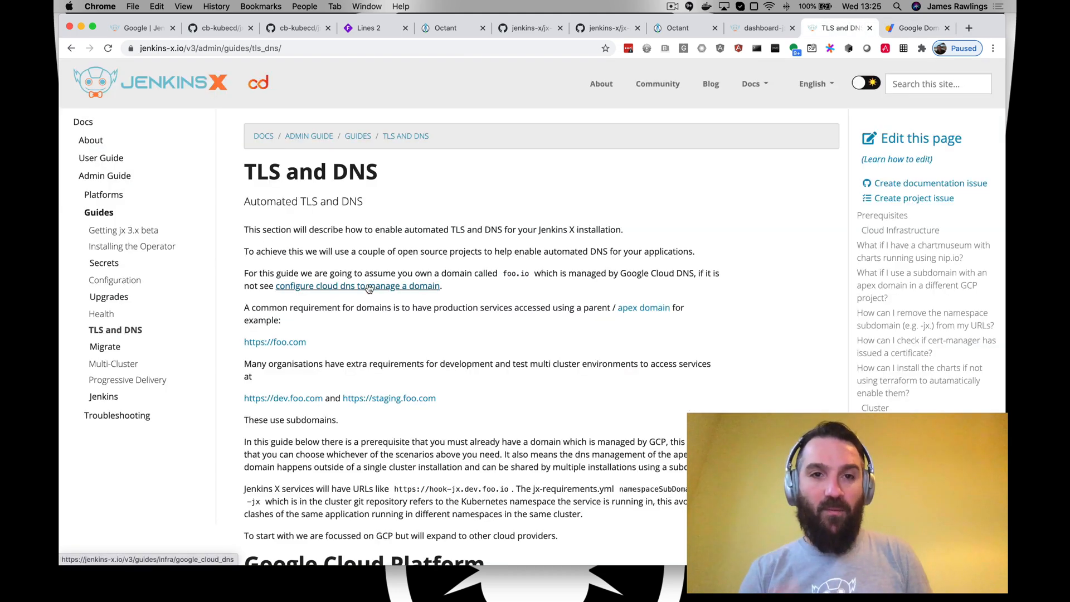
right_click(367, 285)
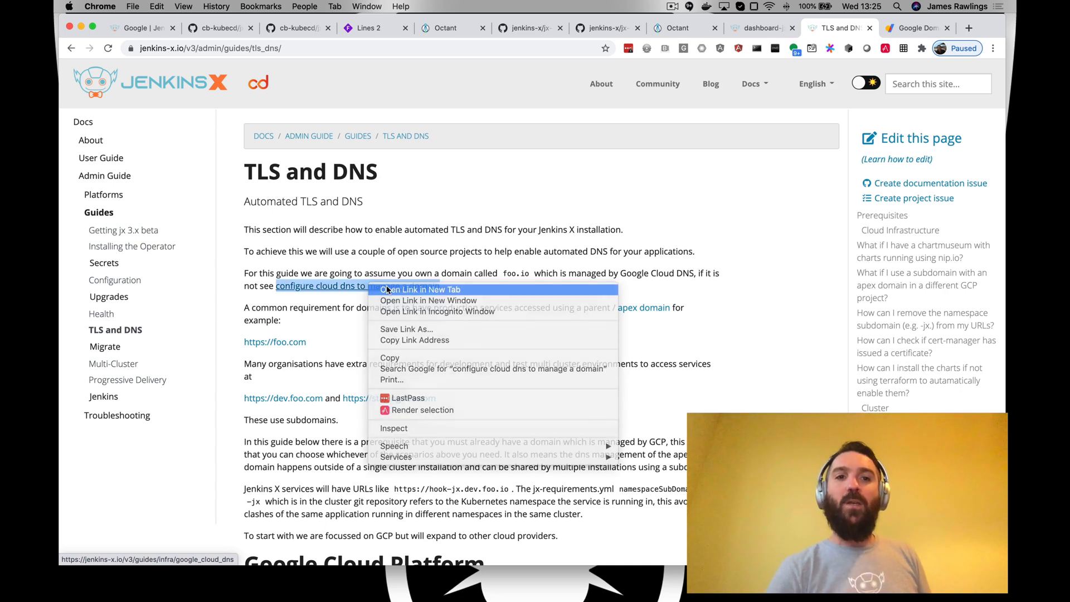
click(420, 290)
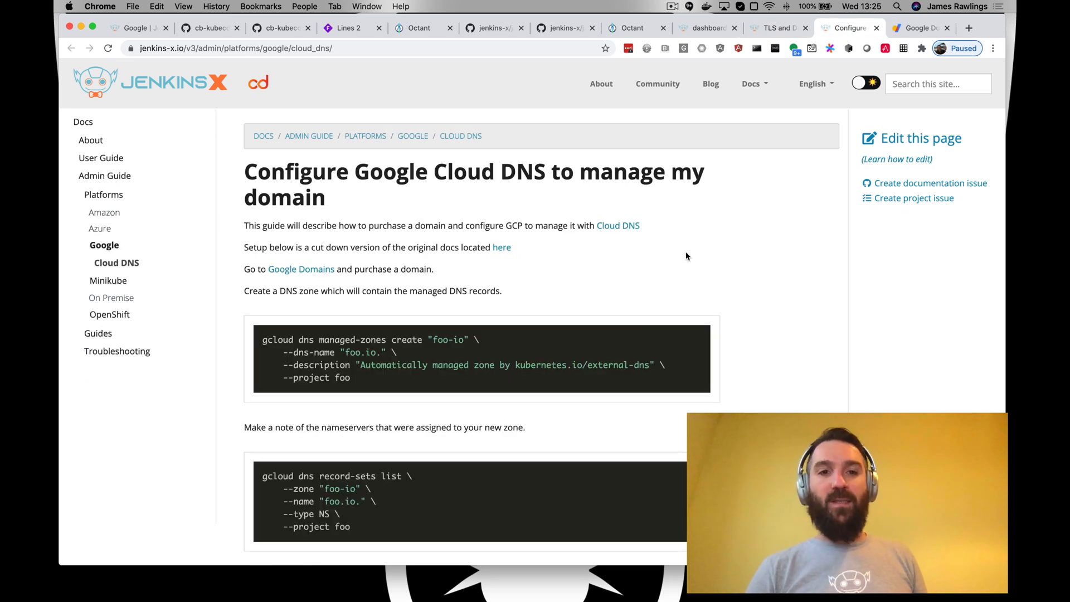
scroll(down, 3)
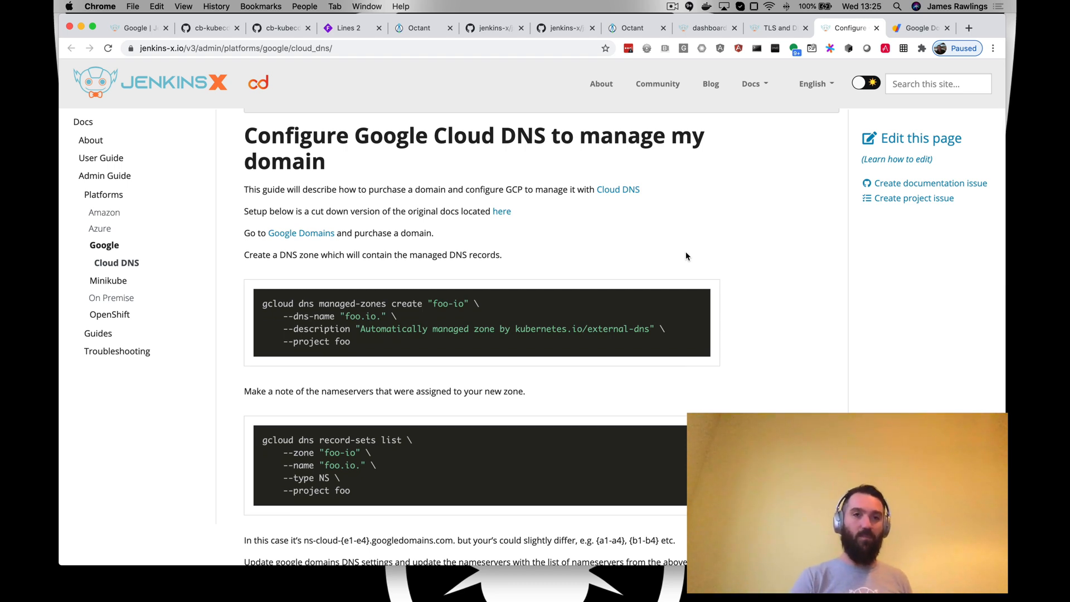
mouse_move(412, 461)
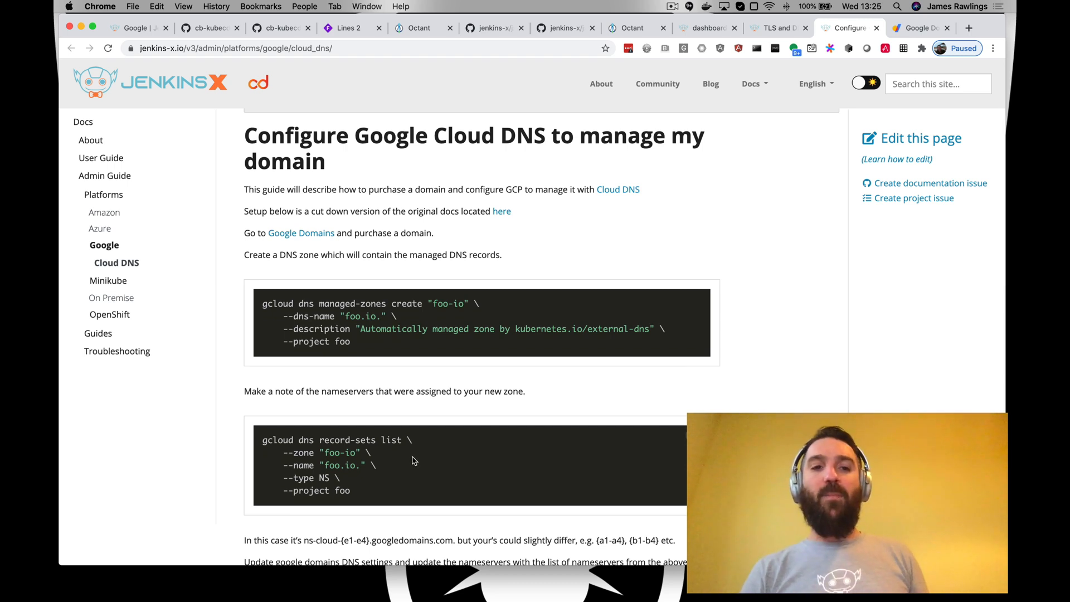
scroll(down, 3)
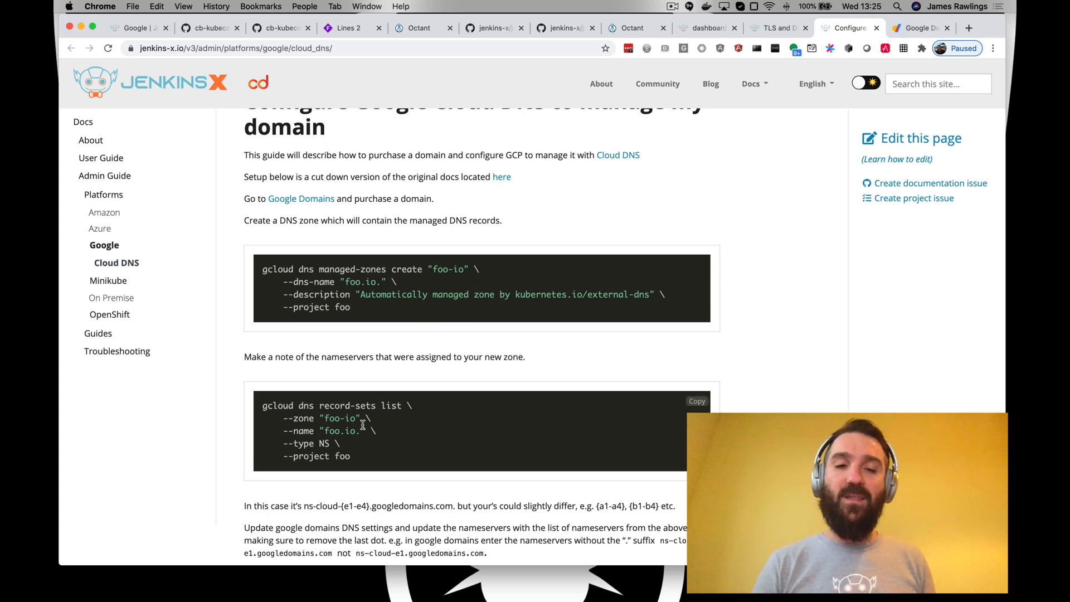
mouse_move(540, 241)
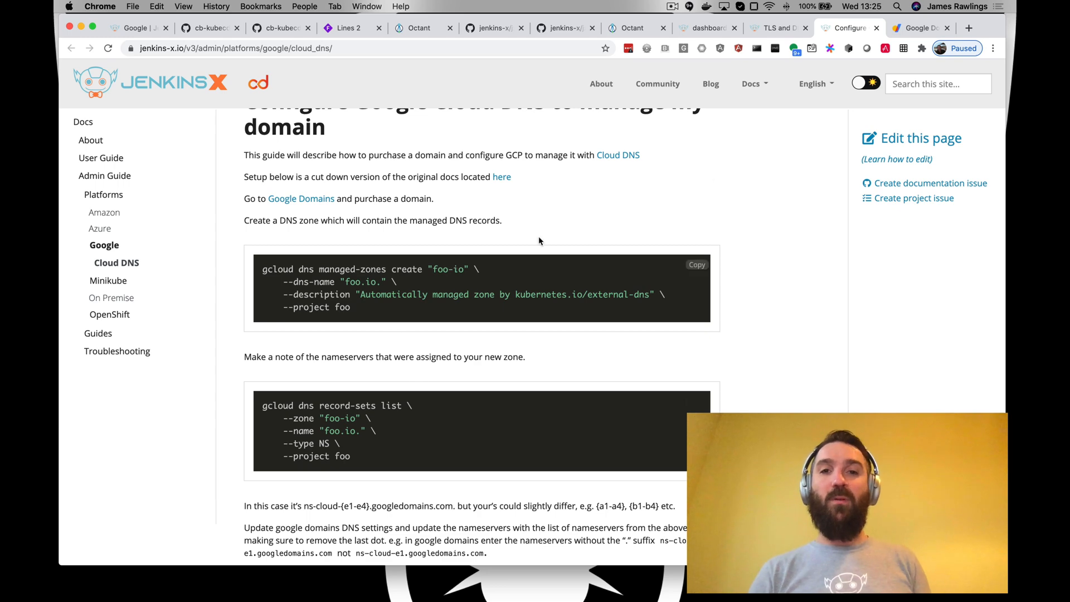
Step: Show jenkinsxlabs.com's DNS settings with its ns-cloud-a1 through a4 name servers
click(924, 28)
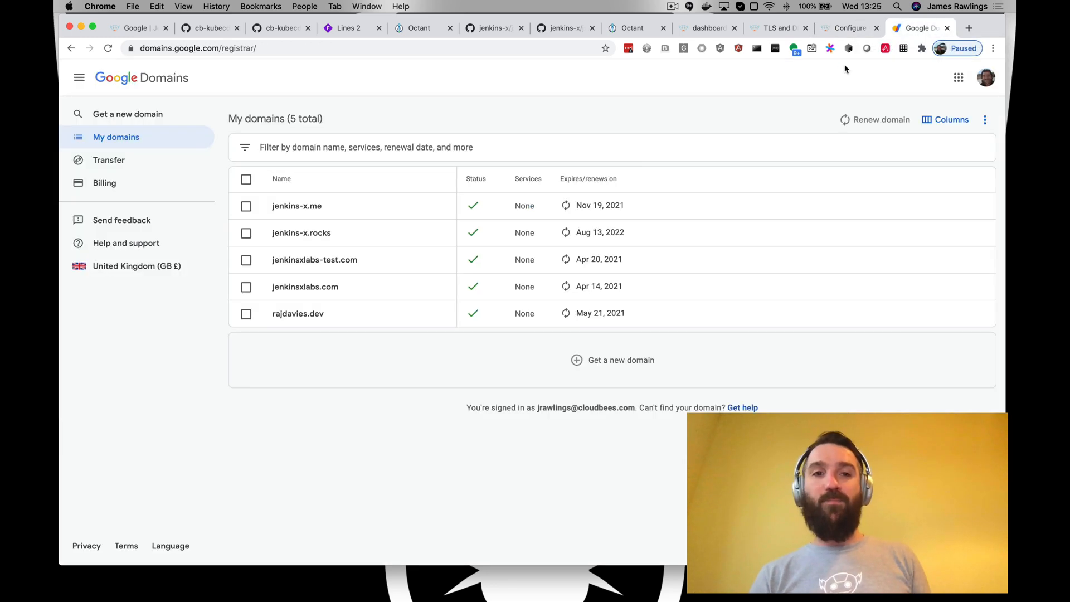
click(304, 287)
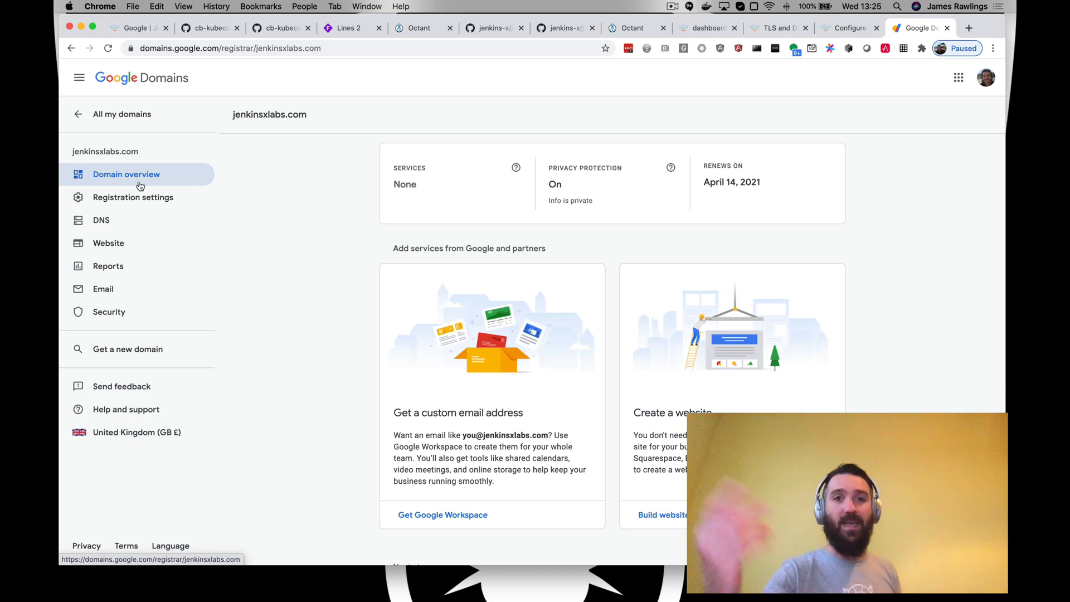
mouse_move(132, 204)
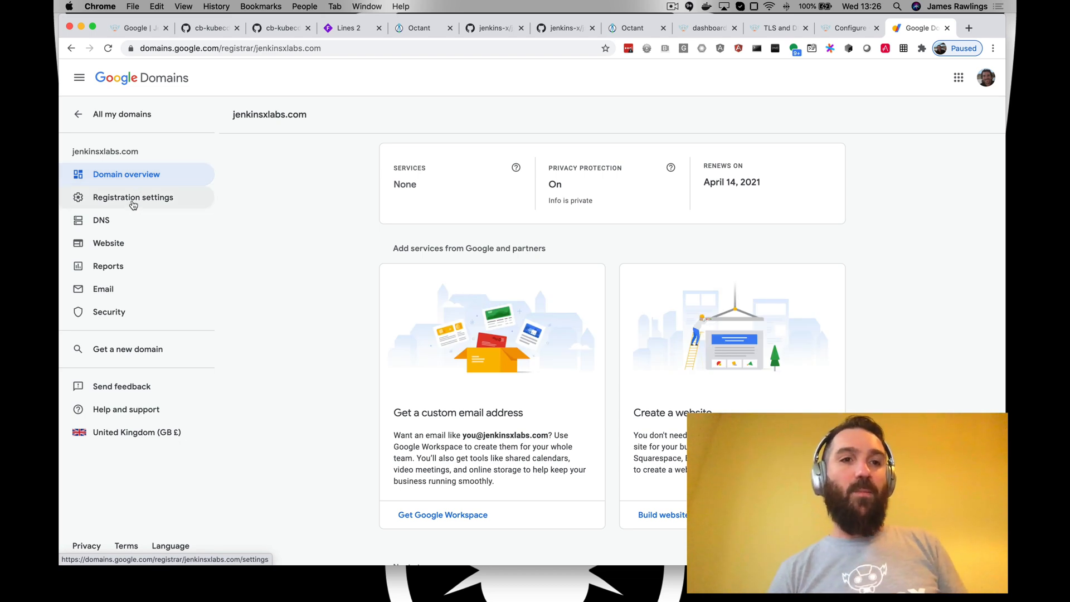
click(100, 219)
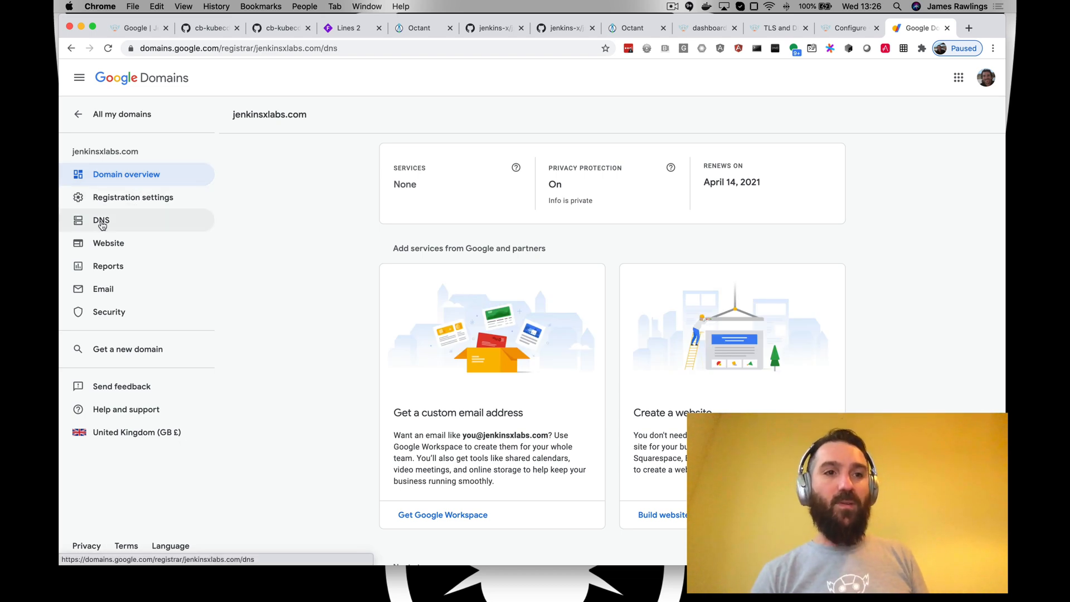
click(100, 220)
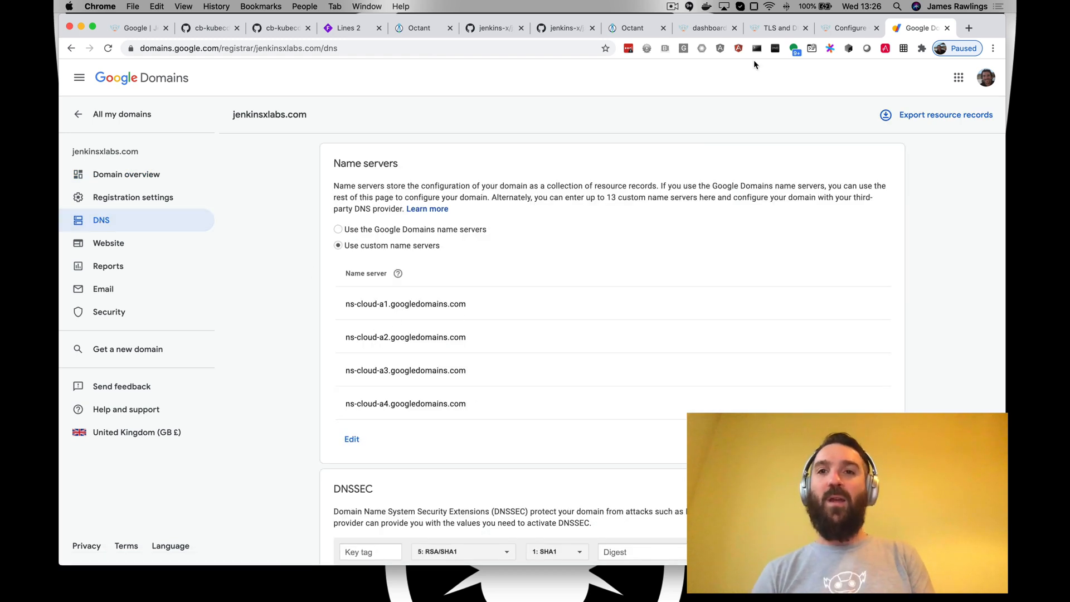
Step: Return to the TLS and DNS guide, note the foo.com apex domain example, and reach the Cloud Infrastructure section
click(847, 28)
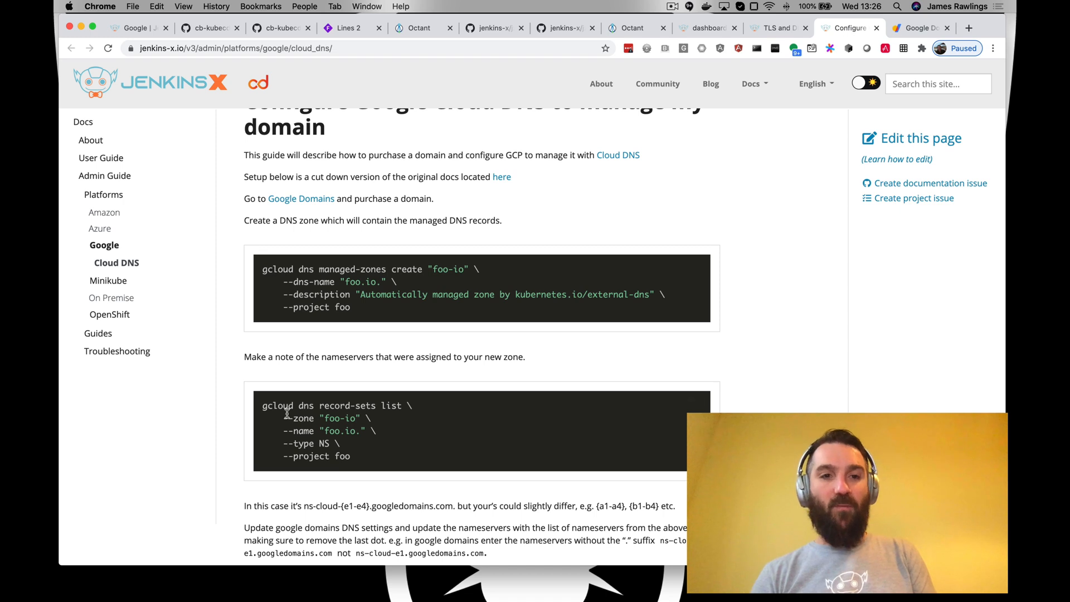
mouse_move(390, 463)
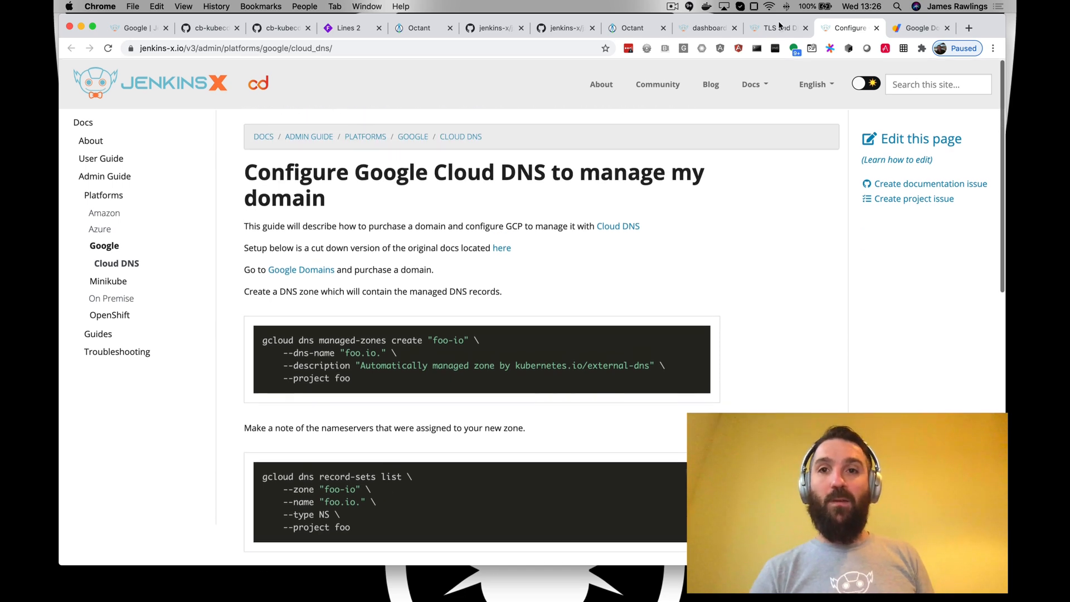
click(772, 28)
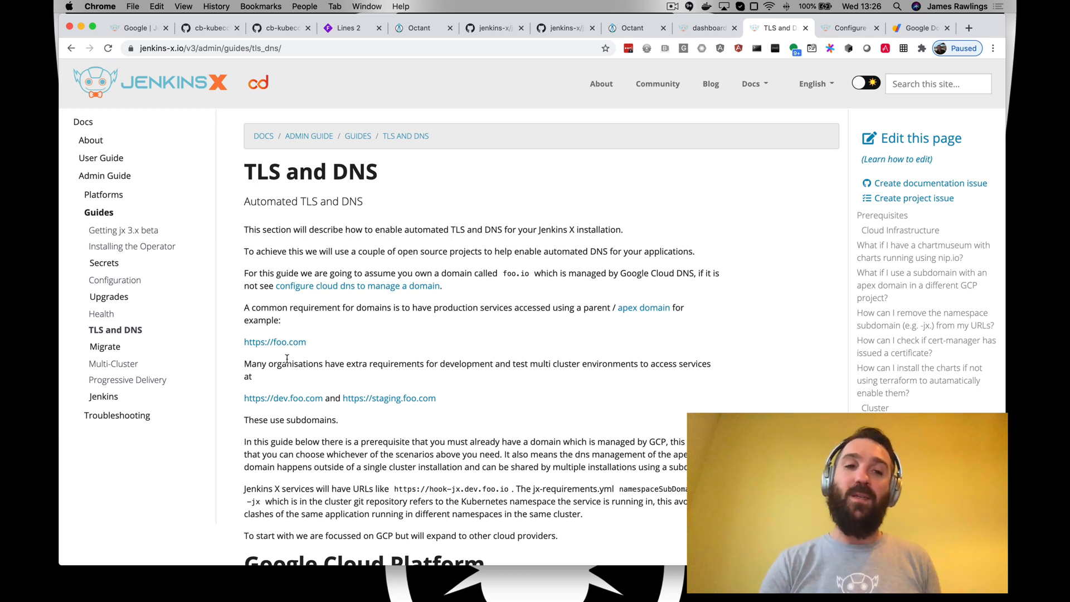
mouse_move(317, 437)
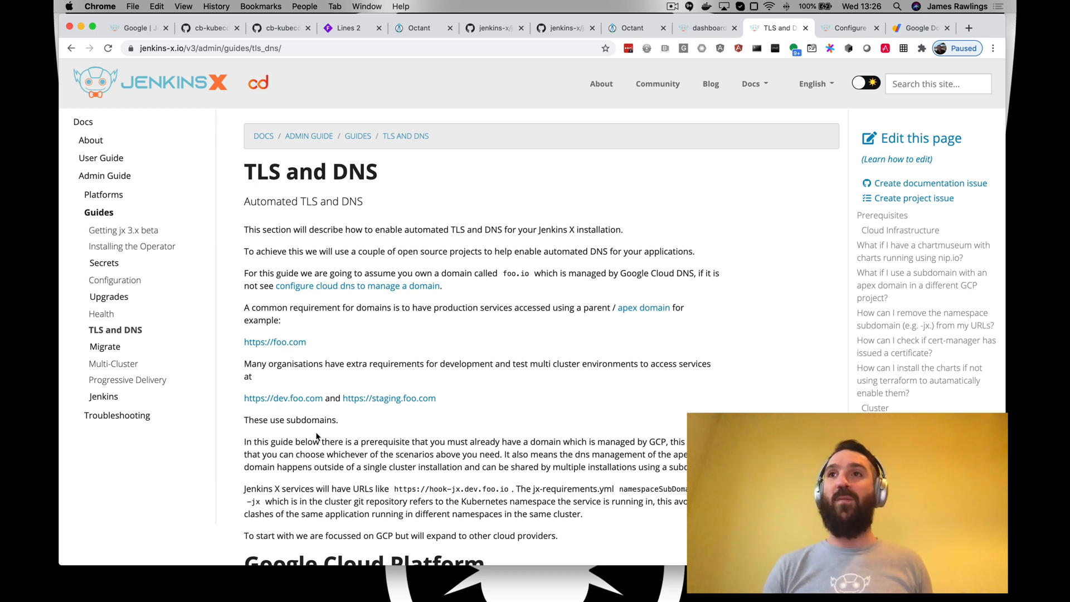
mouse_move(289, 412)
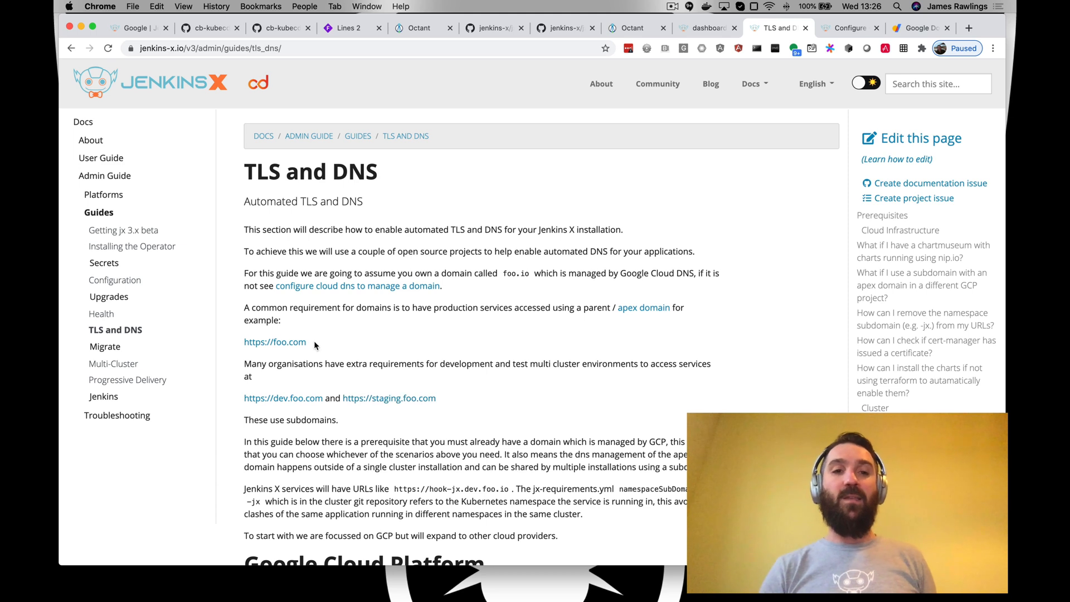
double_click(290, 342)
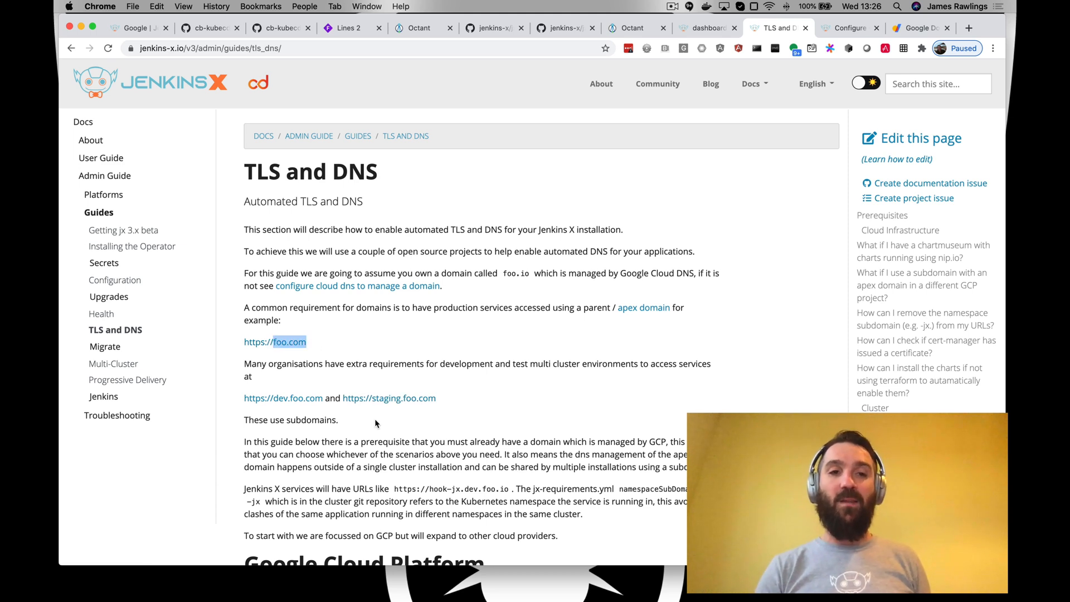
mouse_move(287, 405)
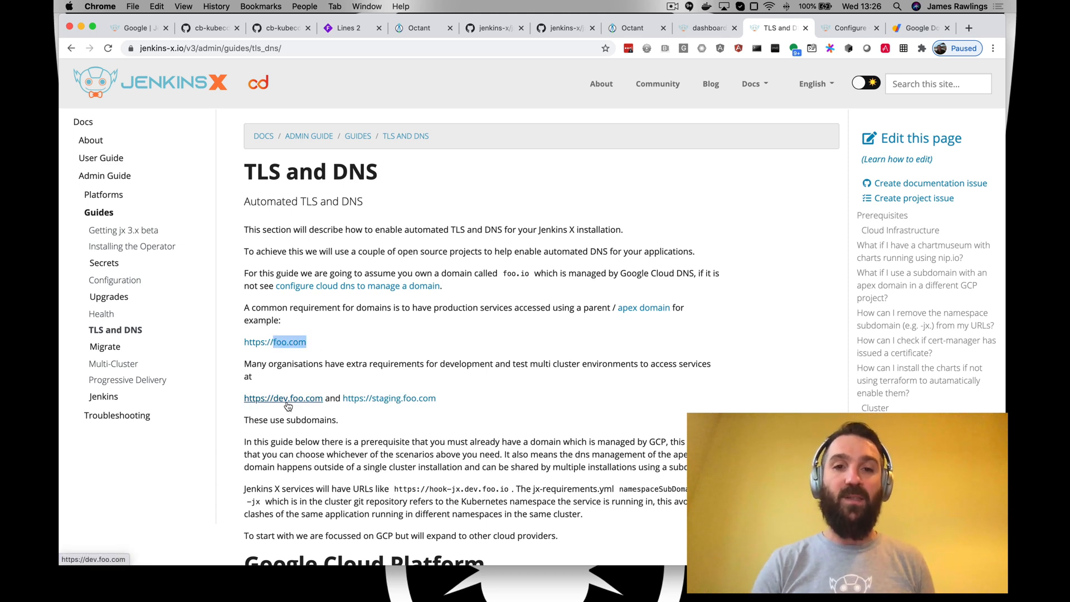
mouse_move(388, 410)
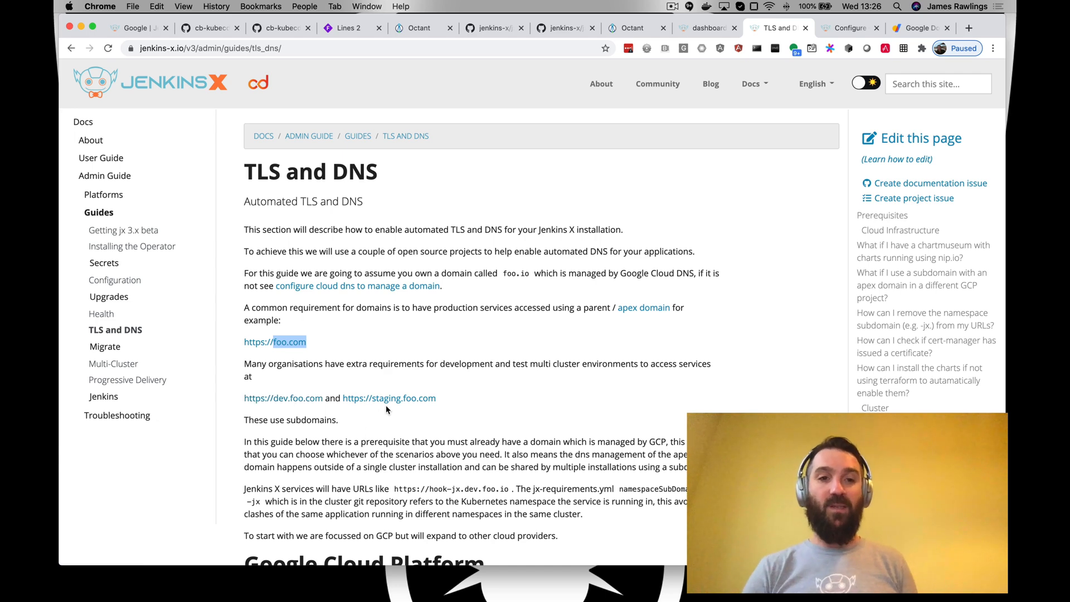
scroll(down, 3)
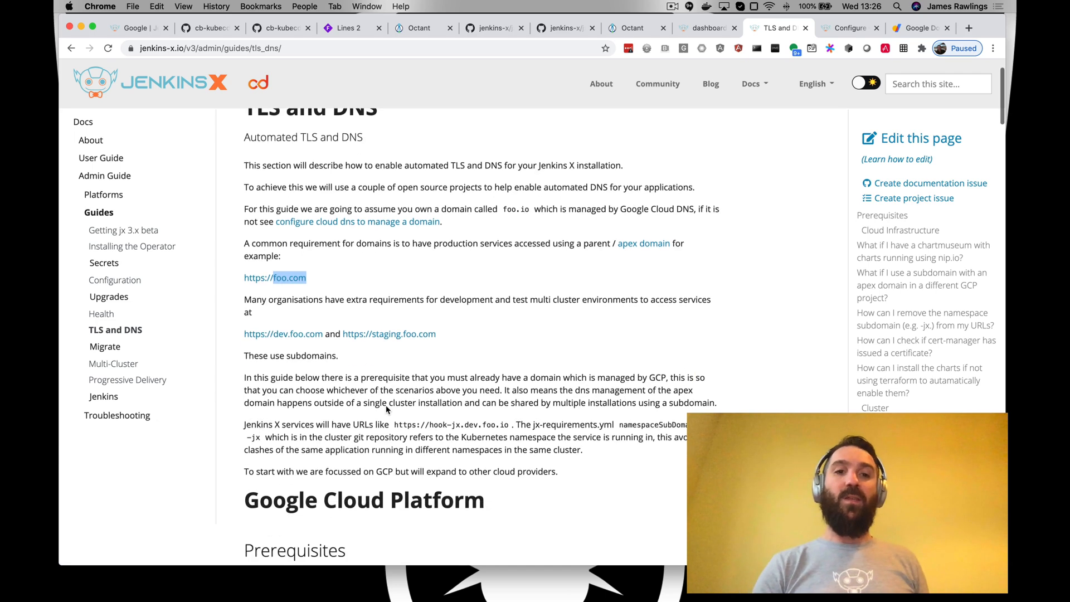
scroll(down, 3)
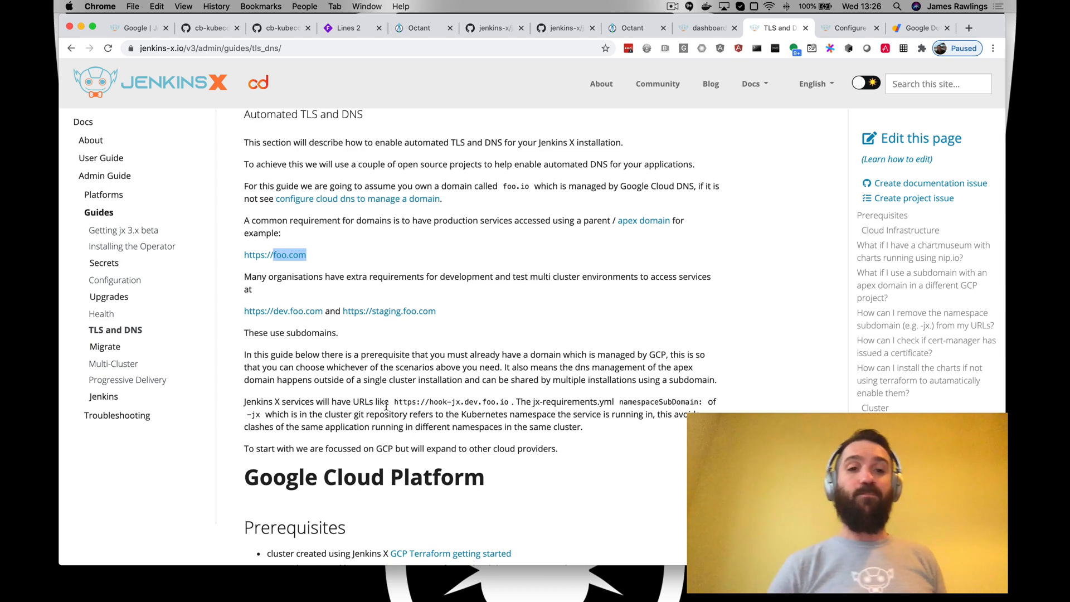
scroll(down, 3)
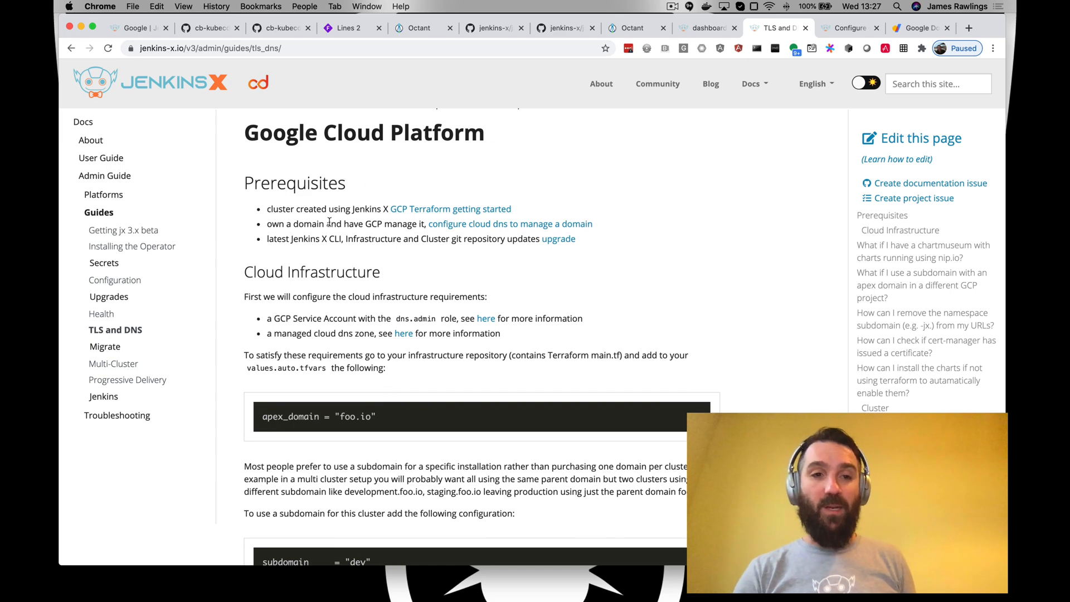
scroll(down, 3)
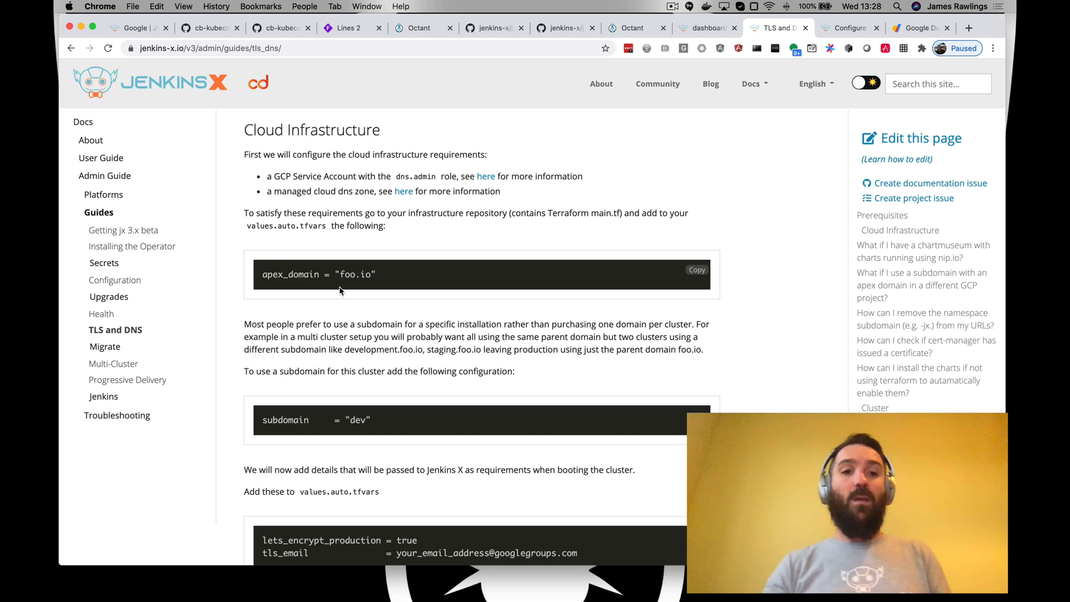
Step: Reveal the values.auto.tfvars example with lets_encrypt_production and tls_email settings
scroll(down, 3)
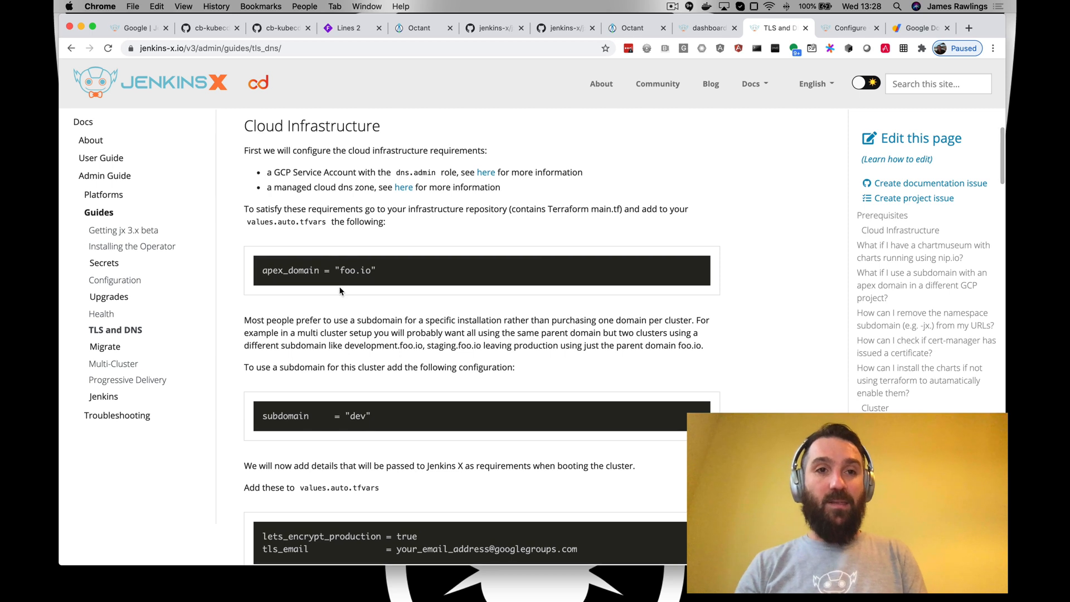
mouse_move(292, 290)
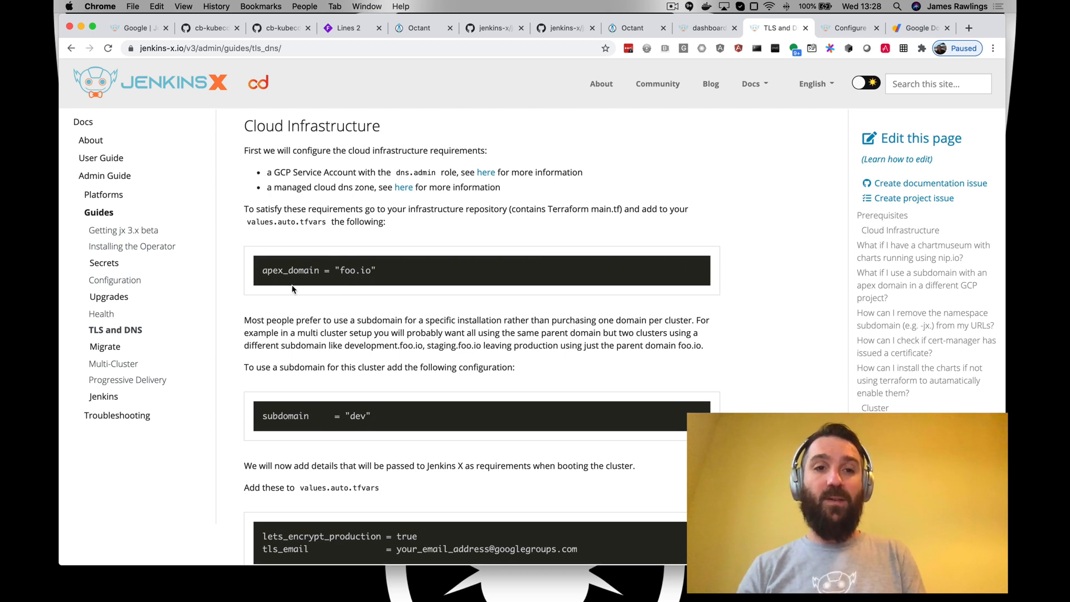
mouse_move(281, 269)
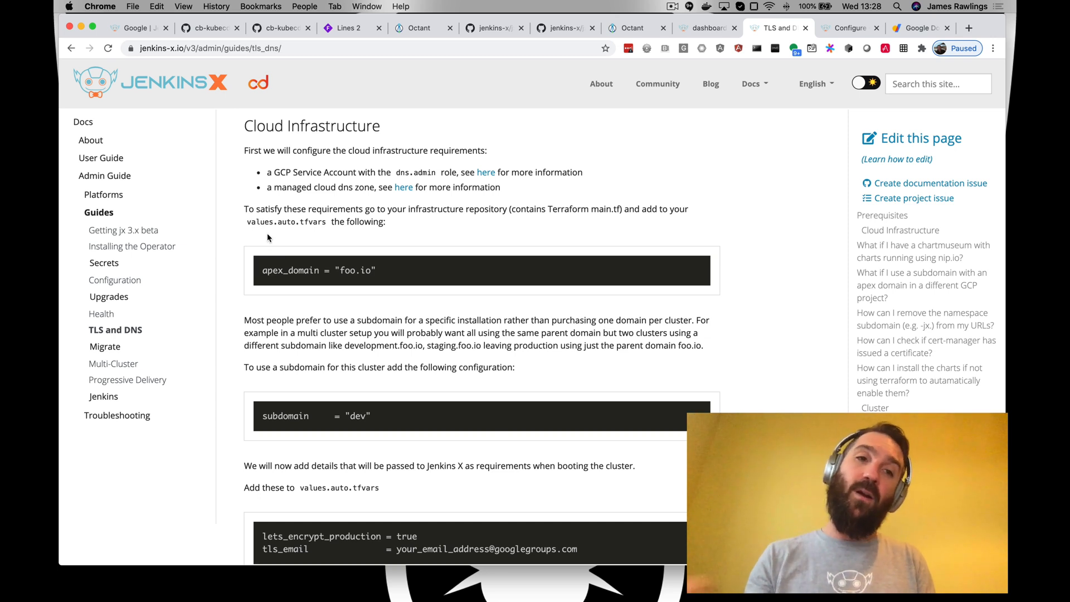
mouse_move(250, 232)
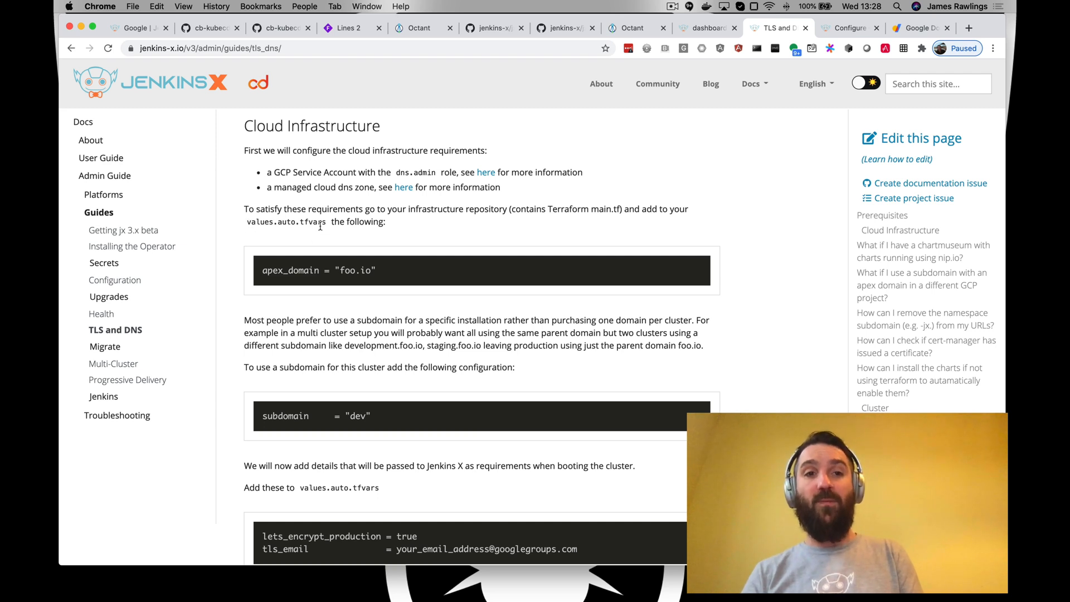
mouse_move(261, 270)
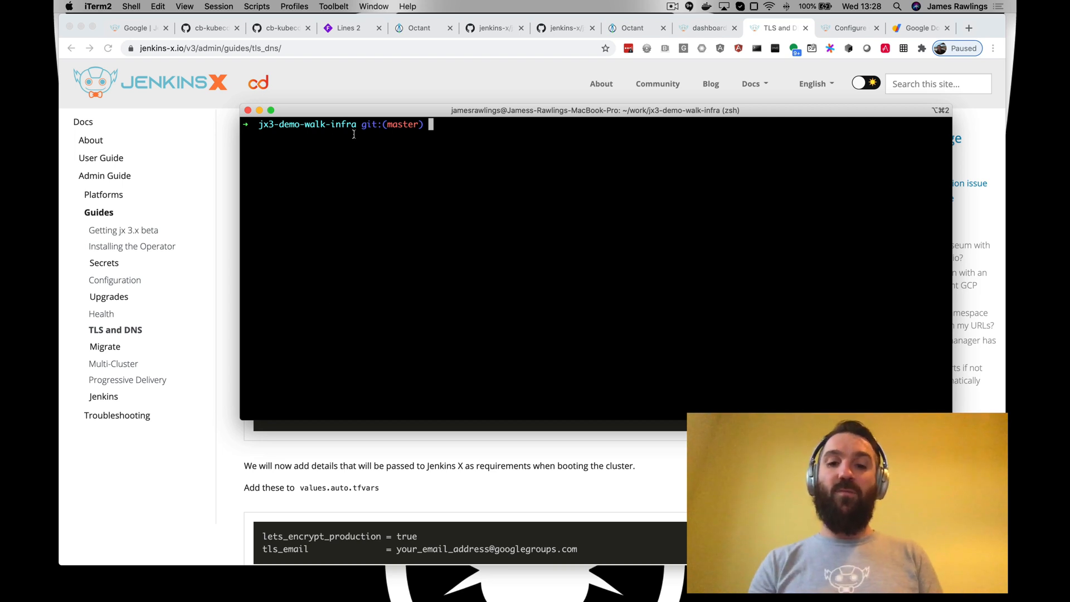
Step: List the jx3-demo-walk-infra files with ls and load the repository into VS Code via 'code .'
text(ls)
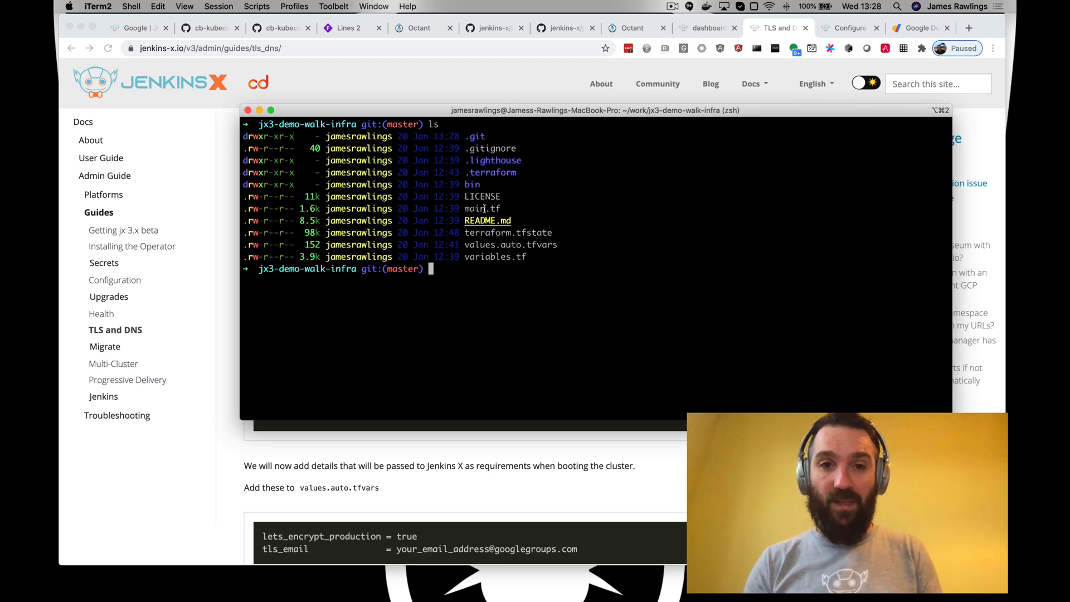
double_click(481, 208)
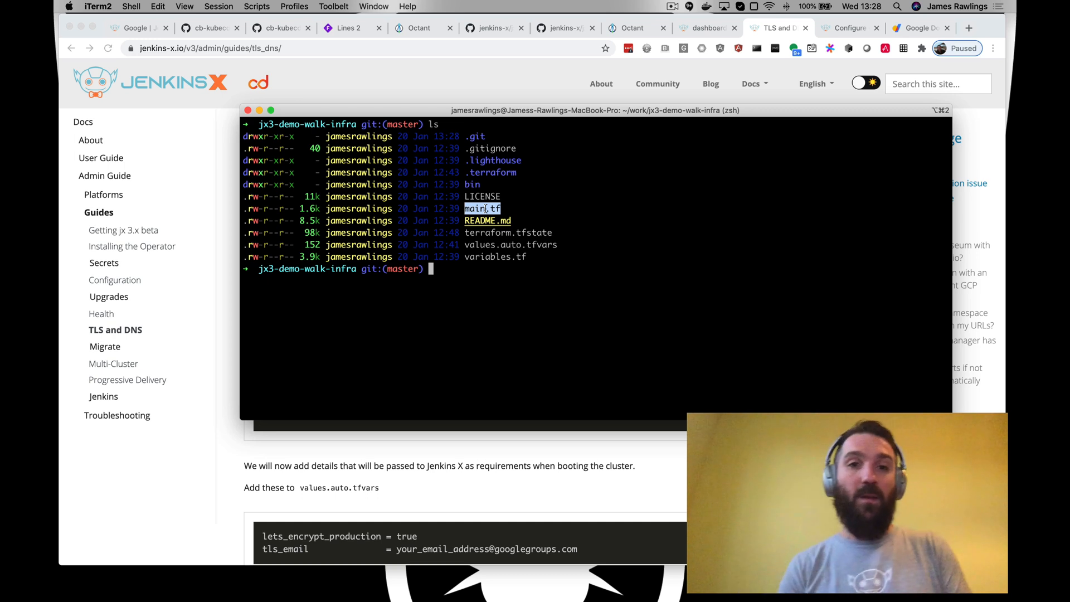
text(code)
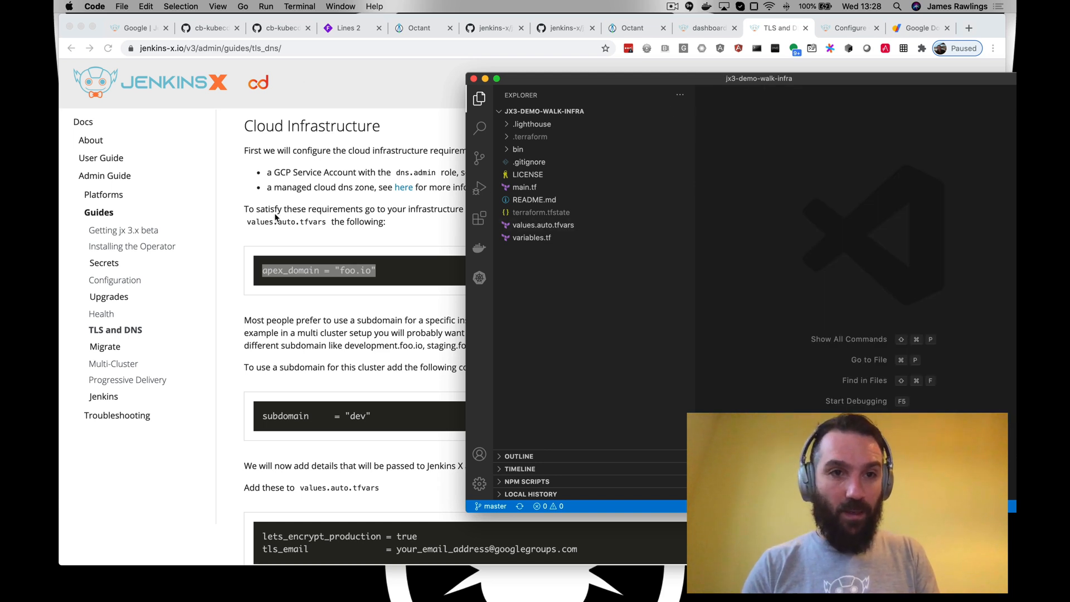
Step: Add apex_domain = "foo.io" to values.auto.tfvars
click(543, 225)
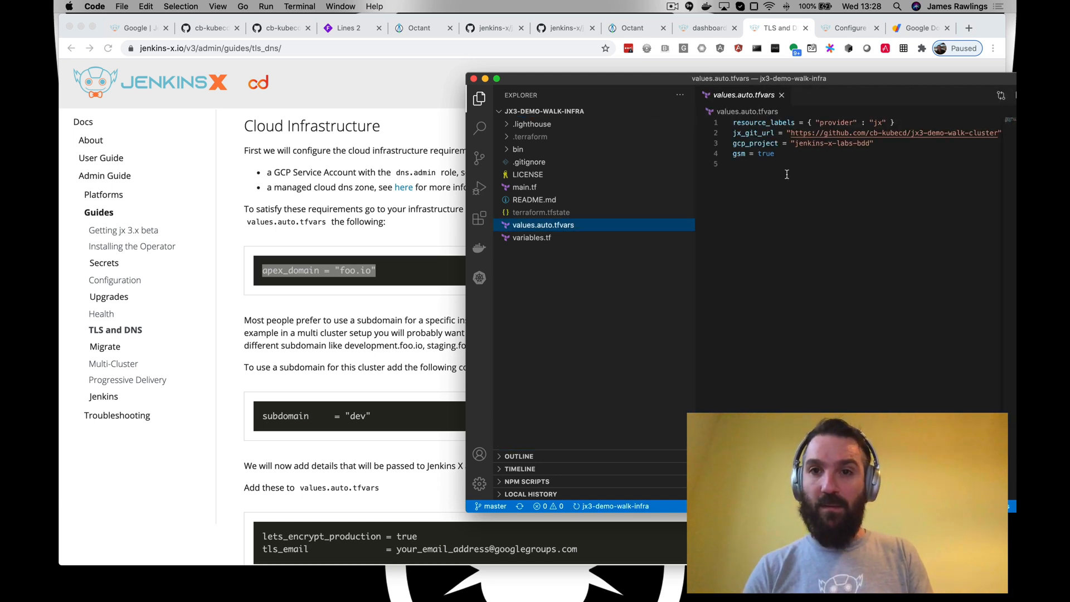
text(apex_domain = "foo.io")
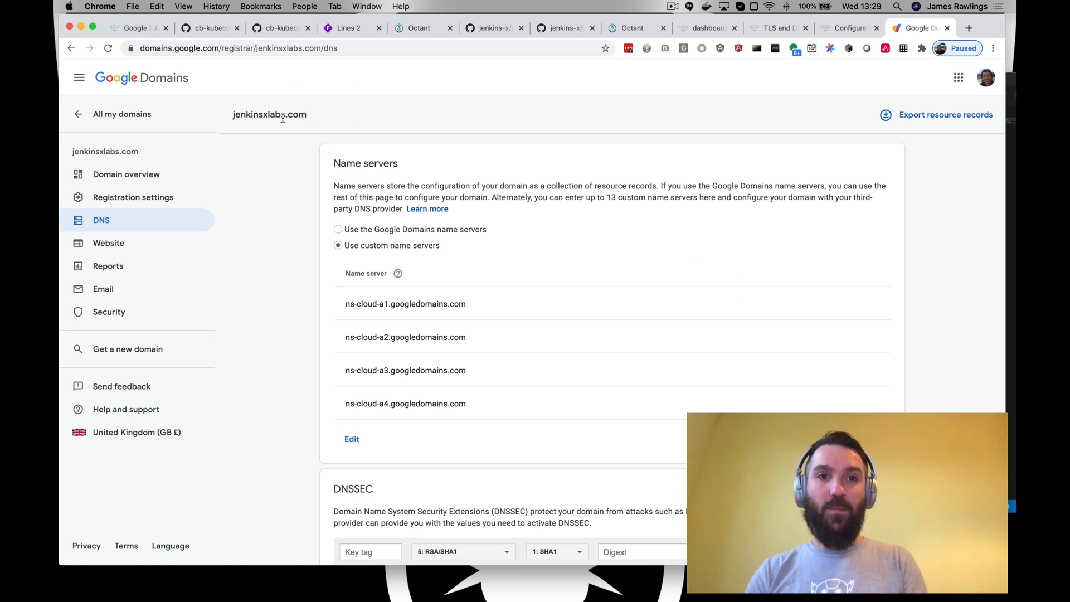
Step: Select and copy the domain name jenkinsxlabs.com from its DNS page
double_click(268, 114)
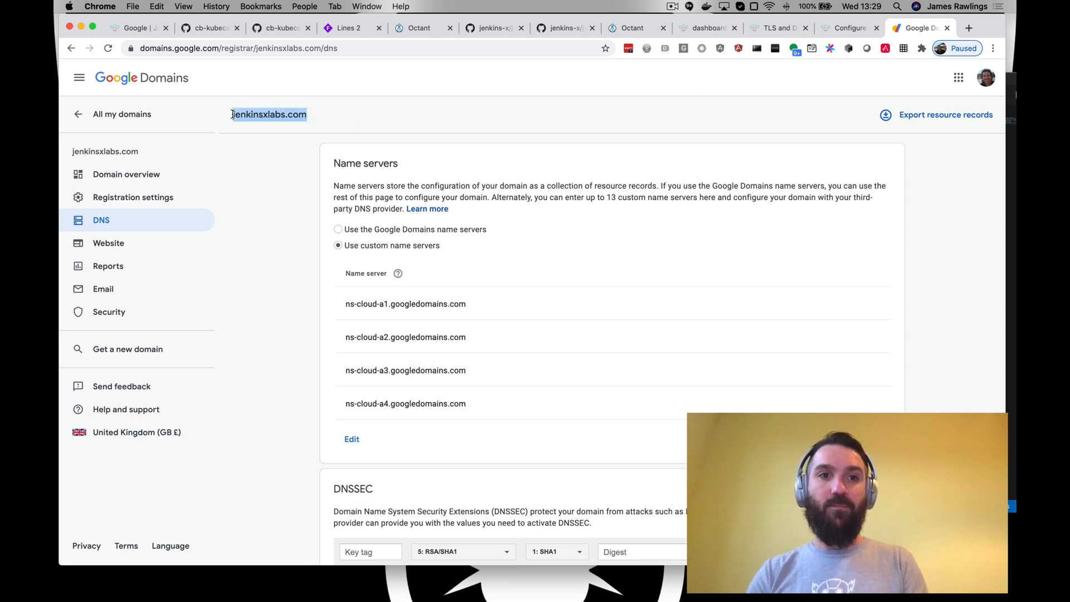
double_click(268, 113)
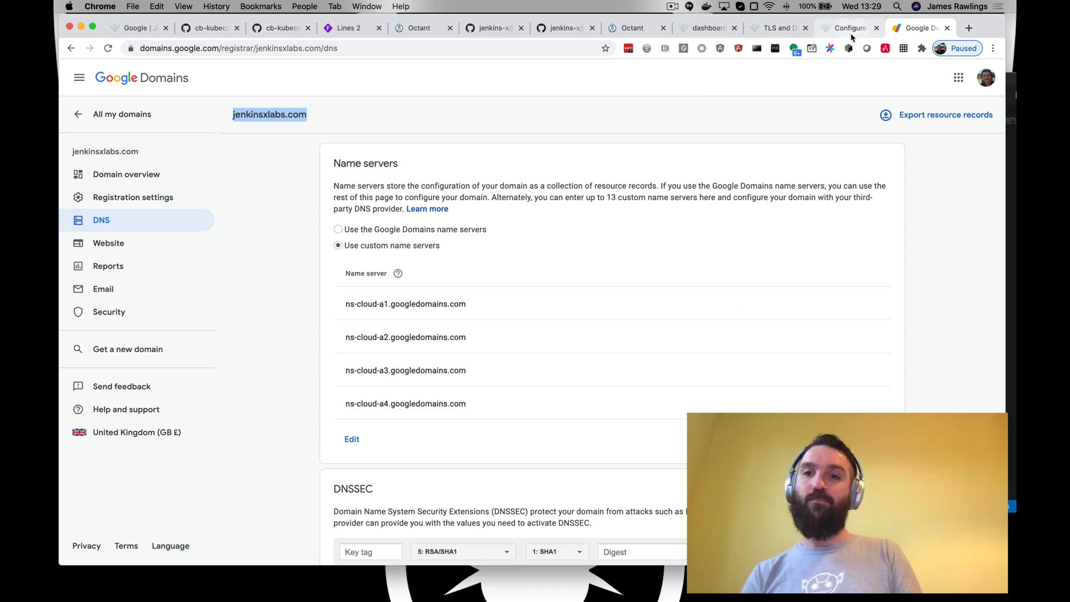
mouse_move(775, 31)
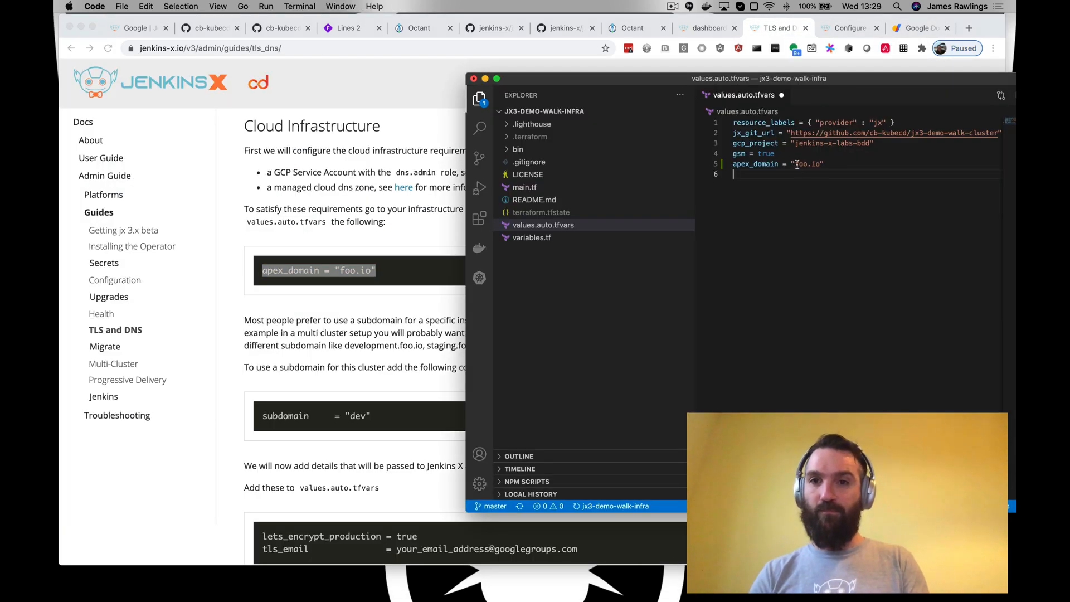
Step: Set apex_domain to "jenkinsxlabs.com" and subdomain to "walk" in values.auto.tfvars
text(jenkinsxlabs.com)
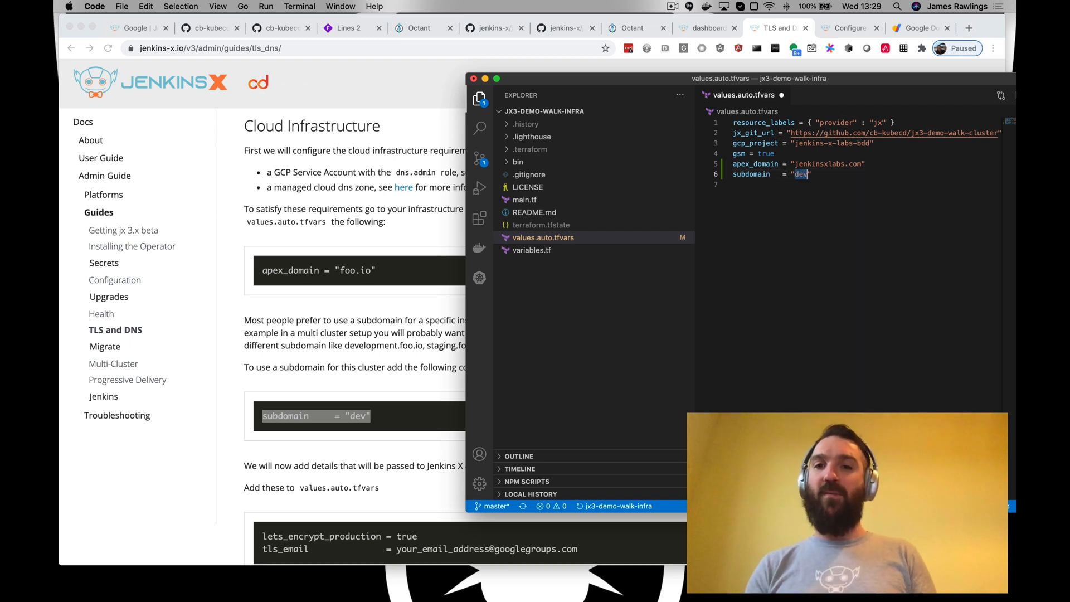
text(walk)
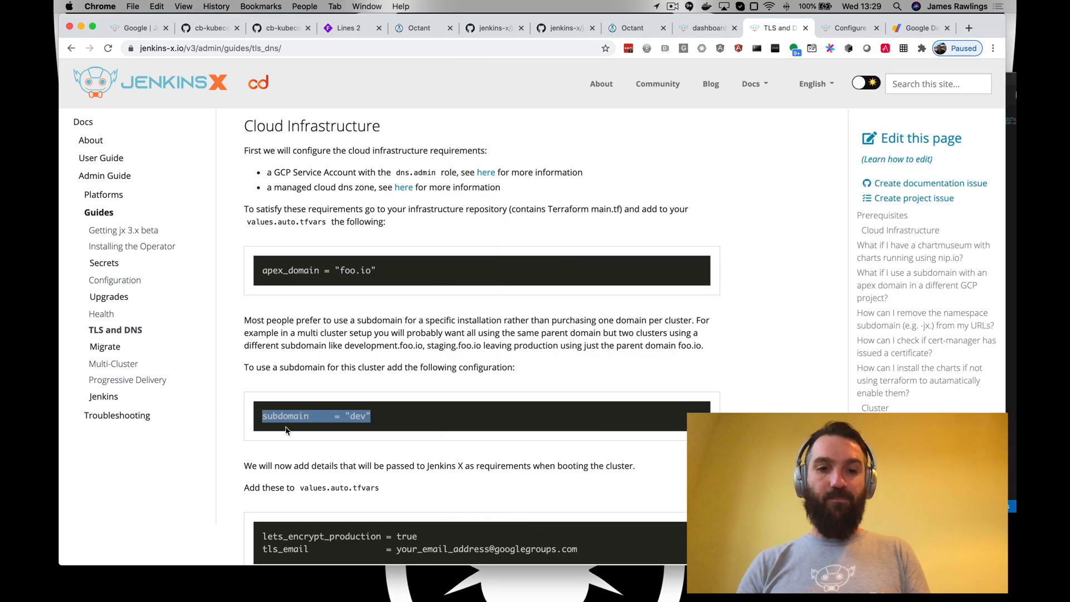
Step: Add lets_encrypt_production = true and a tls_email address using 'rawlins' to values.auto.tfvars
scroll(down, 3)
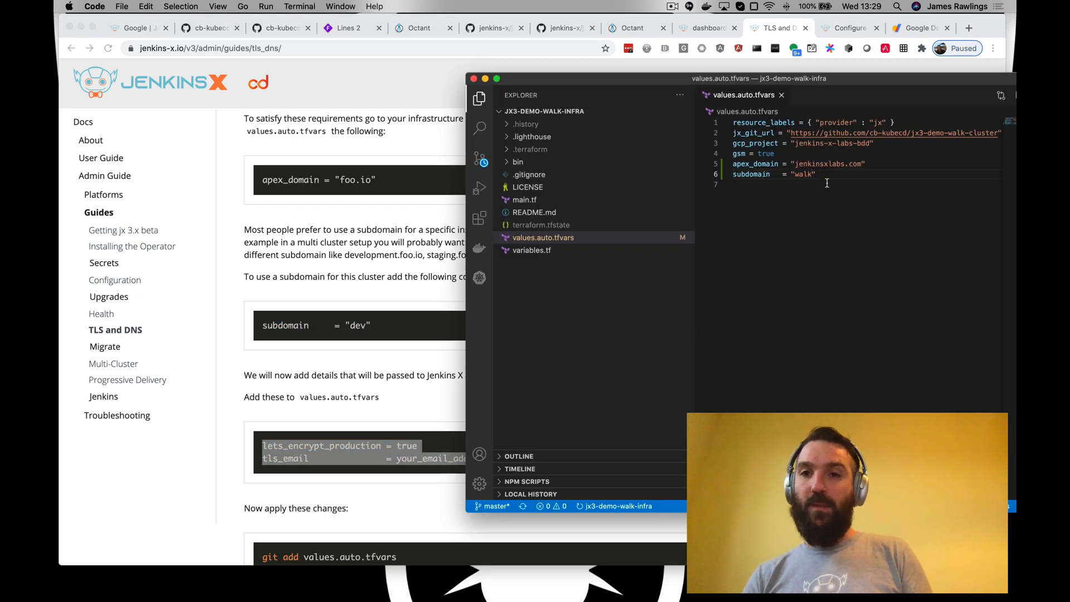
text(lets_encrypt_production = true)
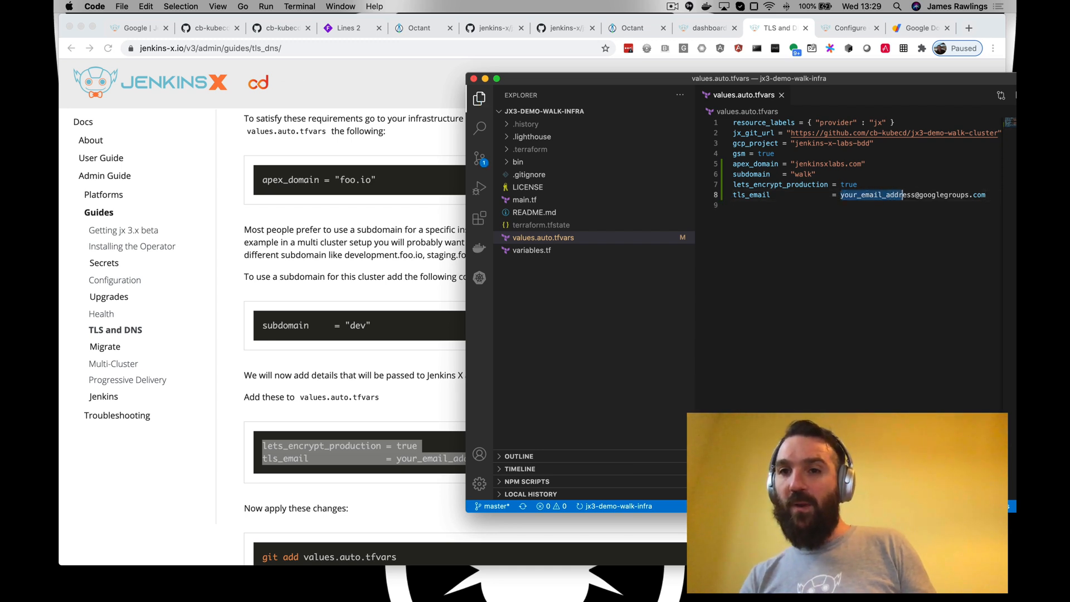
text(rawlins)
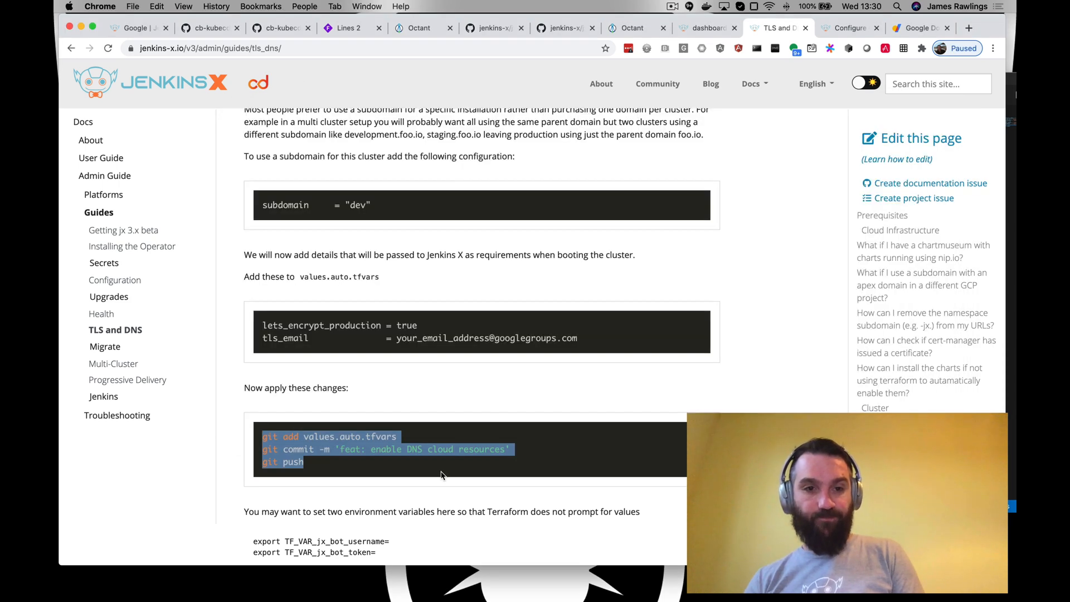
Step: Run terraform plan, then quote the tls_email value "rawlingsj80gmail.com" so the plan succeeds
scroll(down, 3)
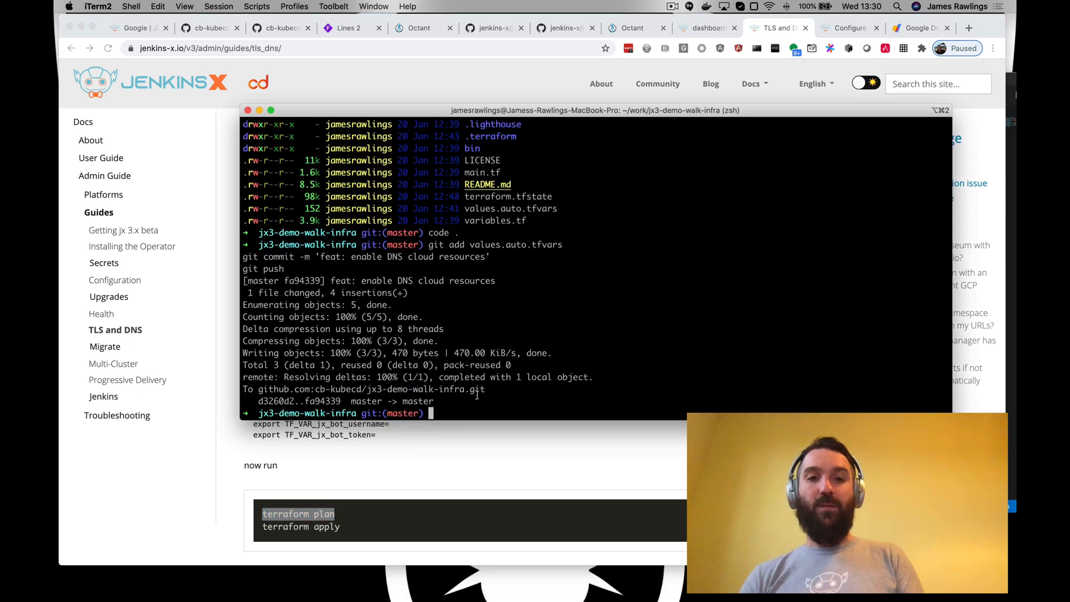
text(terraform plan)
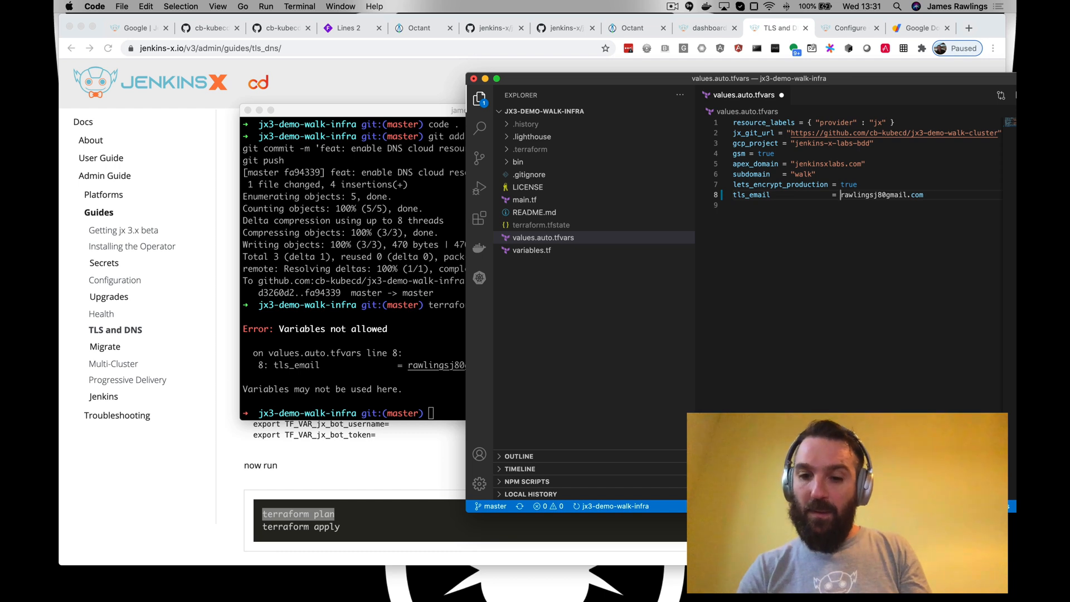
text("rawlingsj80gmail.com")
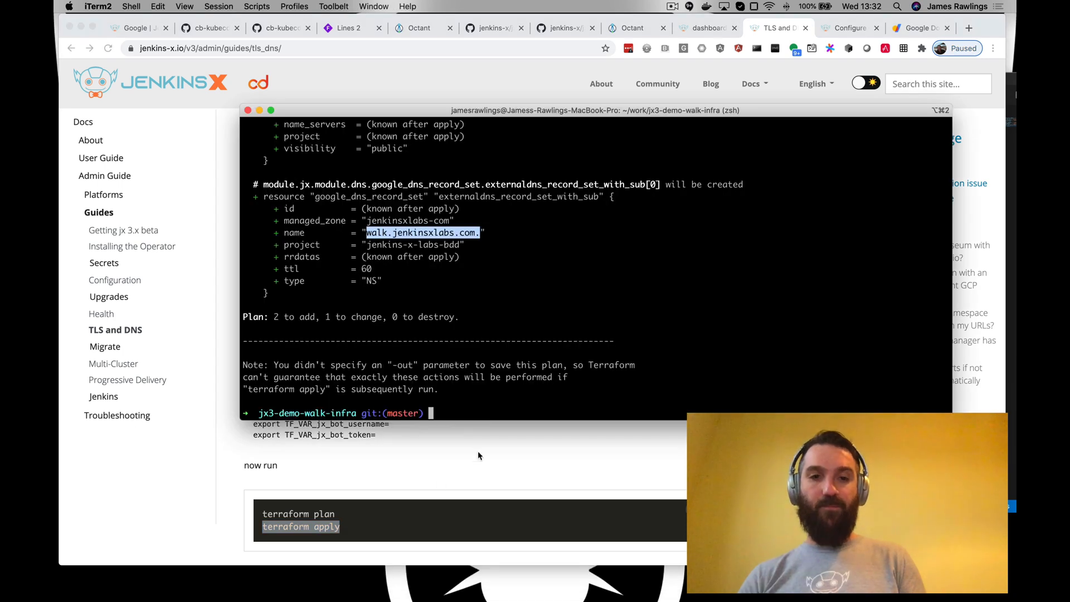
Step: Run terraform apply and approve with yes to create the managed zone and NS record
text(terraform apply)
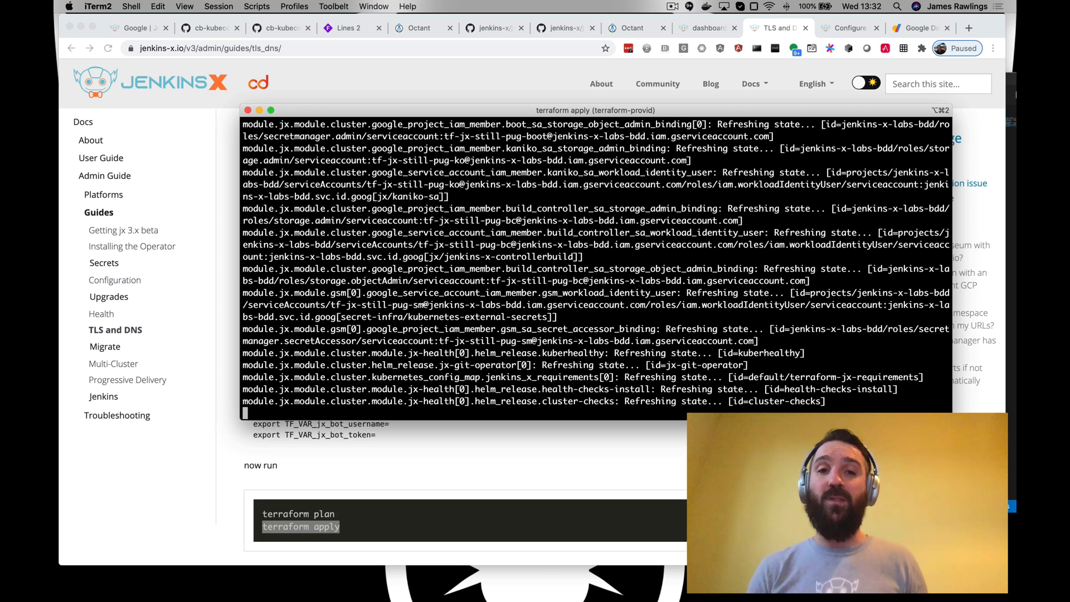
scroll(down, 3)
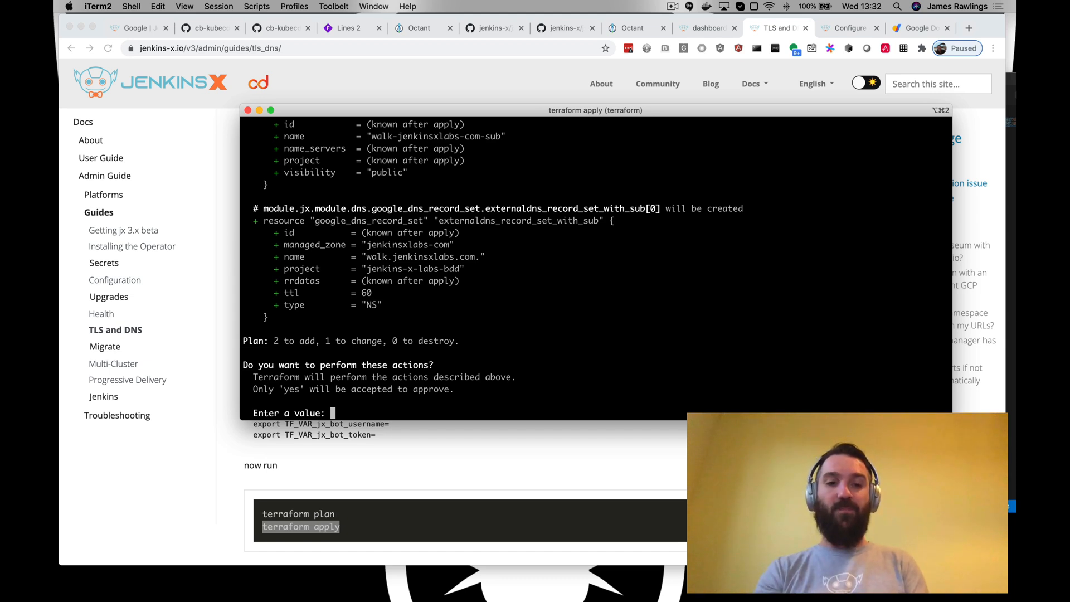
text(yes)
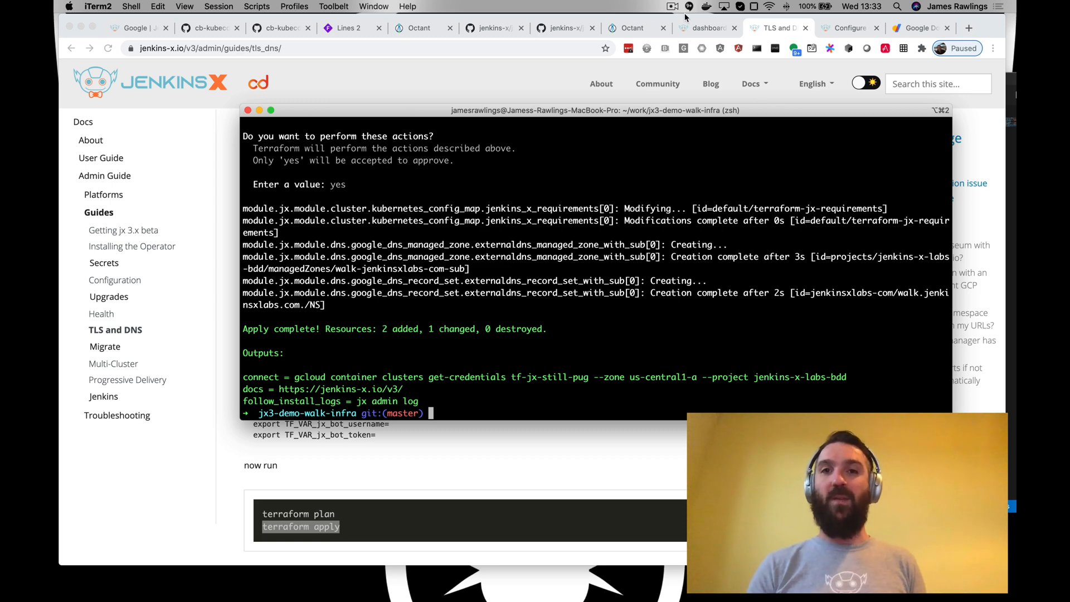
Step: Check the nip.io dashboard tab, then return to the TLS and DNS guide's post-apply steps
click(705, 28)
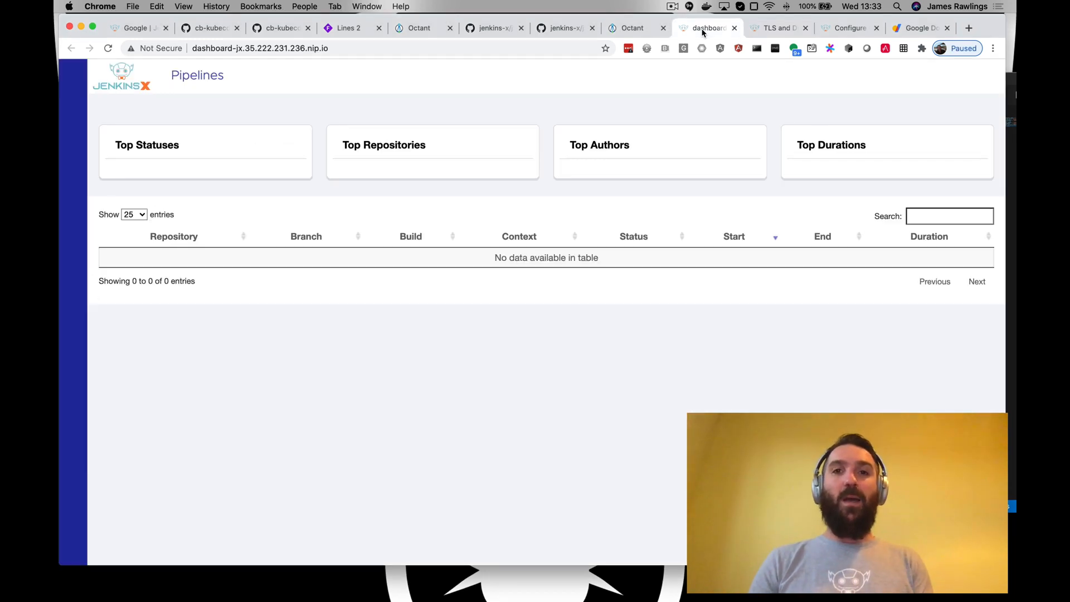
click(773, 28)
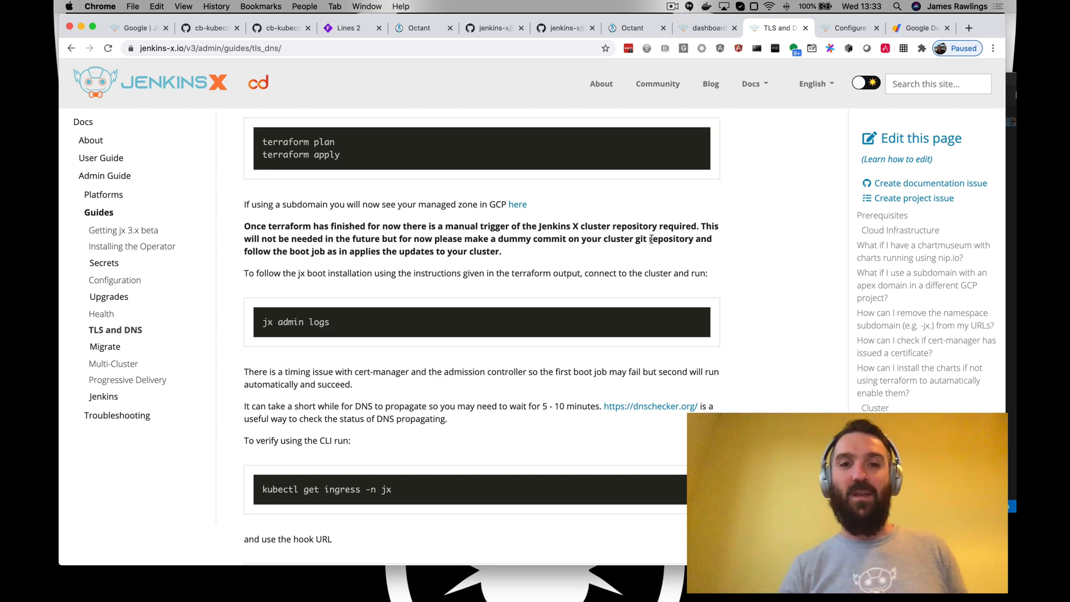
Step: Go to the cluster repository on GitHub and start editing README.md at its end
click(280, 28)
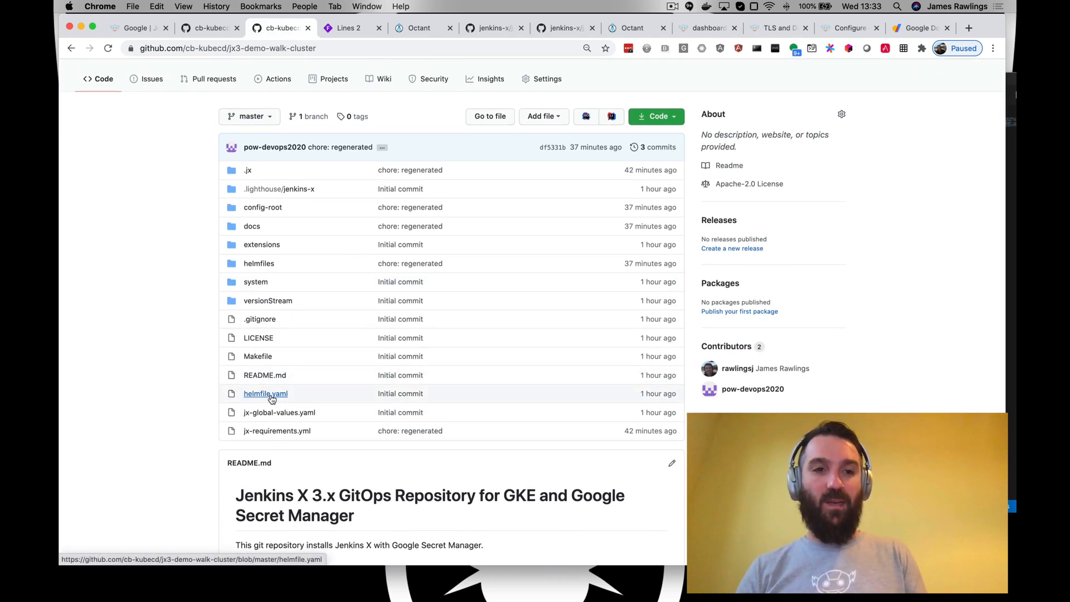
scroll(down, 3)
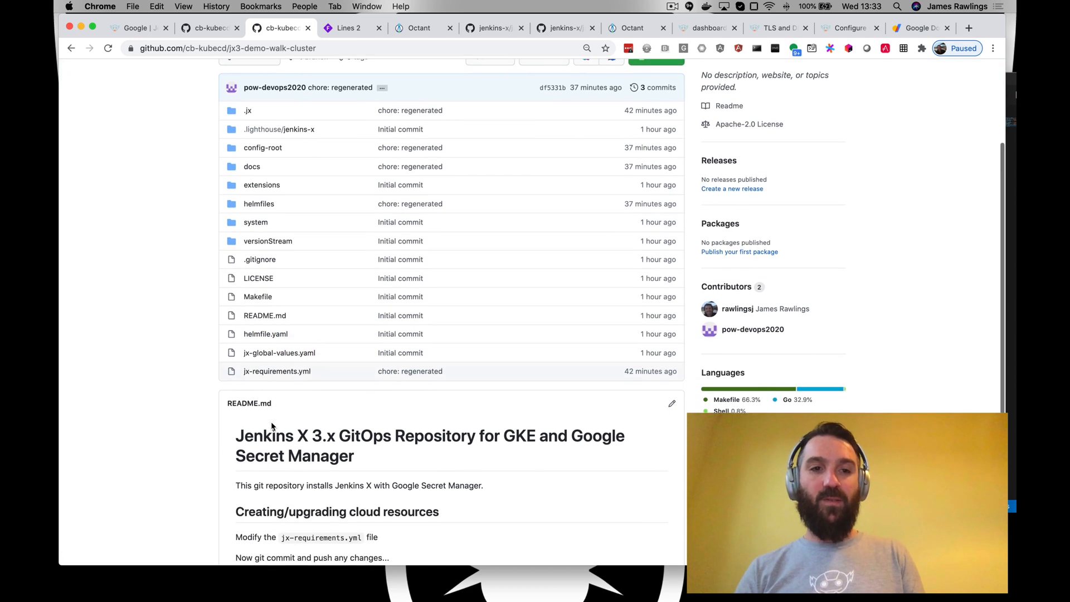
mouse_move(481, 331)
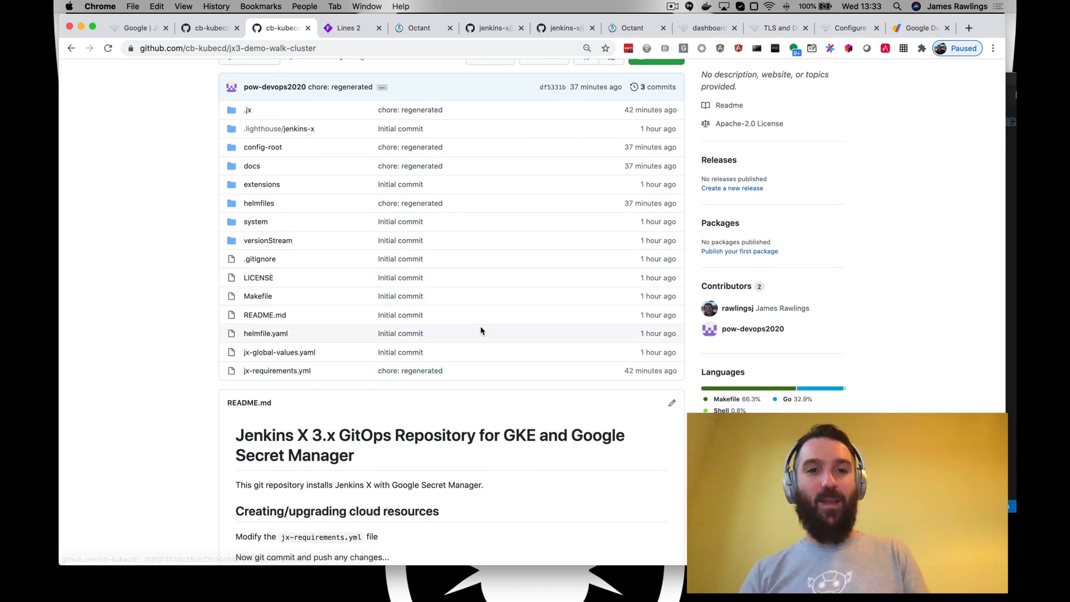
click(264, 314)
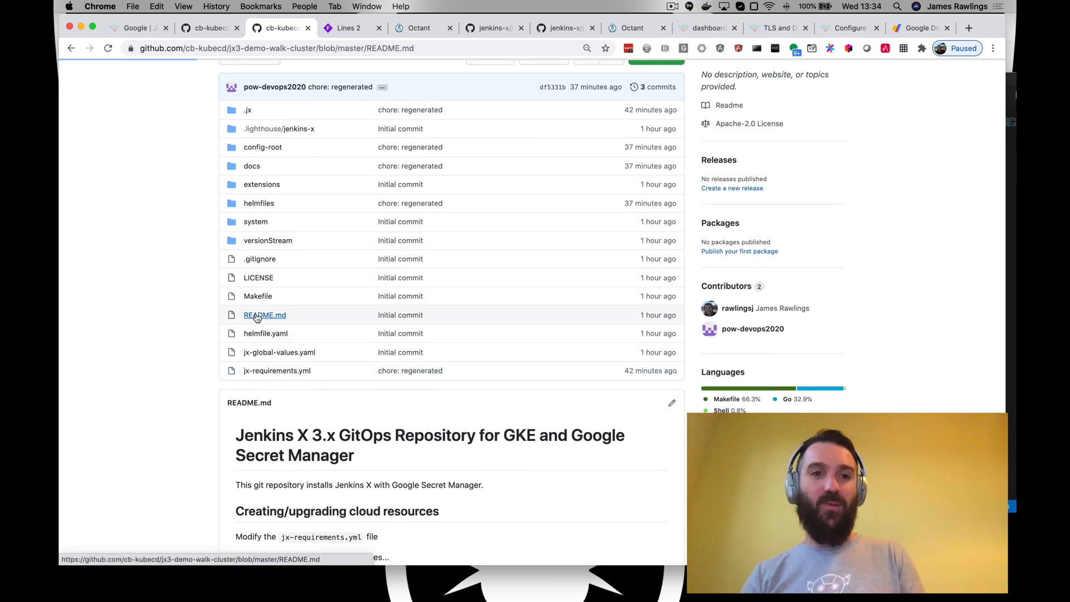
click(264, 314)
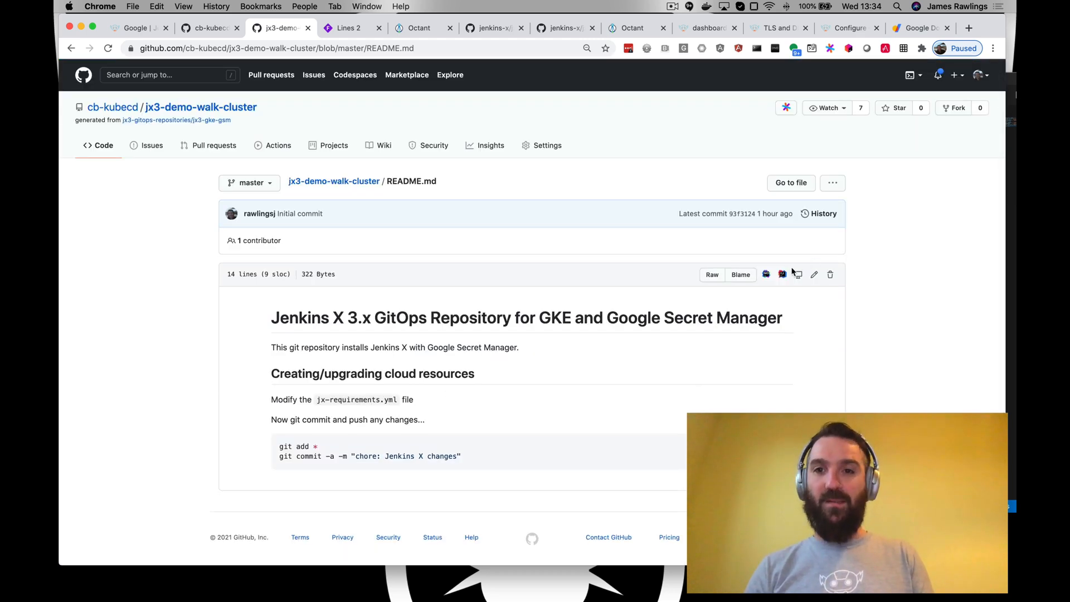
click(813, 274)
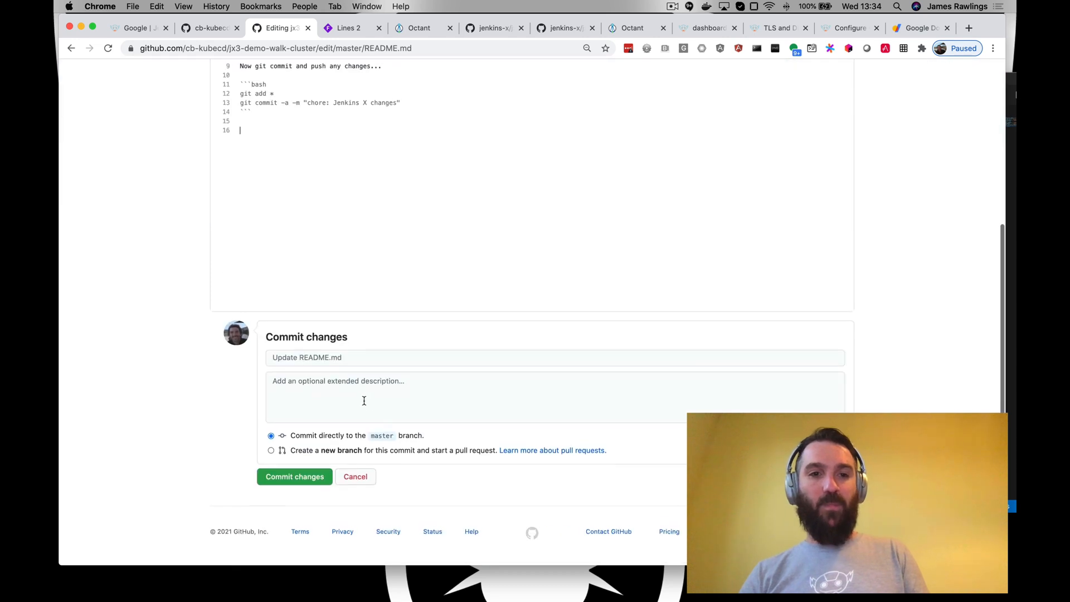
Step: Commit the edit with message 'chore: dummy commit to trigger' the git sync operator
text(chore)
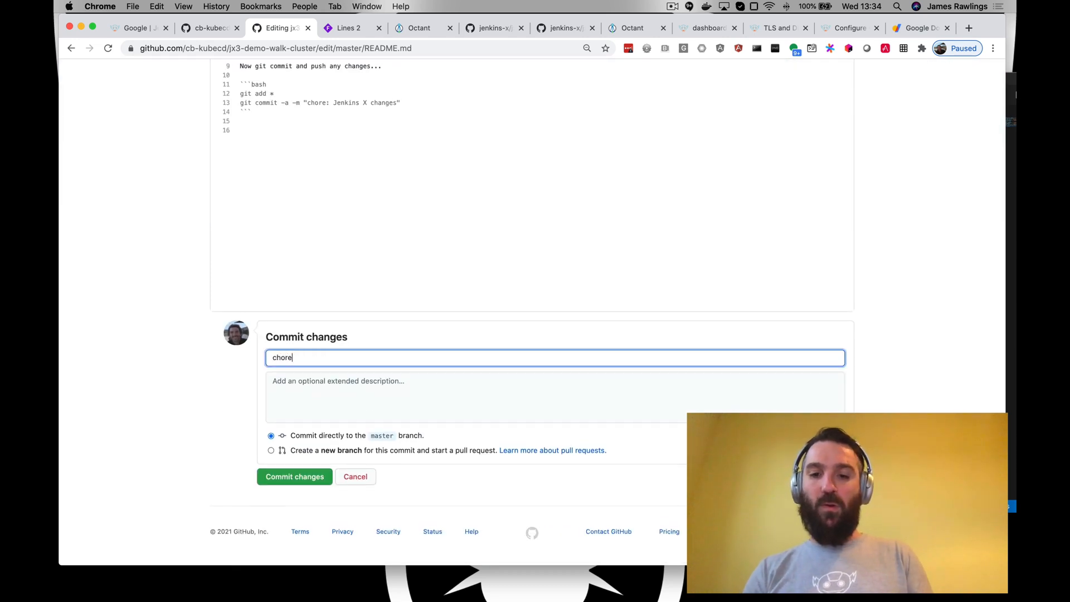
text(: dummy)
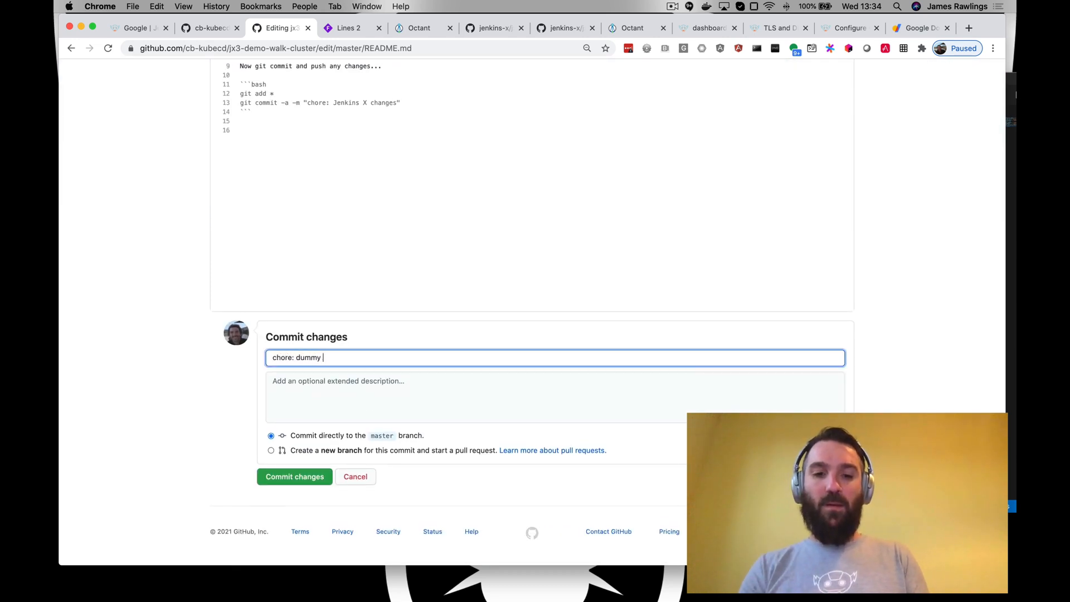
text(commit to)
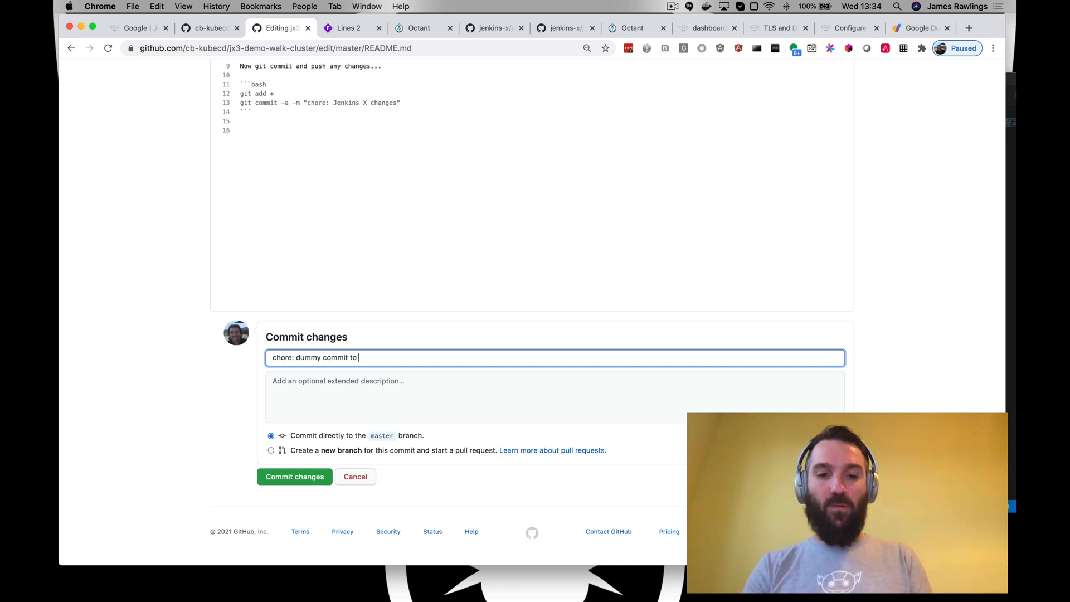
text(trigger git sync operator)
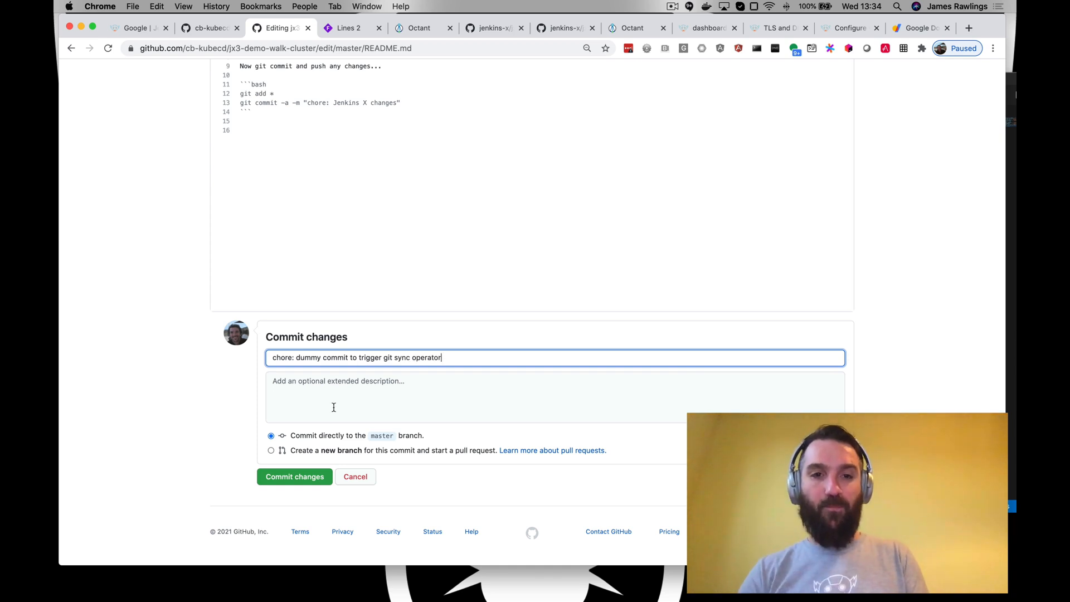
click(294, 477)
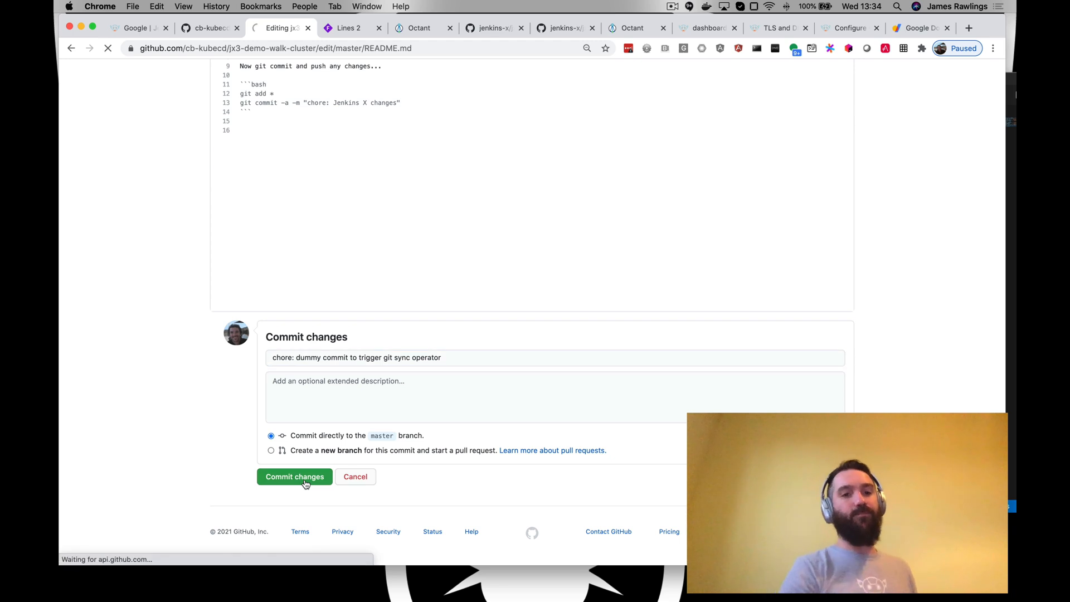
click(294, 477)
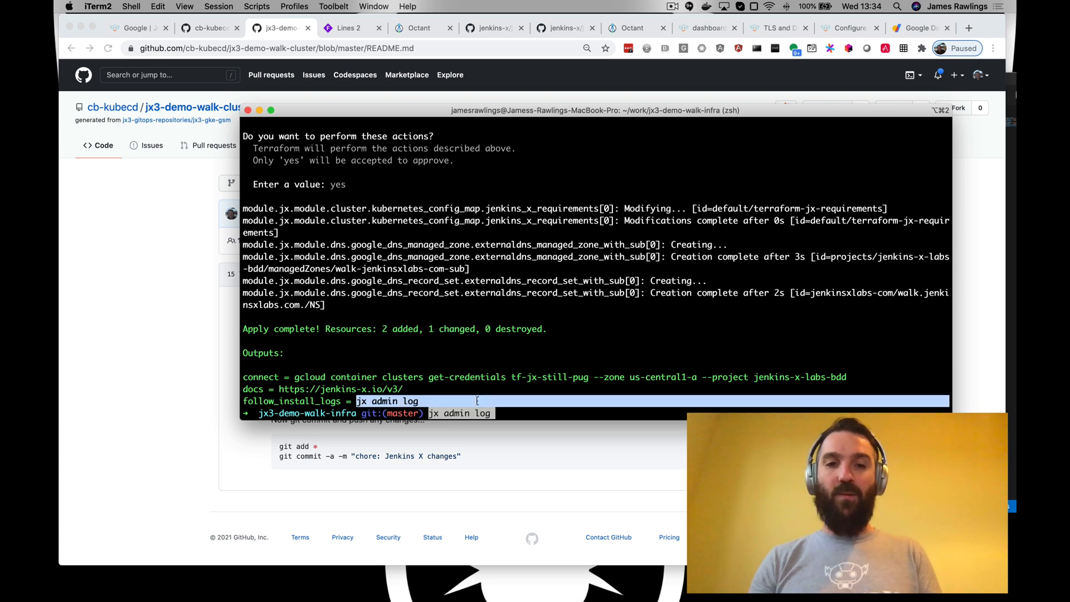
Step: Run jx admin log to follow the boot job logs until the cert-manager webhook failure
key(Return)
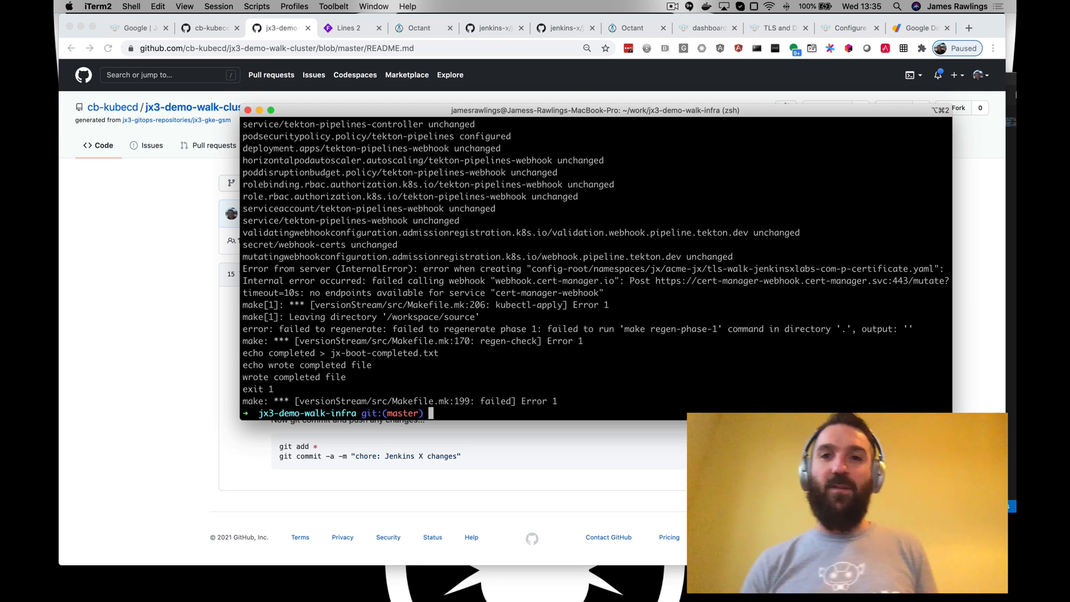
Step: Highlight the docs note on cert-manager timing failures and the webhook name in the terminal error
click(776, 28)
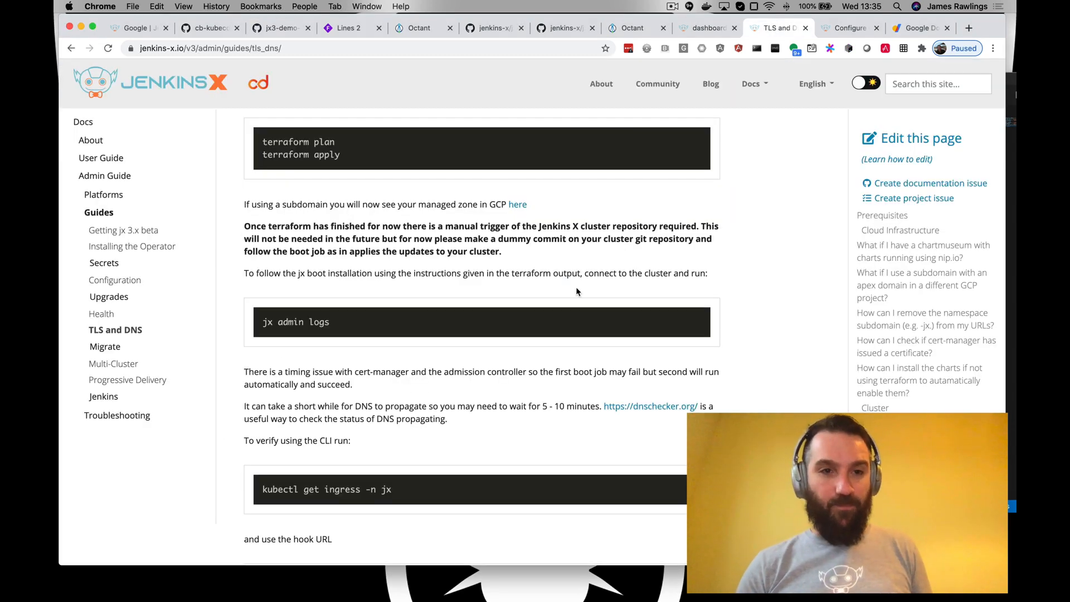
scroll(down, 3)
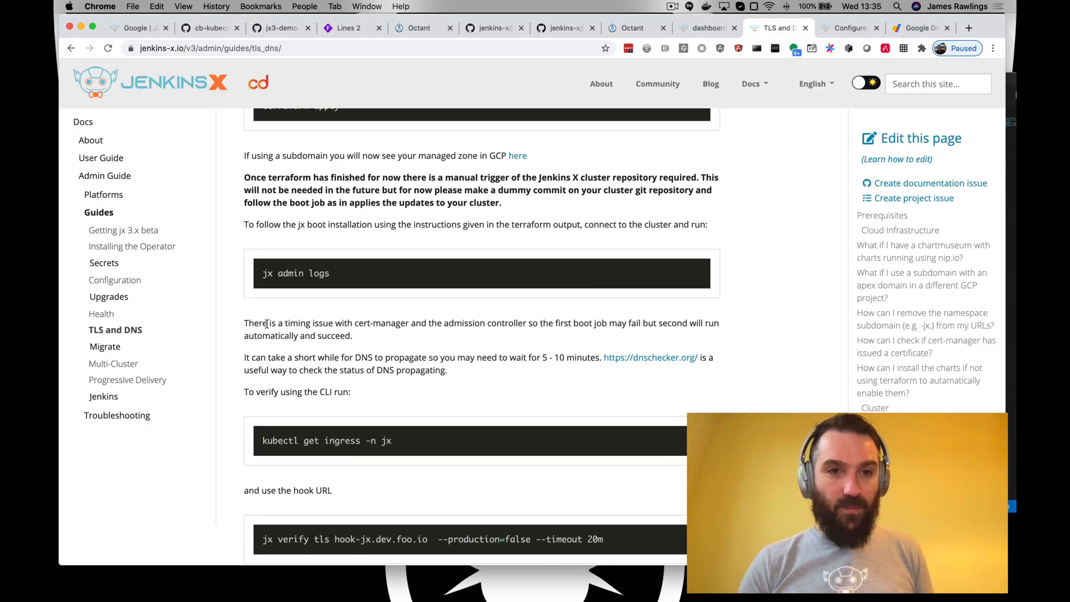
drag(269, 323, 351, 336)
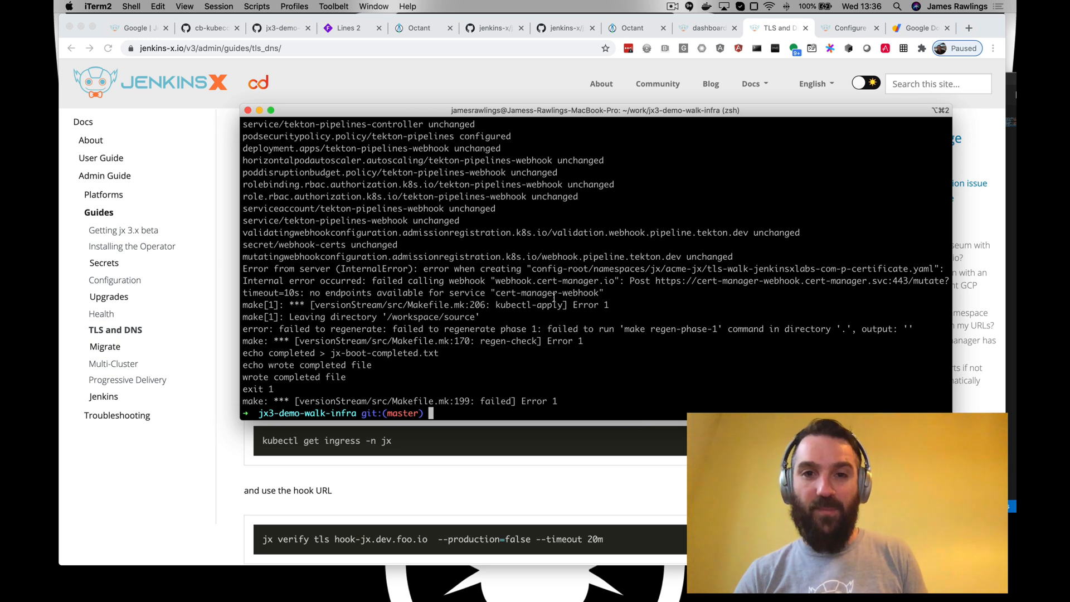
drag(696, 281, 836, 281)
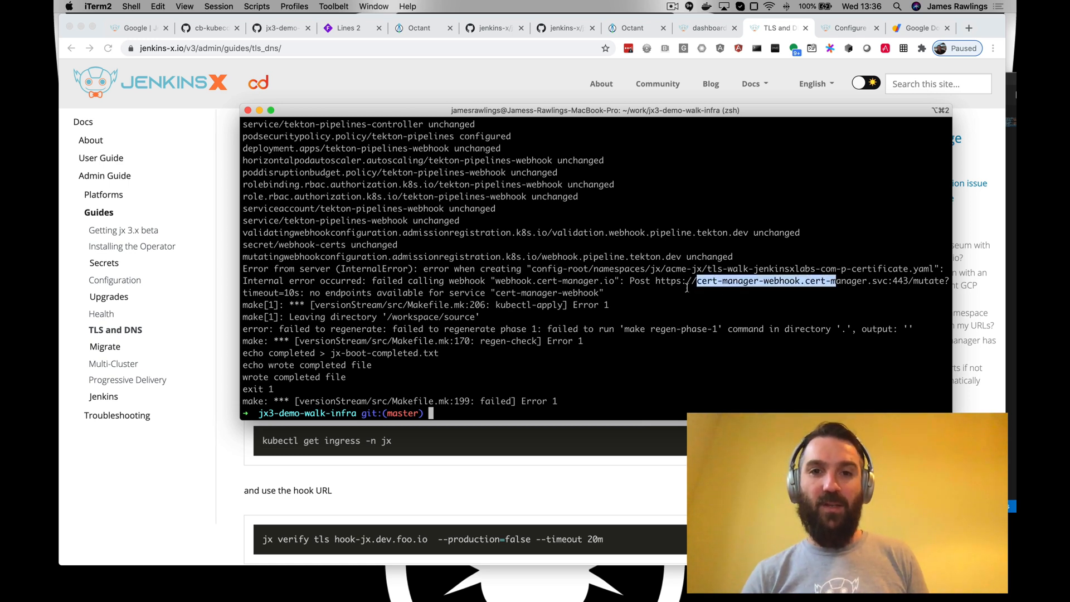
mouse_move(574, 363)
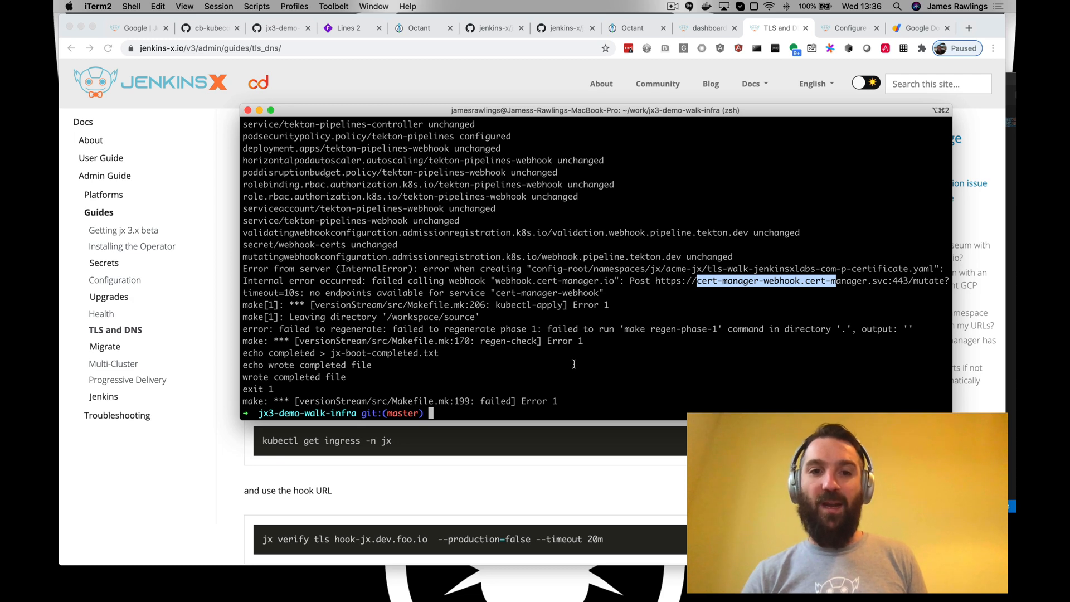
Step: Run jx admin log again to follow the retried boot job
text(jx admin log)
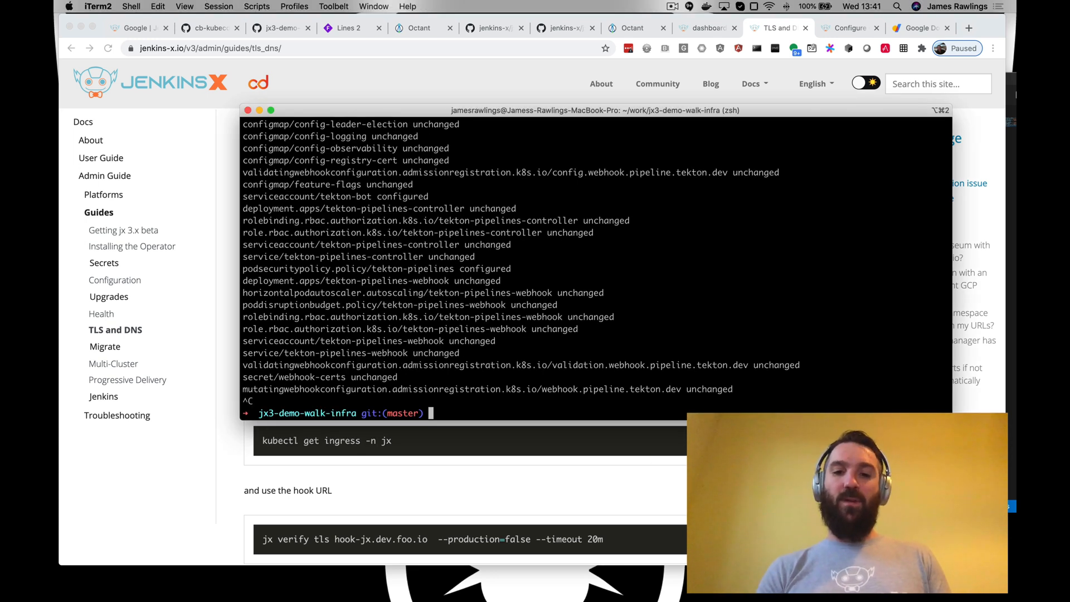
Step: Run jx health status -A to check health across all namespaces
text(jx health status)
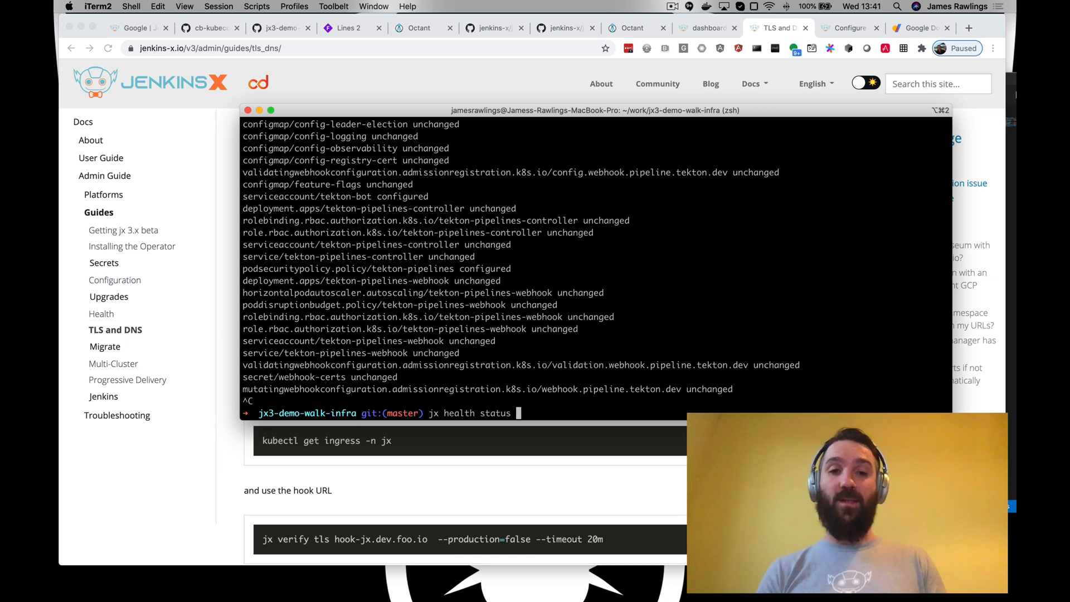
text(-A)
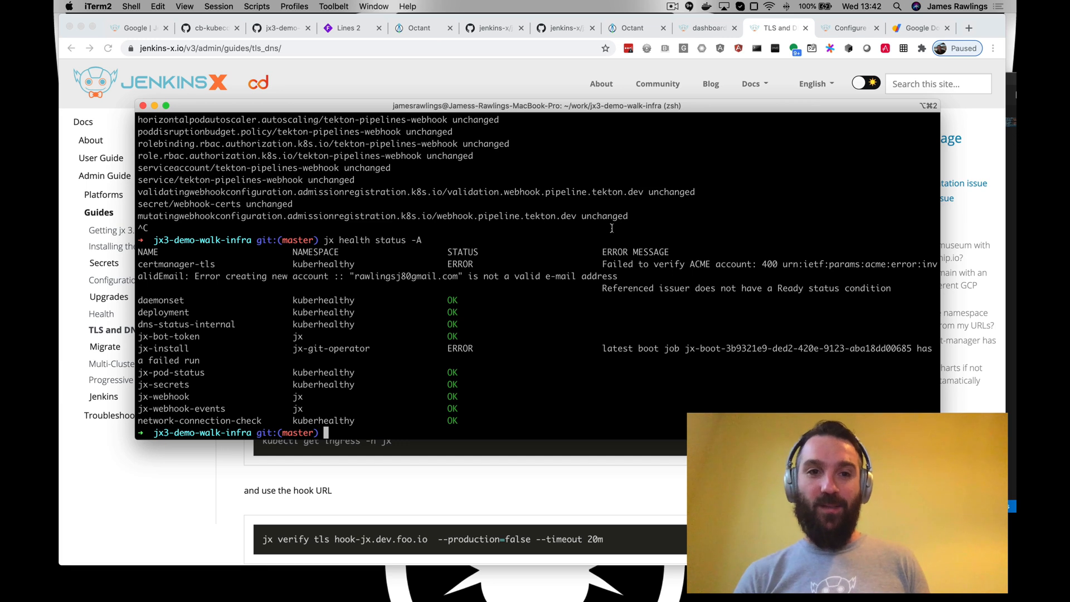
Step: Select the invalid ACME e-mail error text in the certmanager-tls health row
double_click(387, 276)
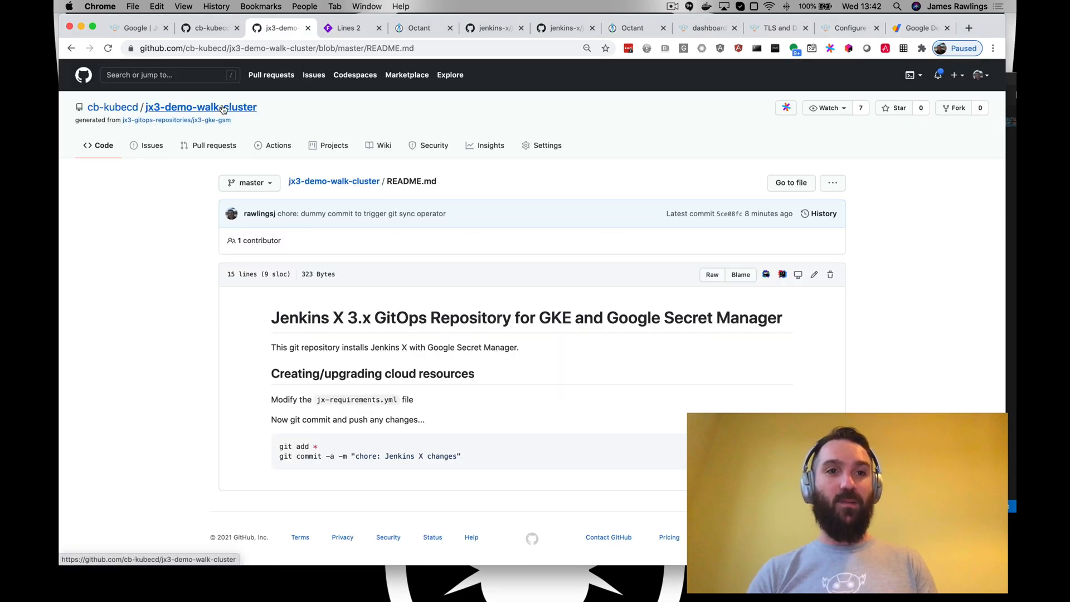
Step: Return to the jx3-demo-walk-cluster file list and view jx-requirements.yml
click(200, 107)
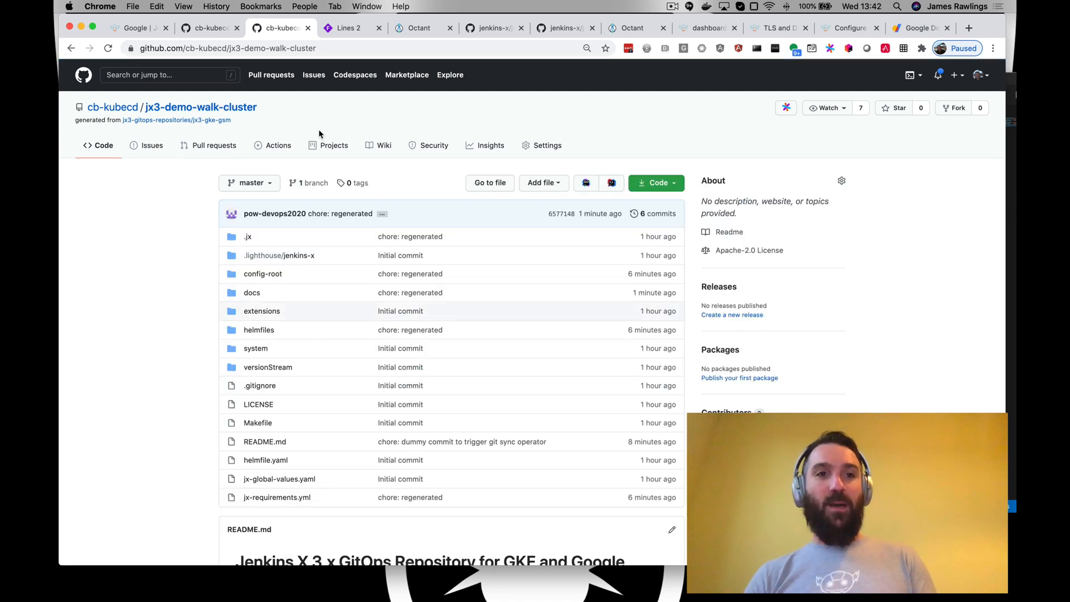
mouse_move(277, 500)
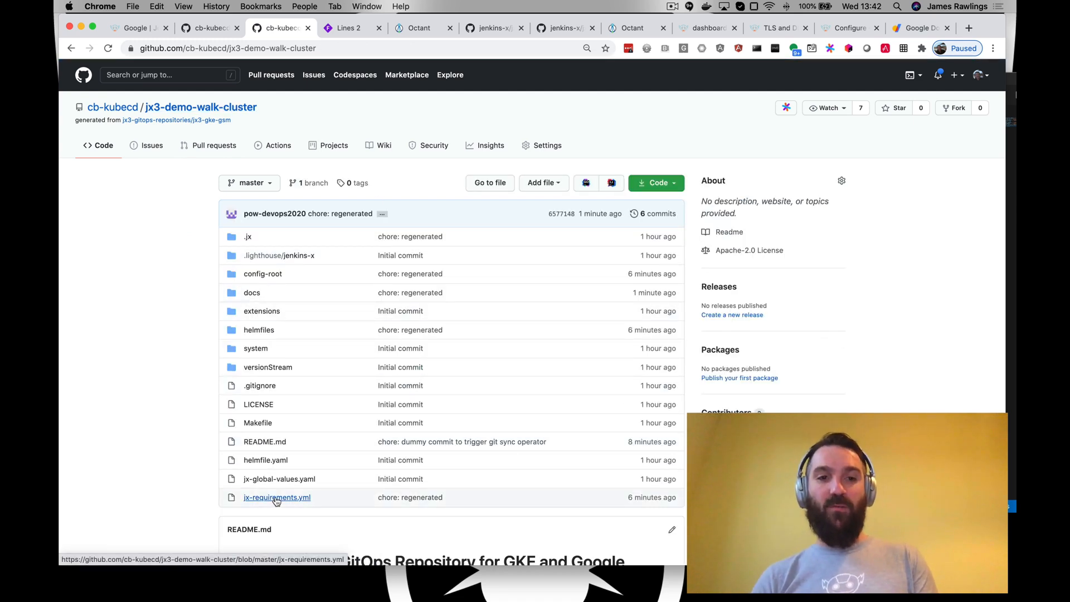
click(277, 498)
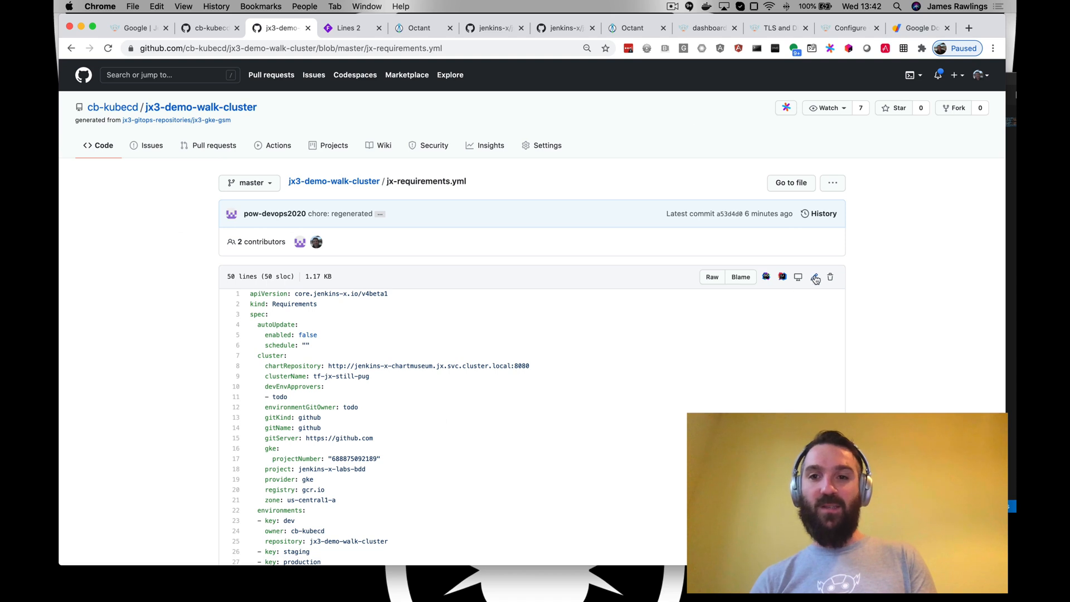
Step: Edit jx-requirements.yml's tls email and commit as 'fix: cert-manager email address'
click(814, 277)
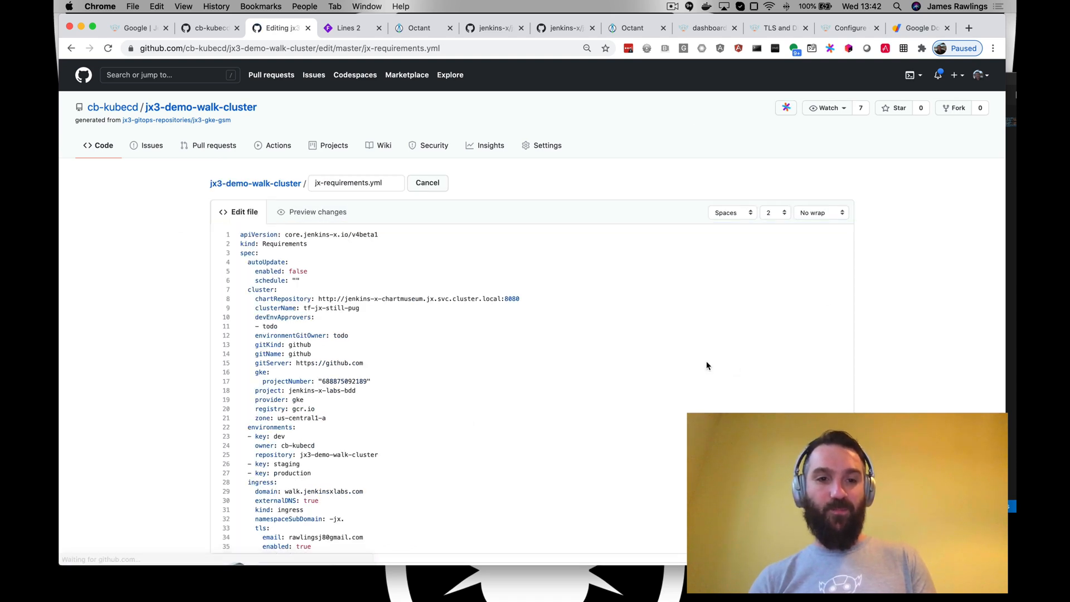
scroll(down, 3)
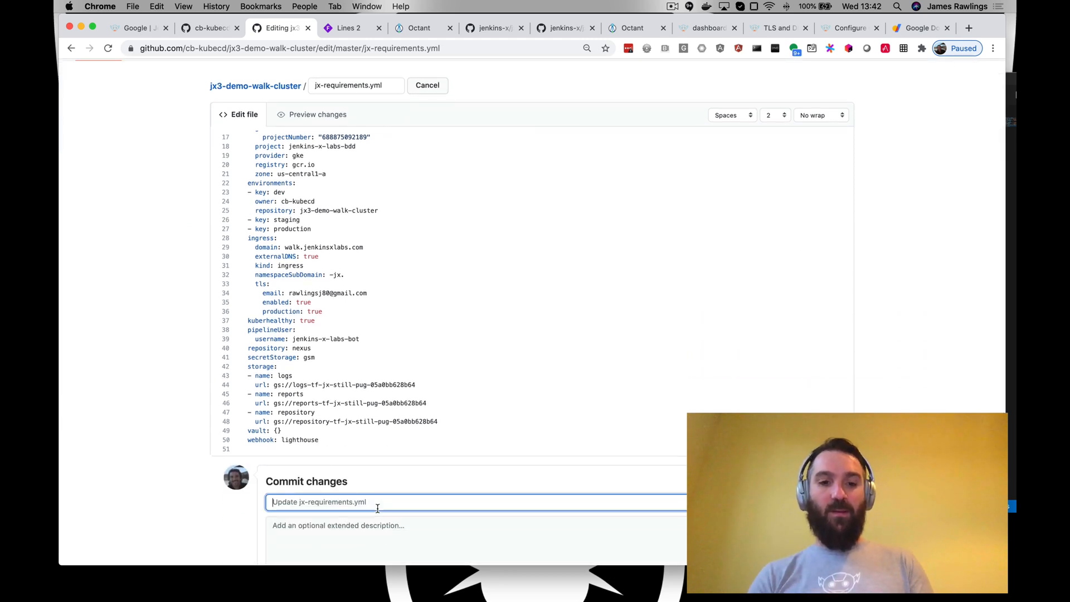
text(f)
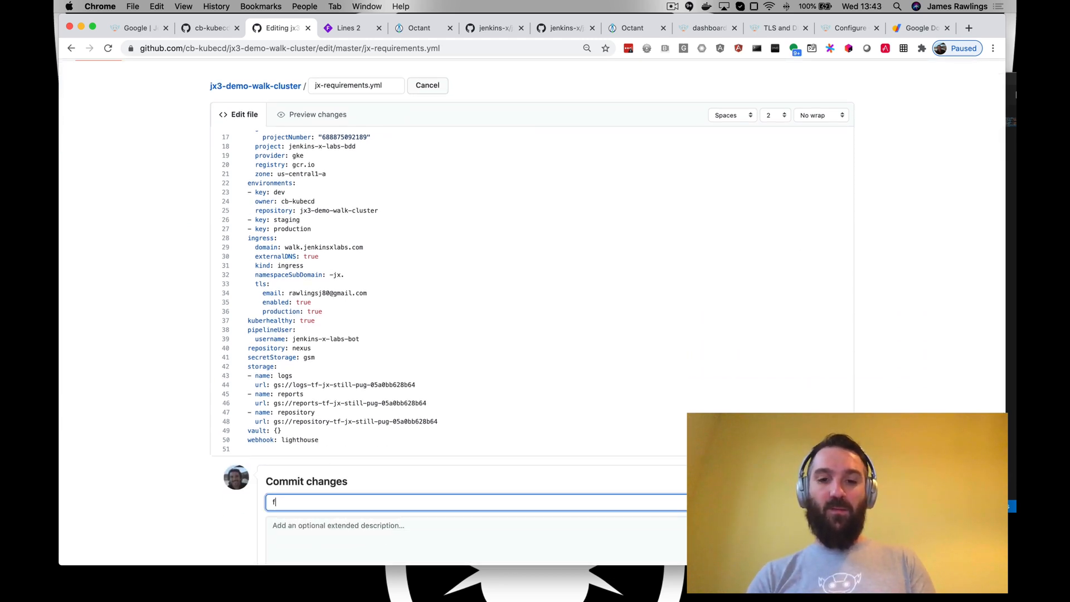
text(ix:)
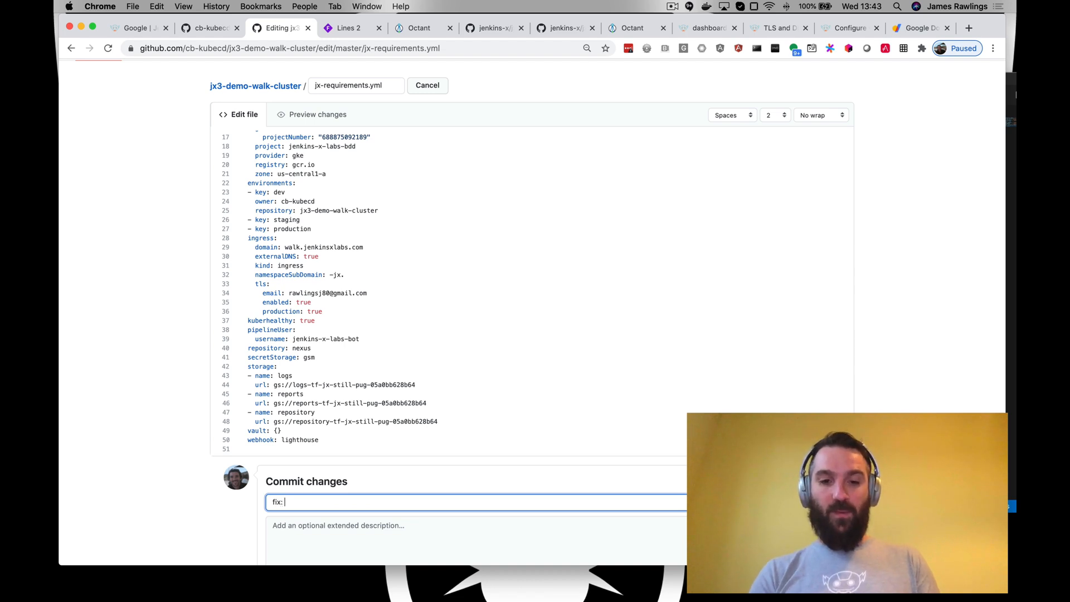
text(cert-ma)
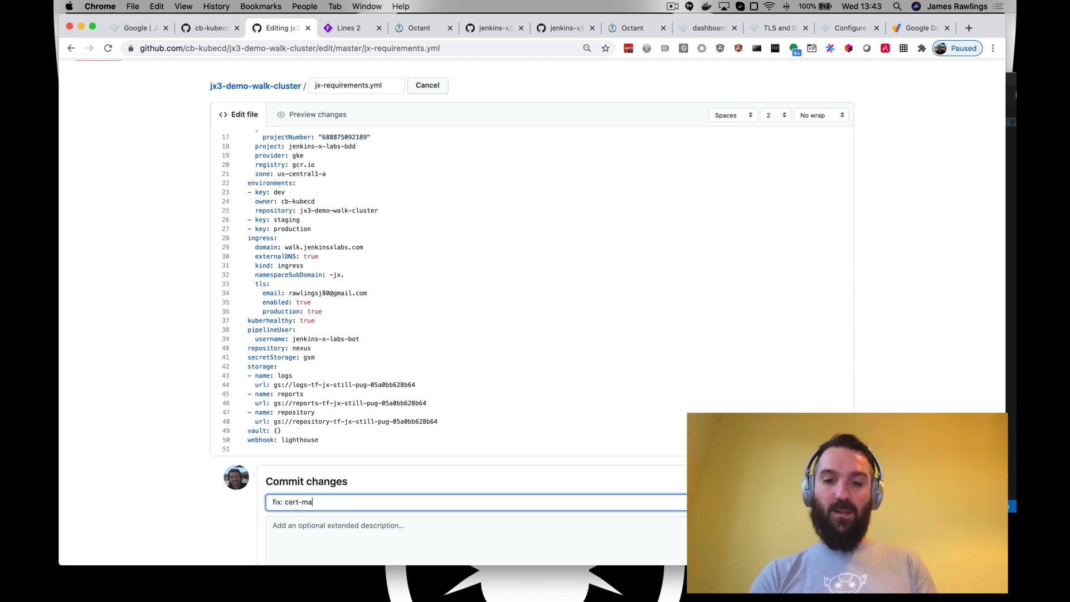
text(nager email address)
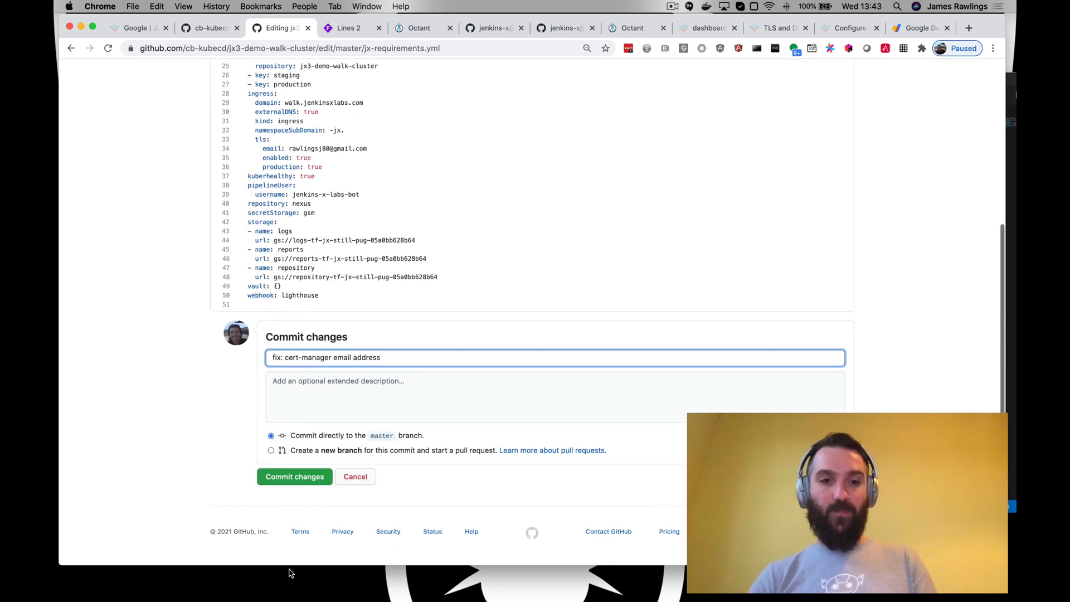
click(294, 477)
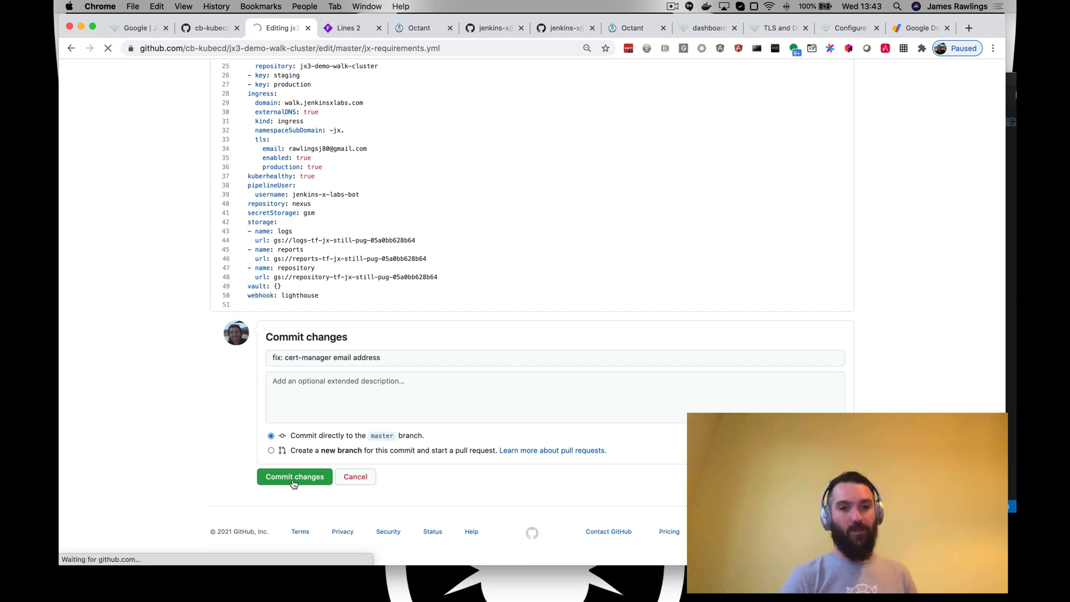
click(295, 477)
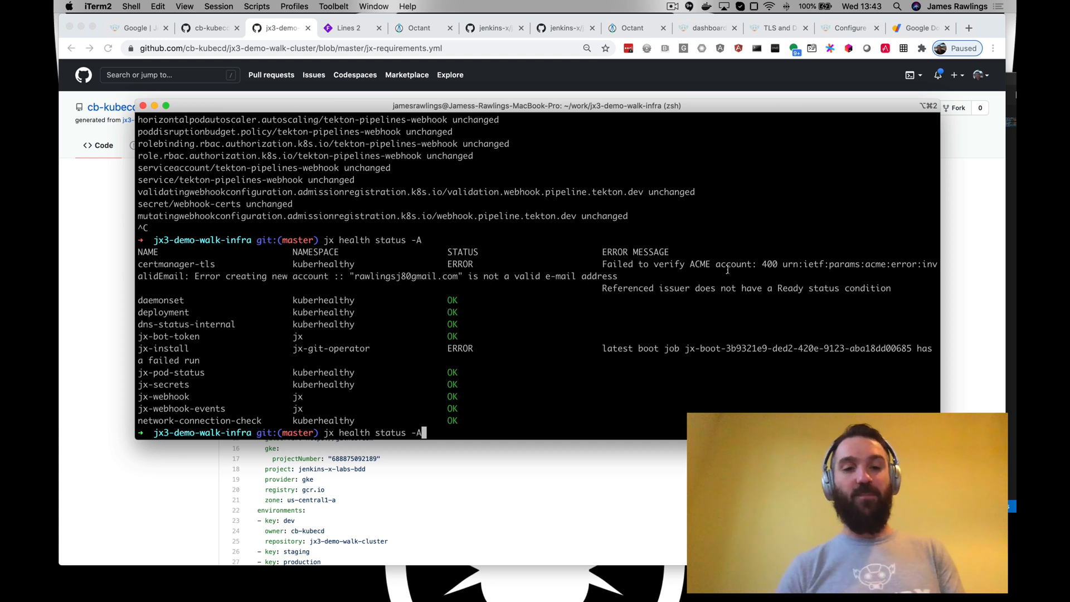
Step: Run 'jx status health -A -w', hit the unknown-command error, then retype it as 'jx health status -A -w'
text(kc get pods -n jx)
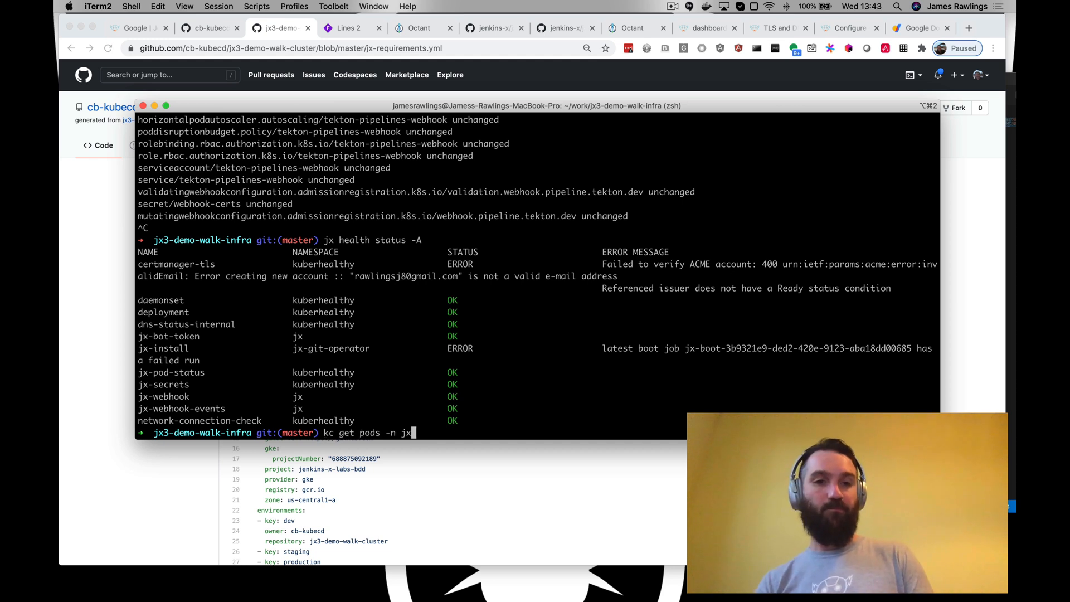
text(jx admin log)
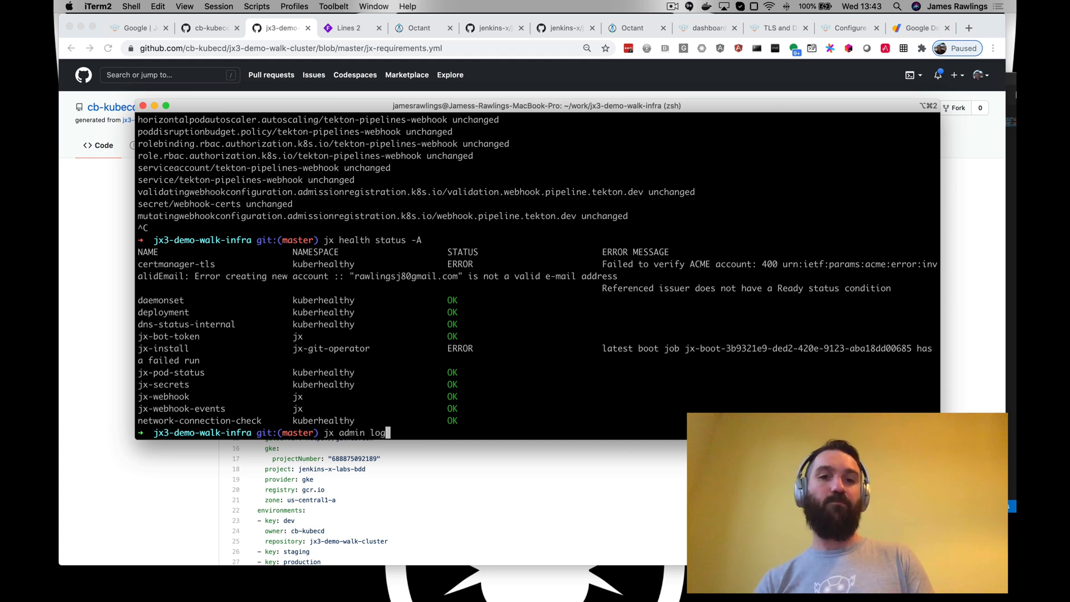
text(kc get pods -n jx)
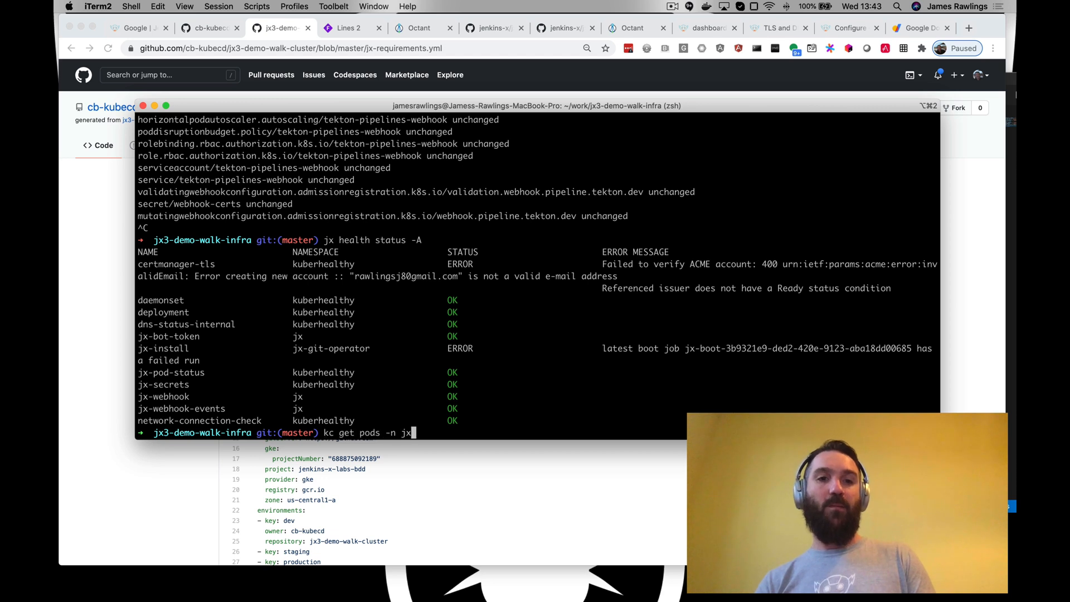
text(jx status health -A)
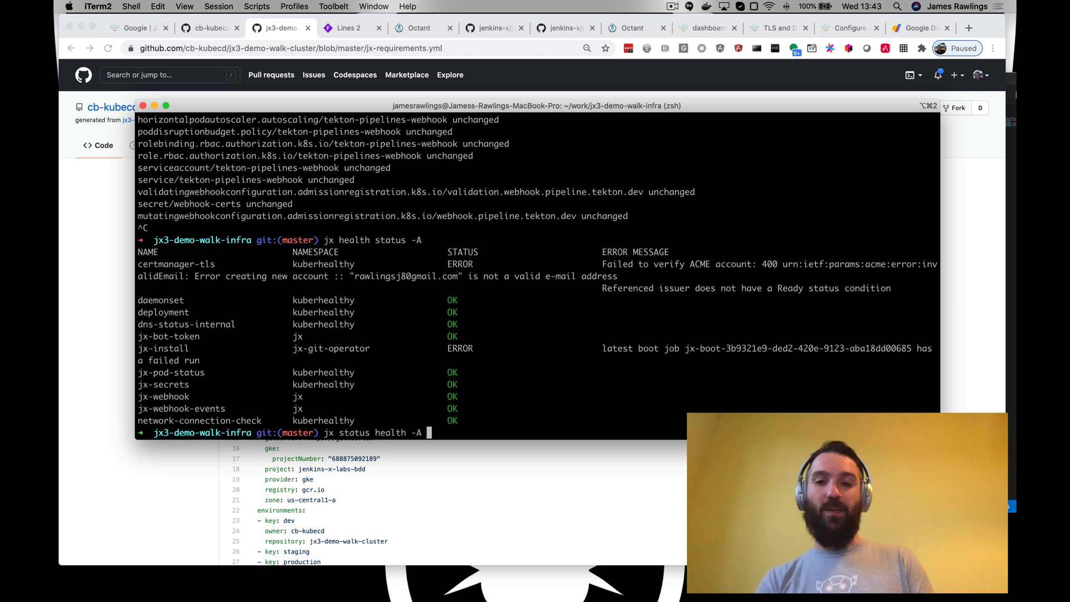
text(-w)
text(jx health st)
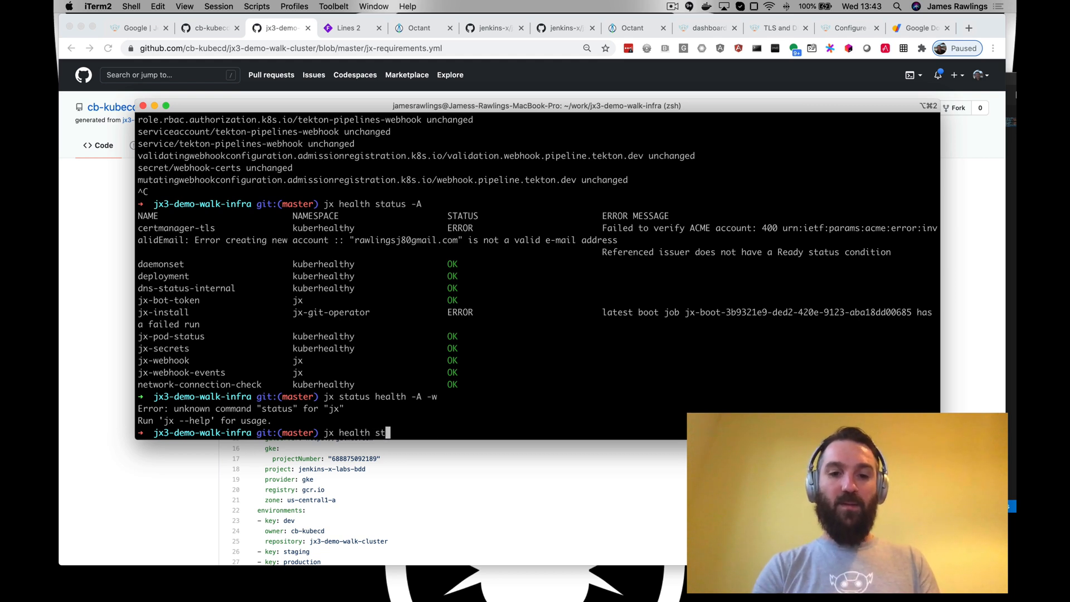
text(atus -A -w)
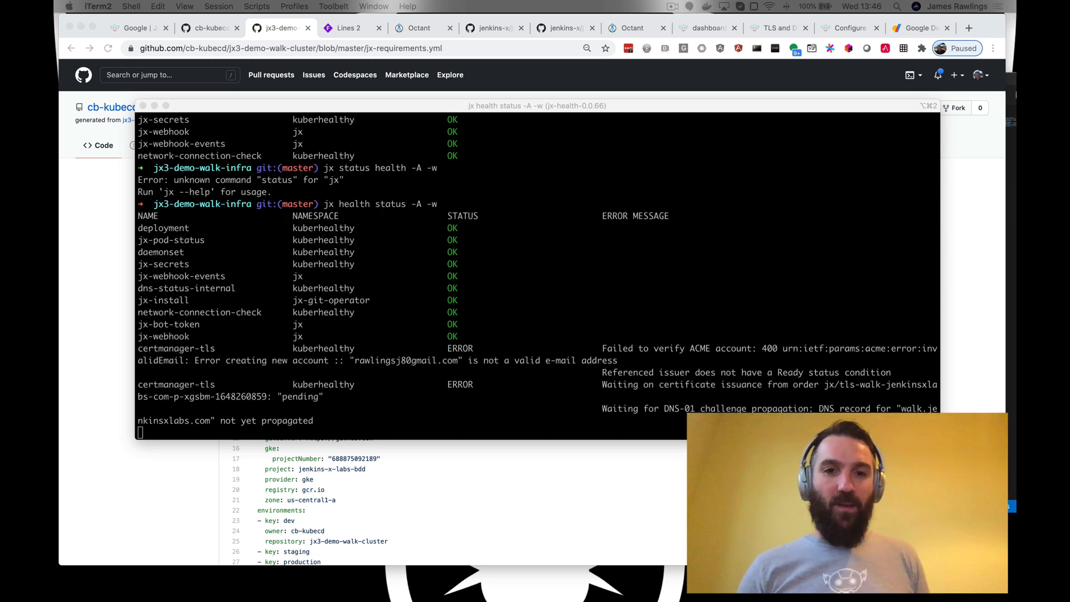
mouse_move(394, 356)
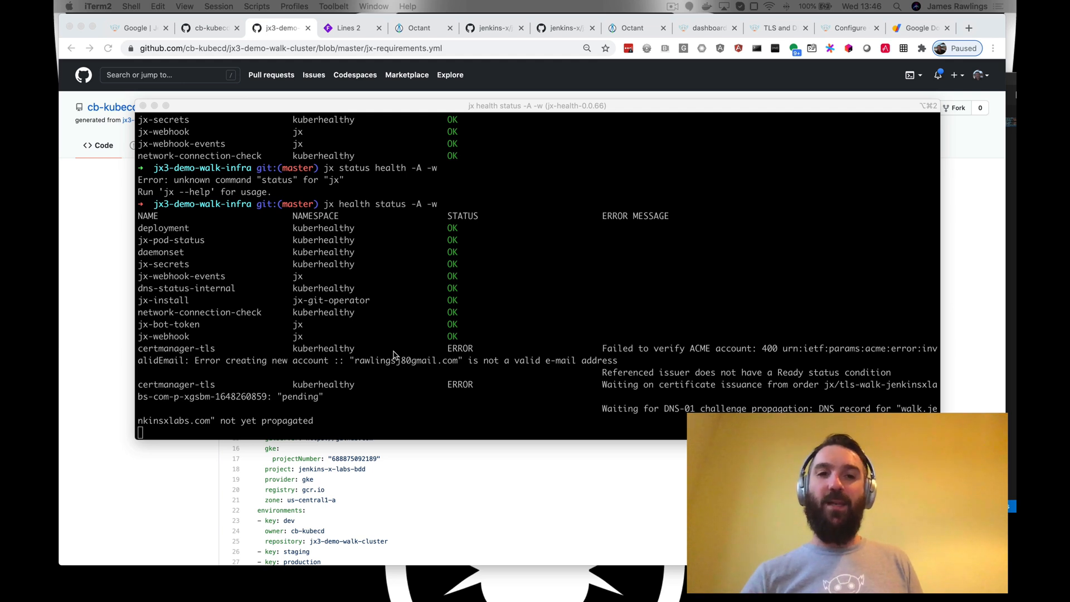
mouse_move(646, 393)
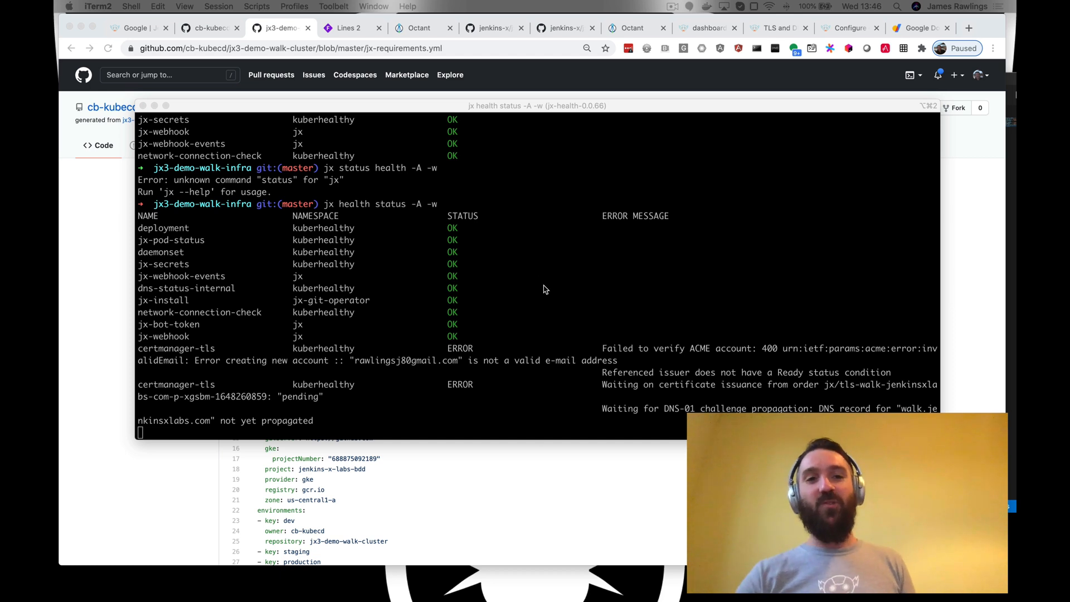
mouse_move(381, 417)
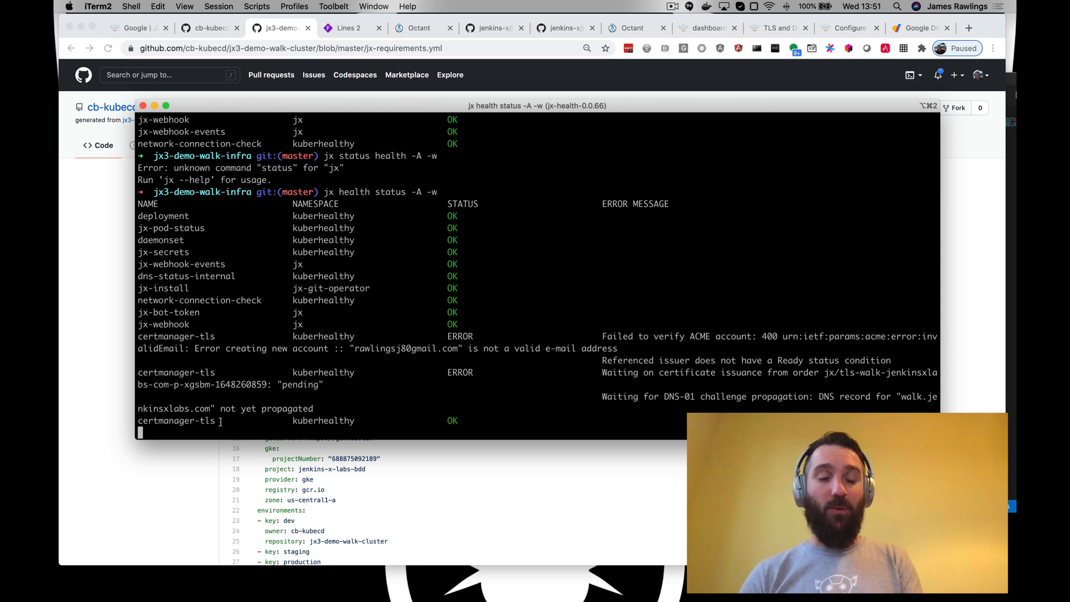
Step: Highlight the certmanager-tls check now reporting OK and stop the health watch with Ctrl+C
double_click(177, 421)
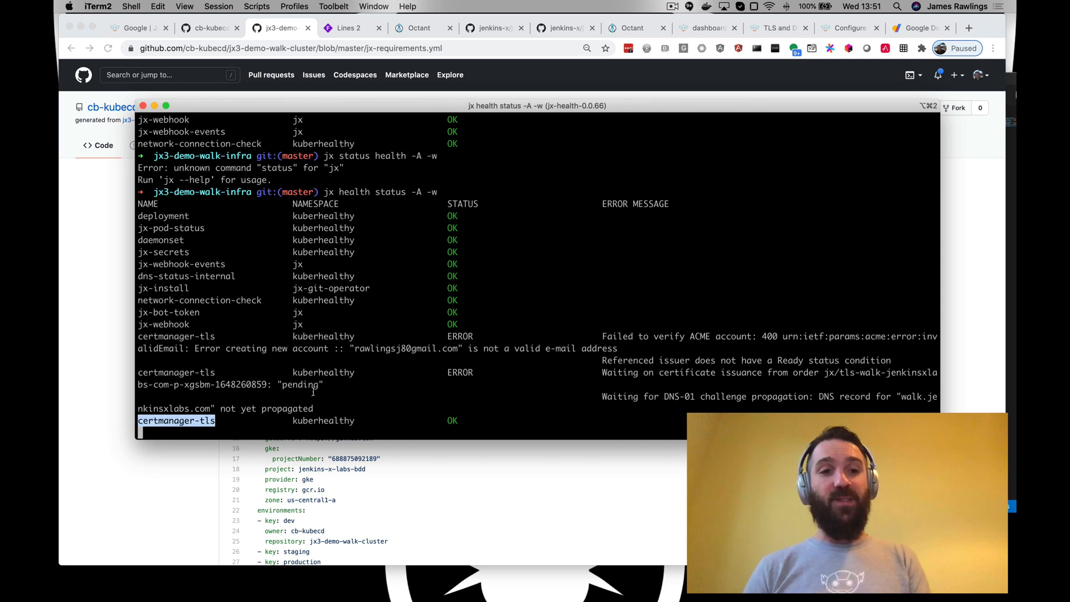
key(ctrl+c)
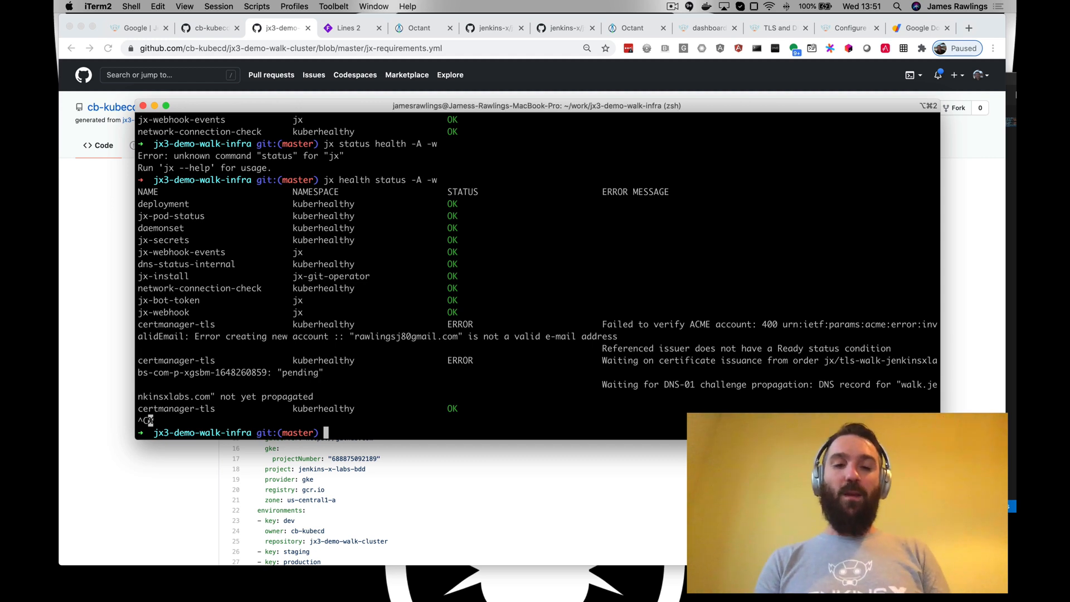
Step: Run 'jx dash' to open the Jenkins X dashboard in the browser
text(kube)
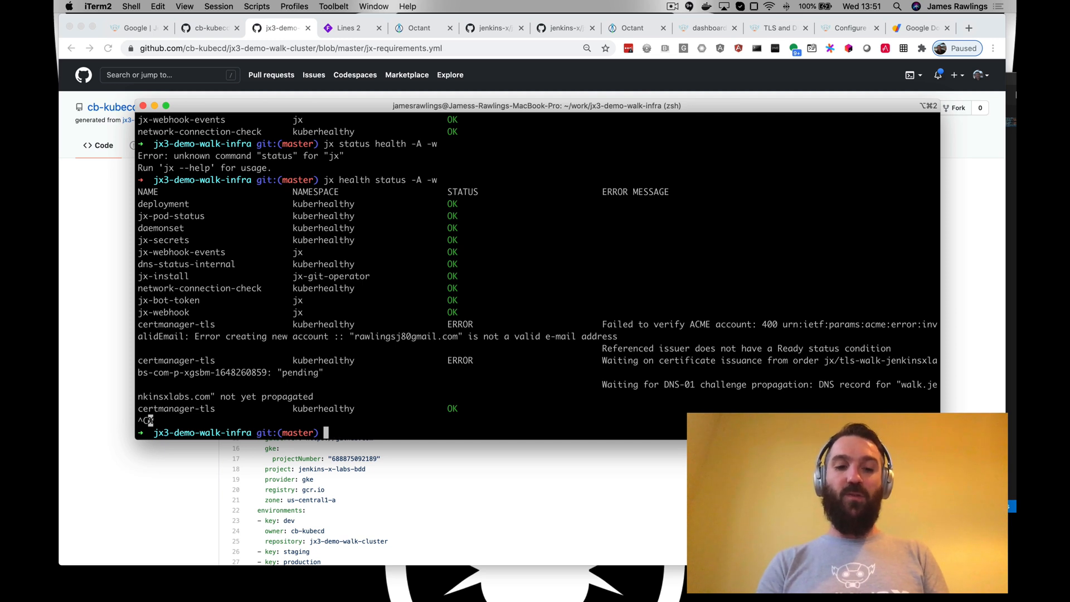
text(jx)
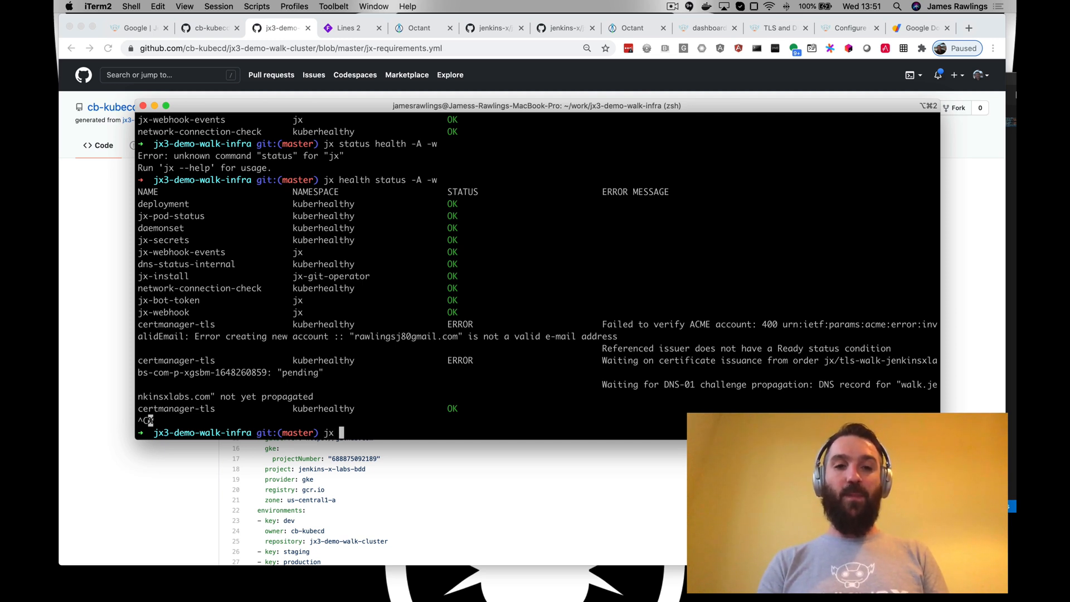
text(da)
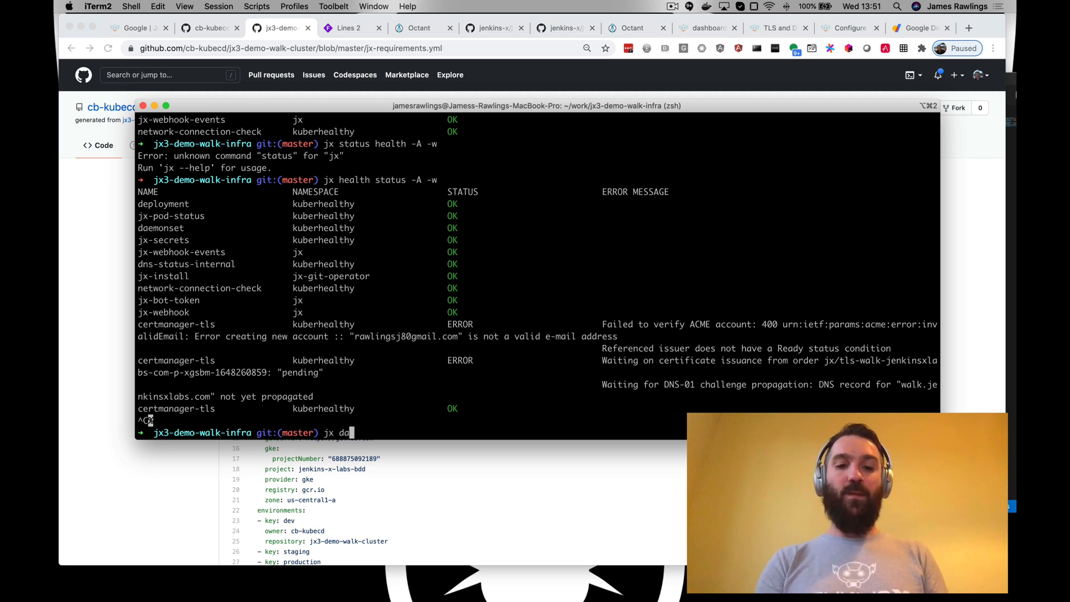
key(Enter)
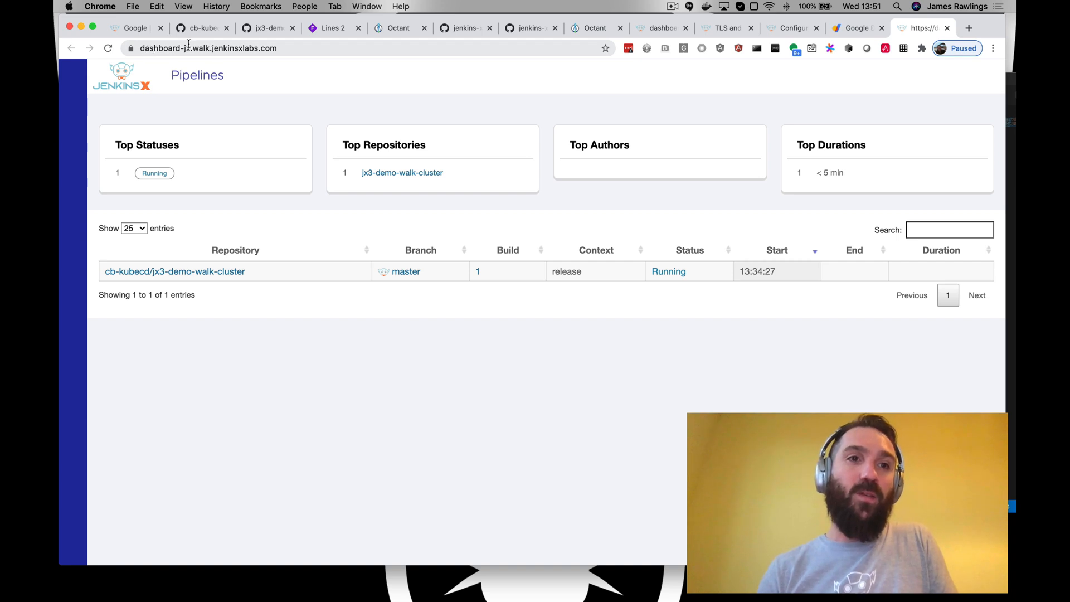
Step: Inspect the dashboard's certificate for *.walk.jenkinsxlabs.com, confirm Let's Encrypt R3 issuer, and close the viewer
click(212, 48)
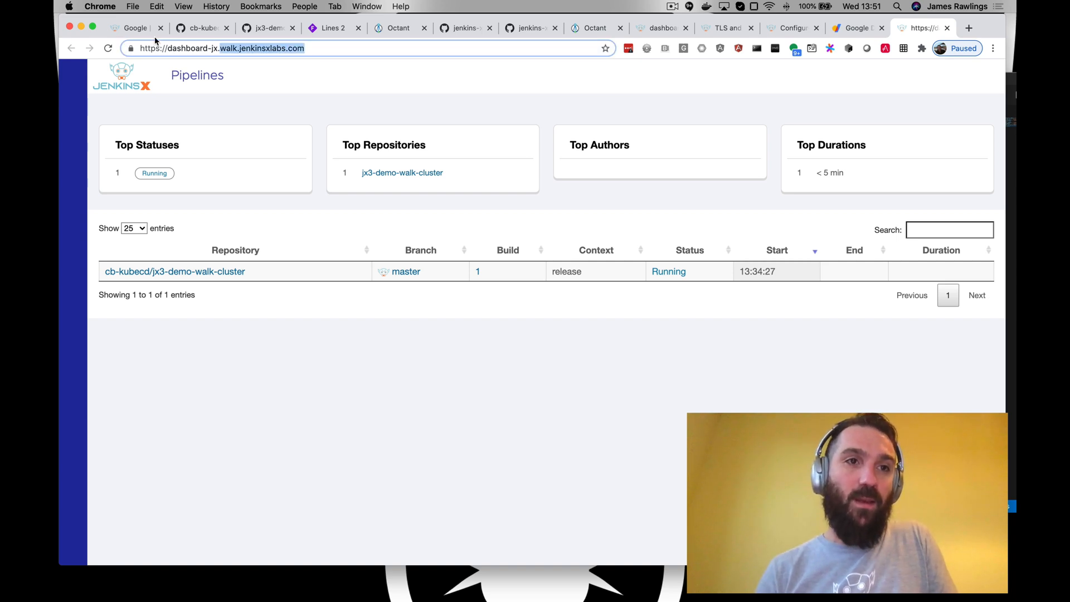
click(132, 48)
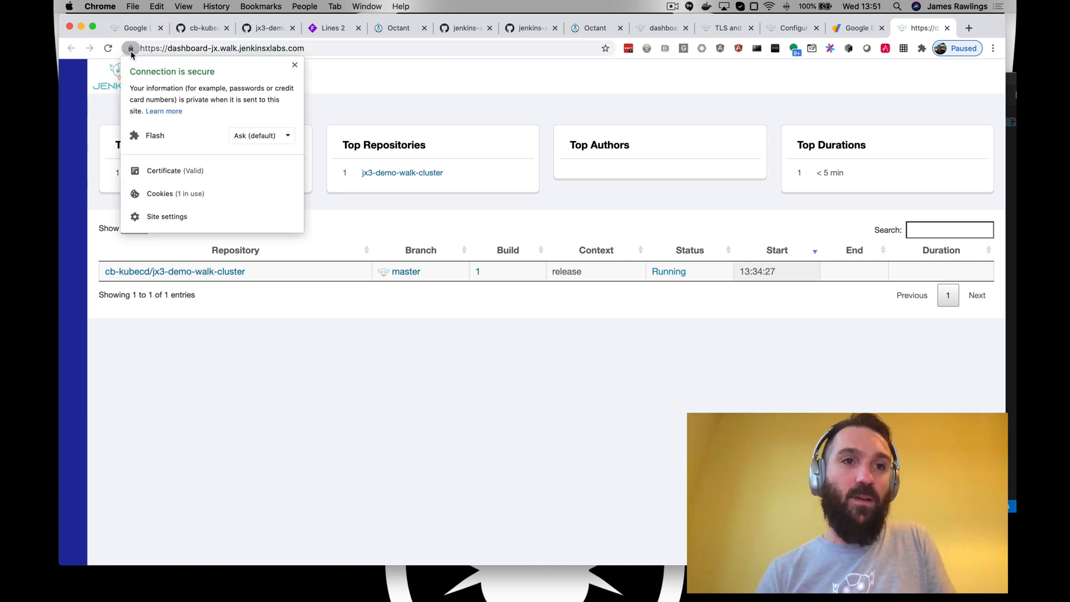
click(163, 170)
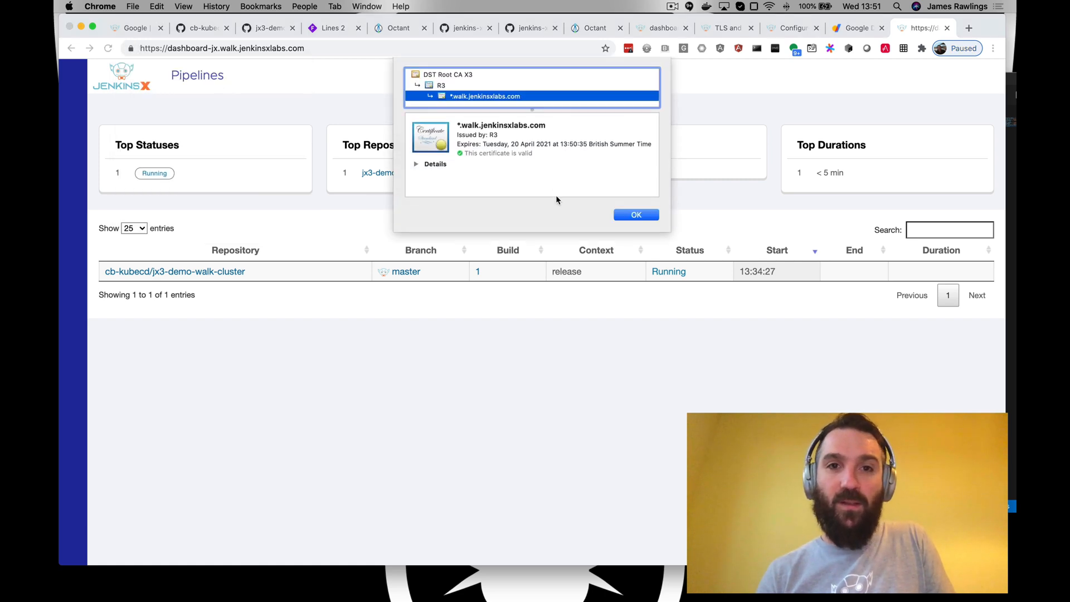
mouse_move(441, 167)
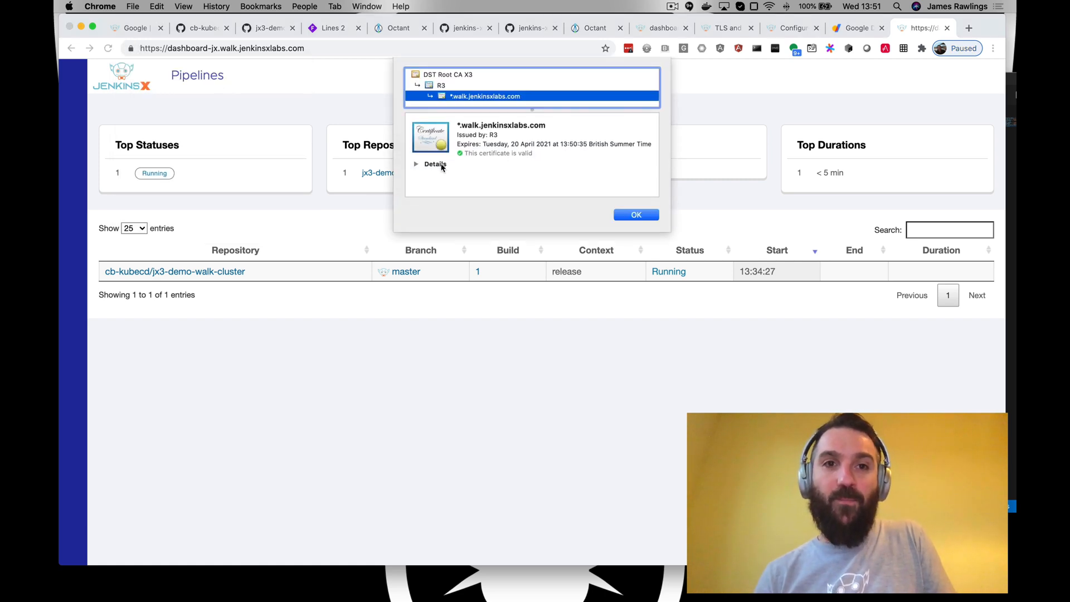
click(417, 163)
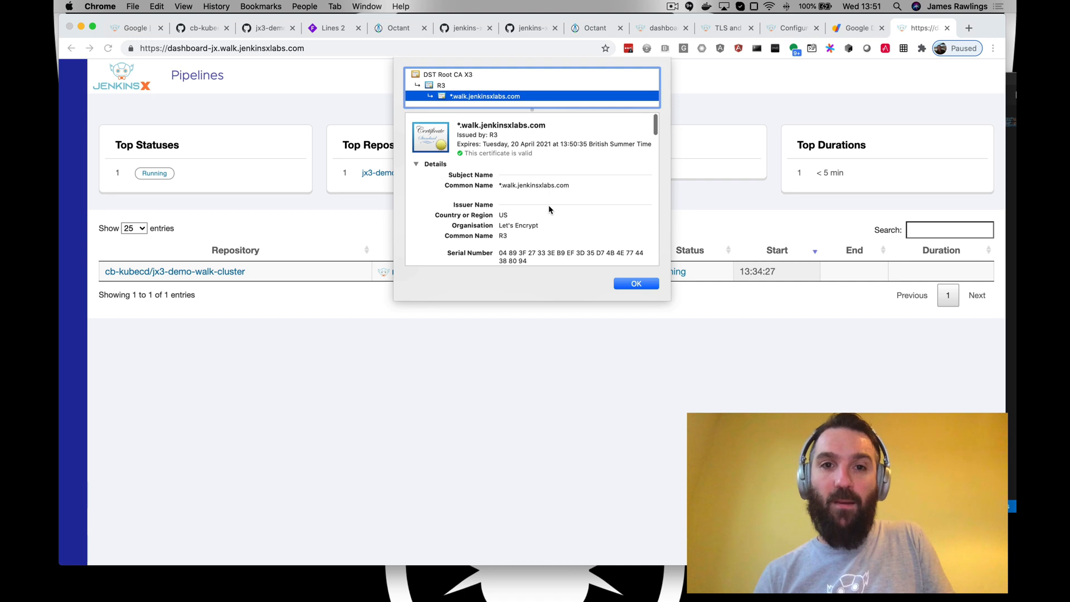
scroll(down, 3)
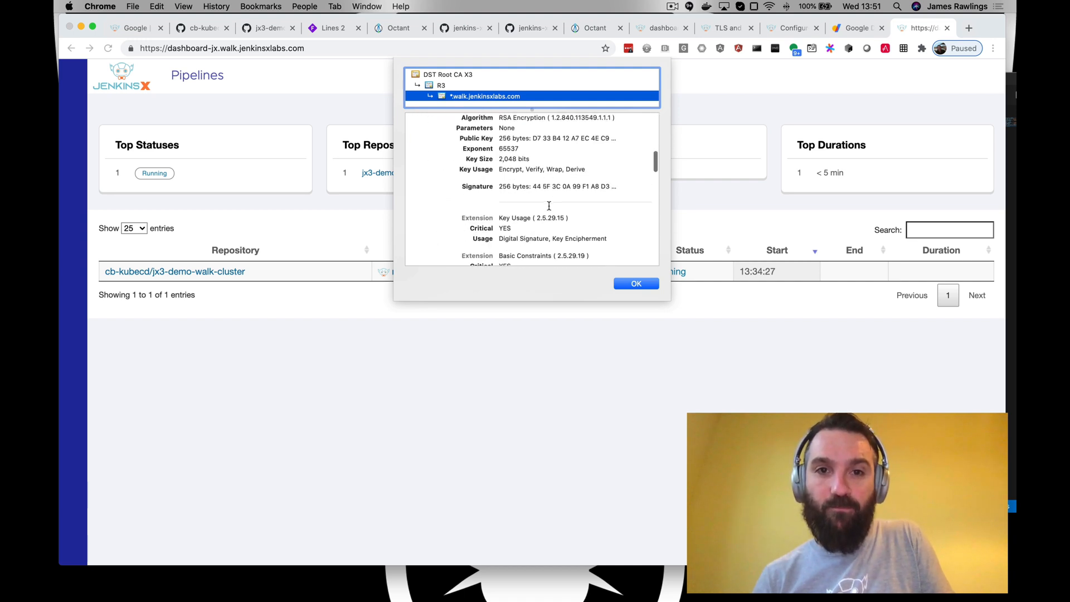
scroll(down, 3)
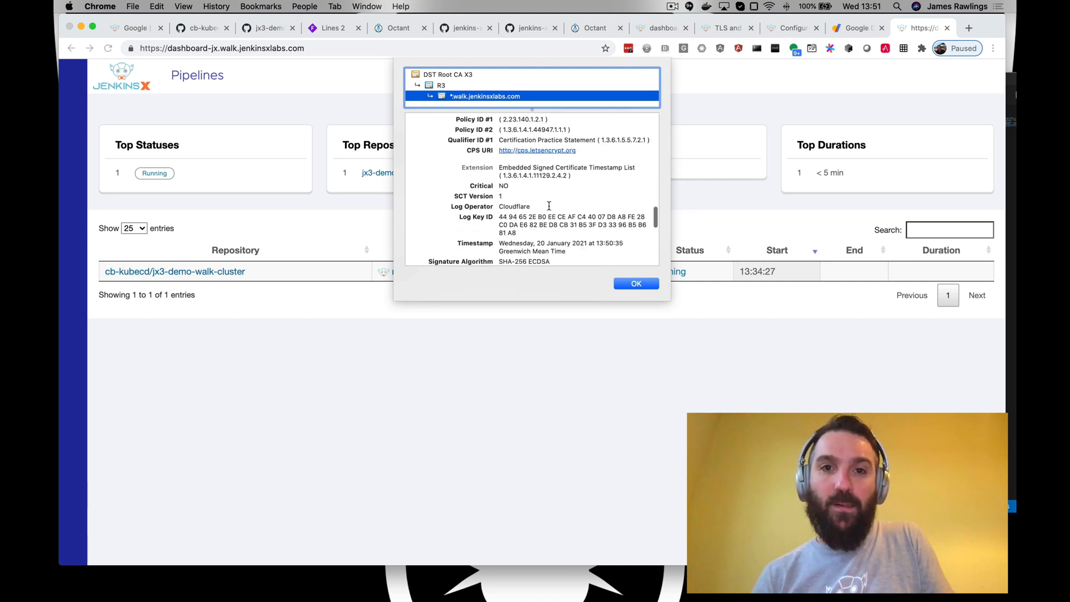
scroll(down, 3)
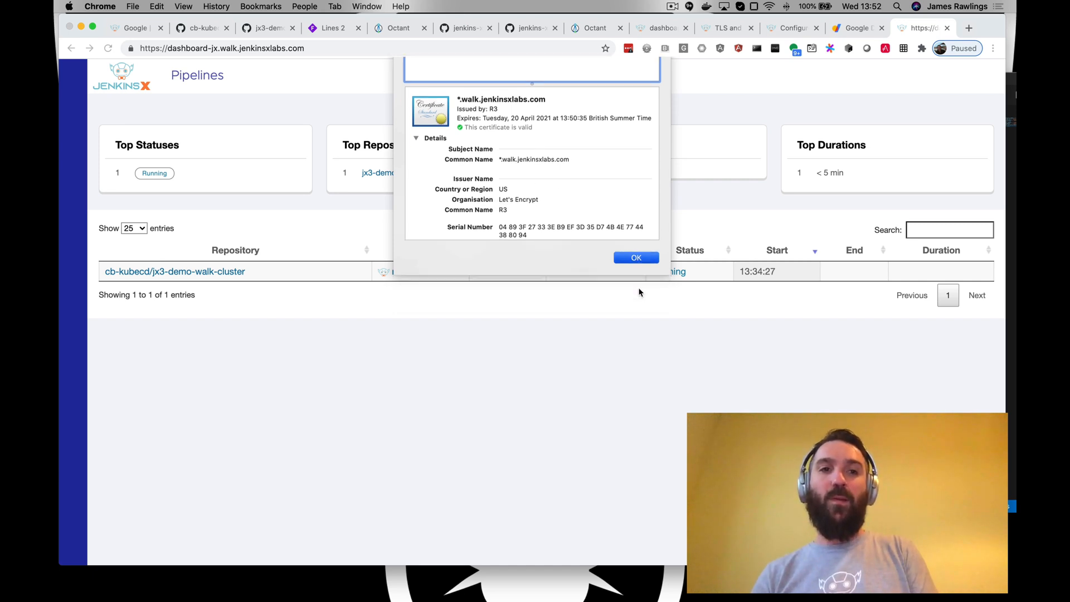
click(635, 258)
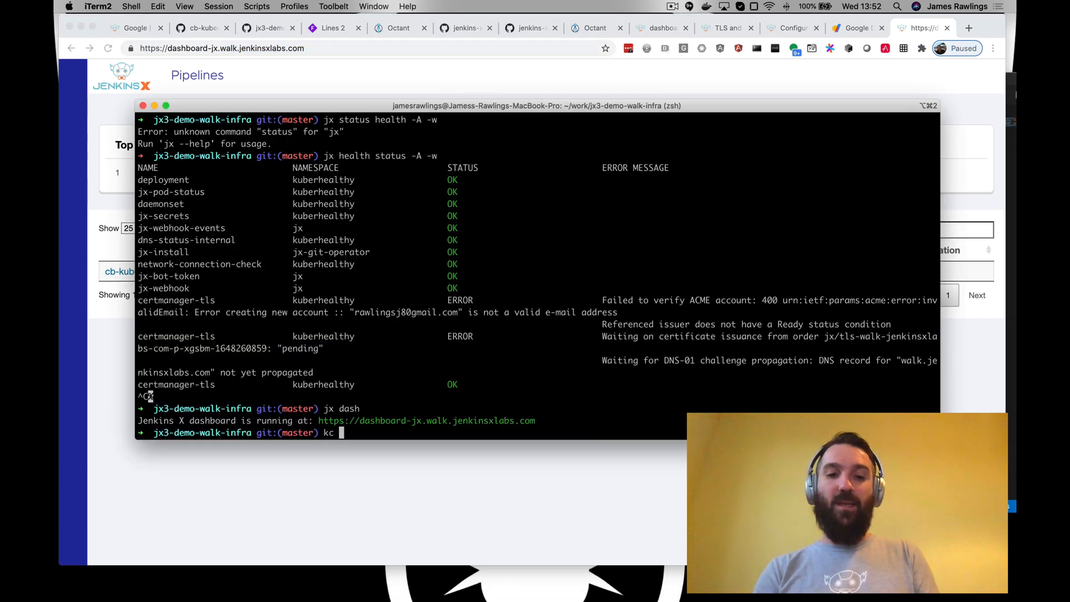
Step: Back in iTerm2, begin typing a kubectl command below the jx dash output
text(ubectl)
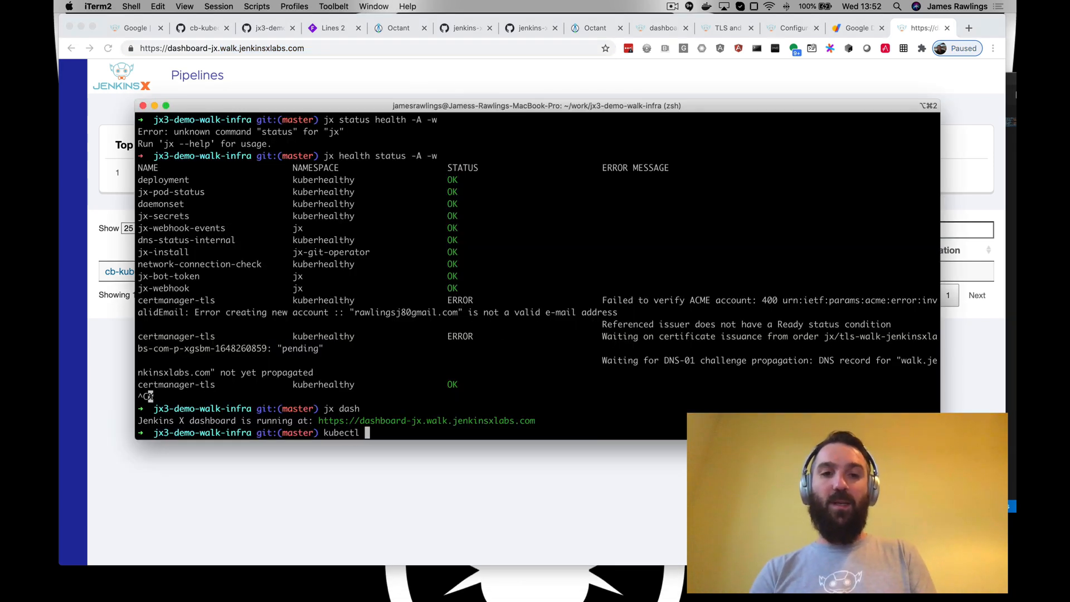